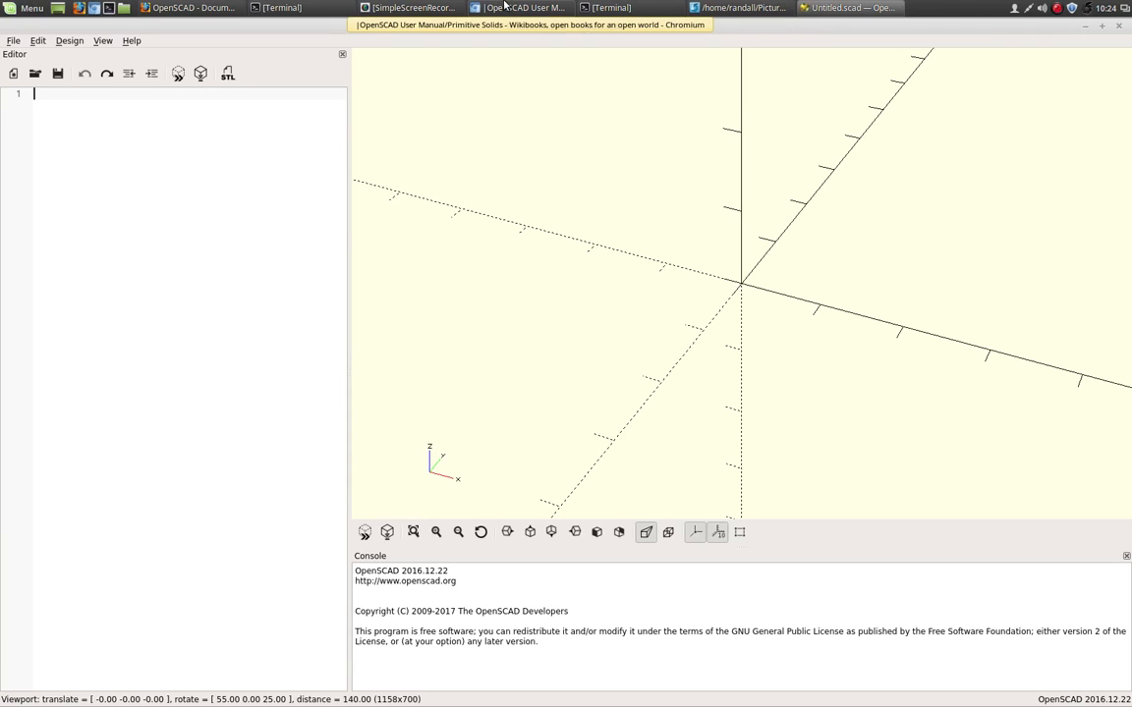
Step: Bring the untitled OpenSCAD design window to the front
click(850, 8)
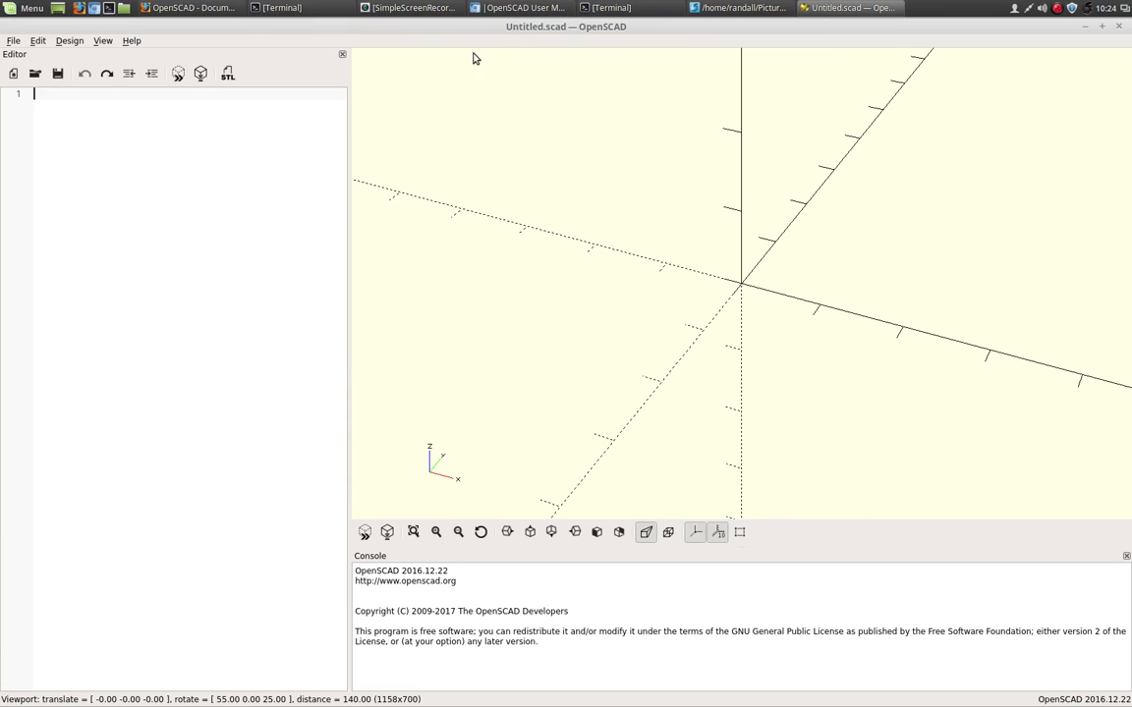
mouse_move(262, 217)
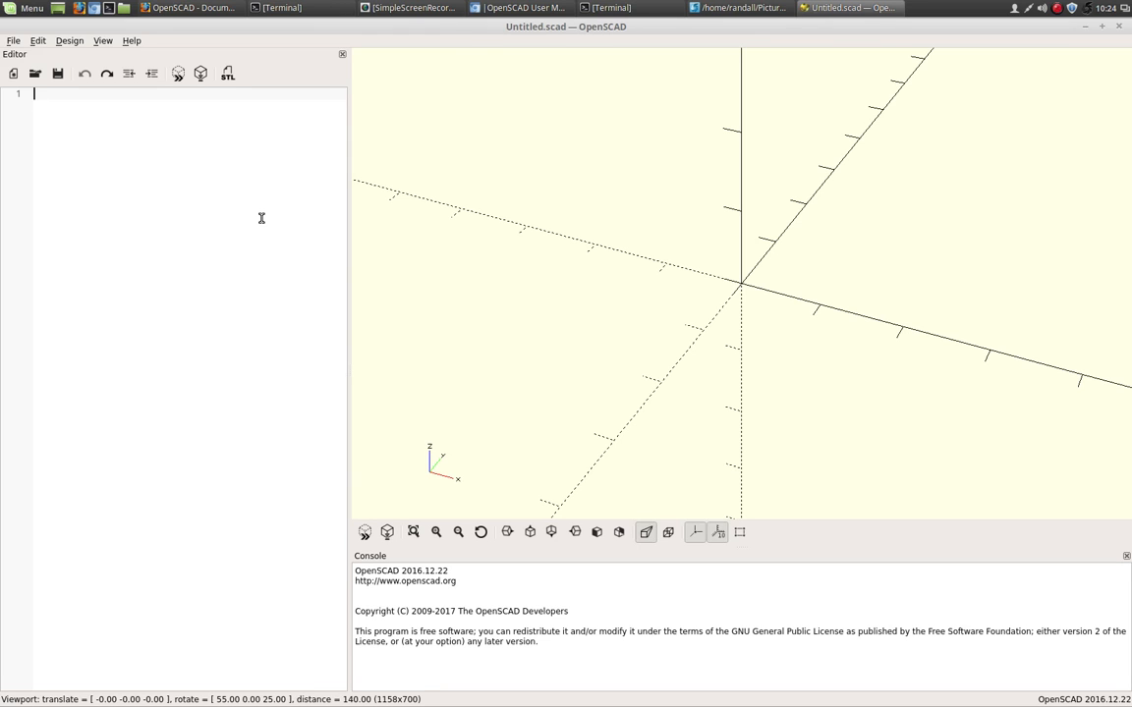
Step: Set the facet count with $fn=50 at the top of the script
text($)
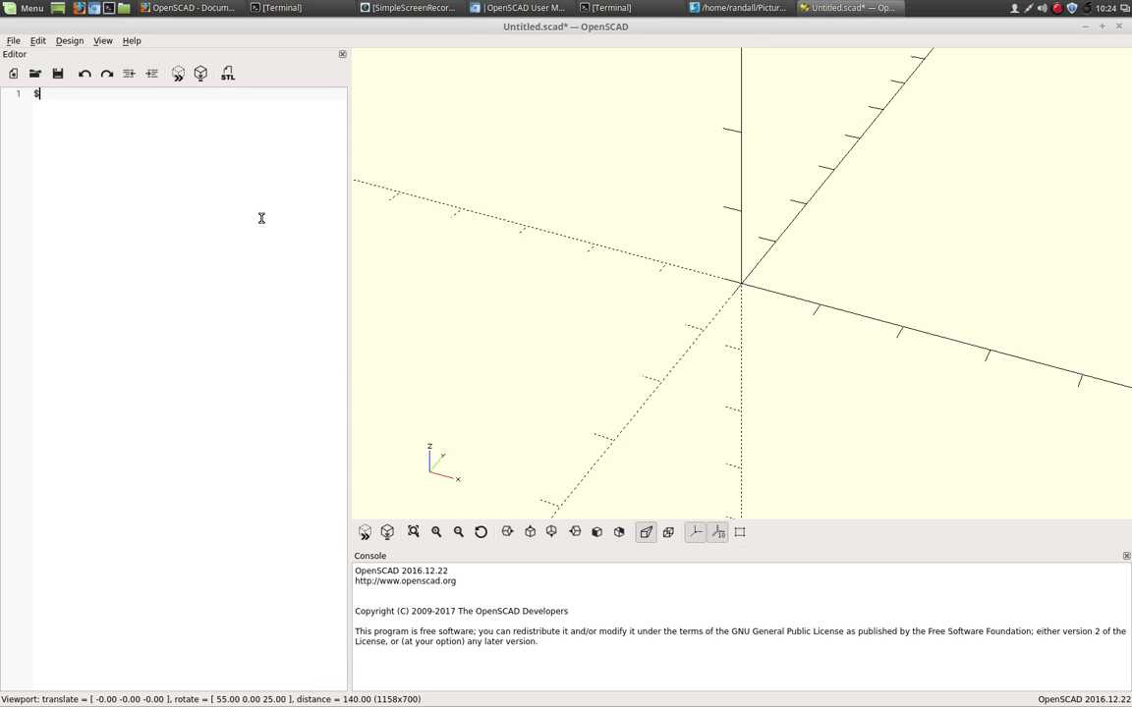
text(fn)
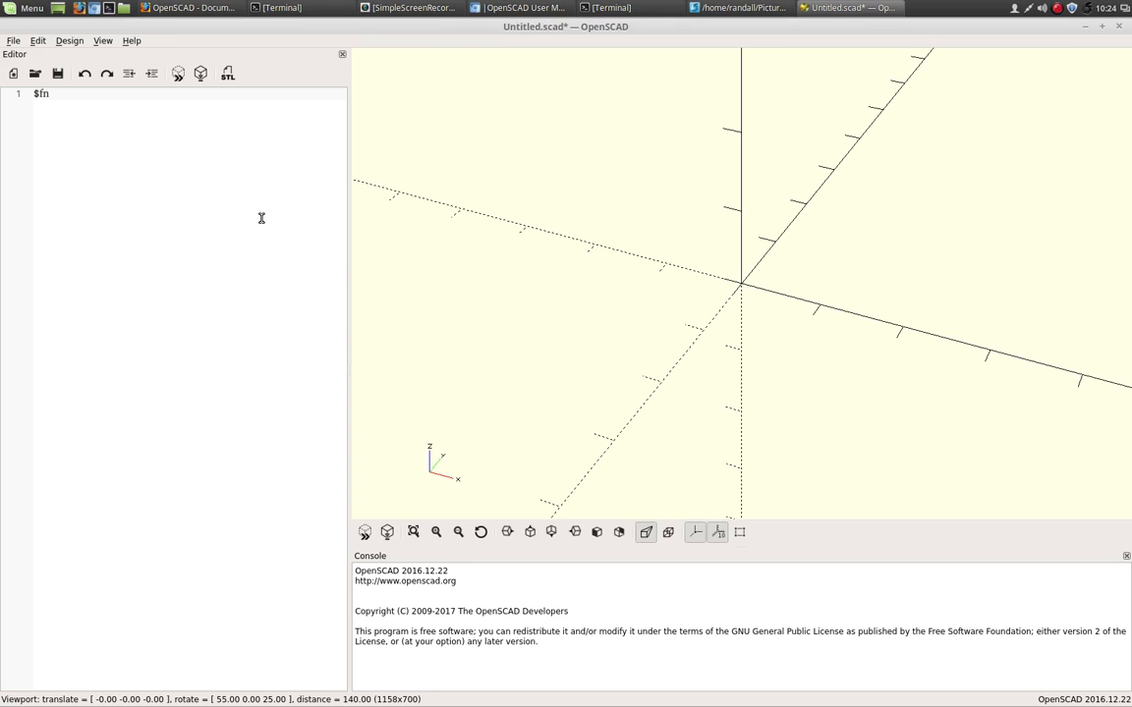
text(=50;)
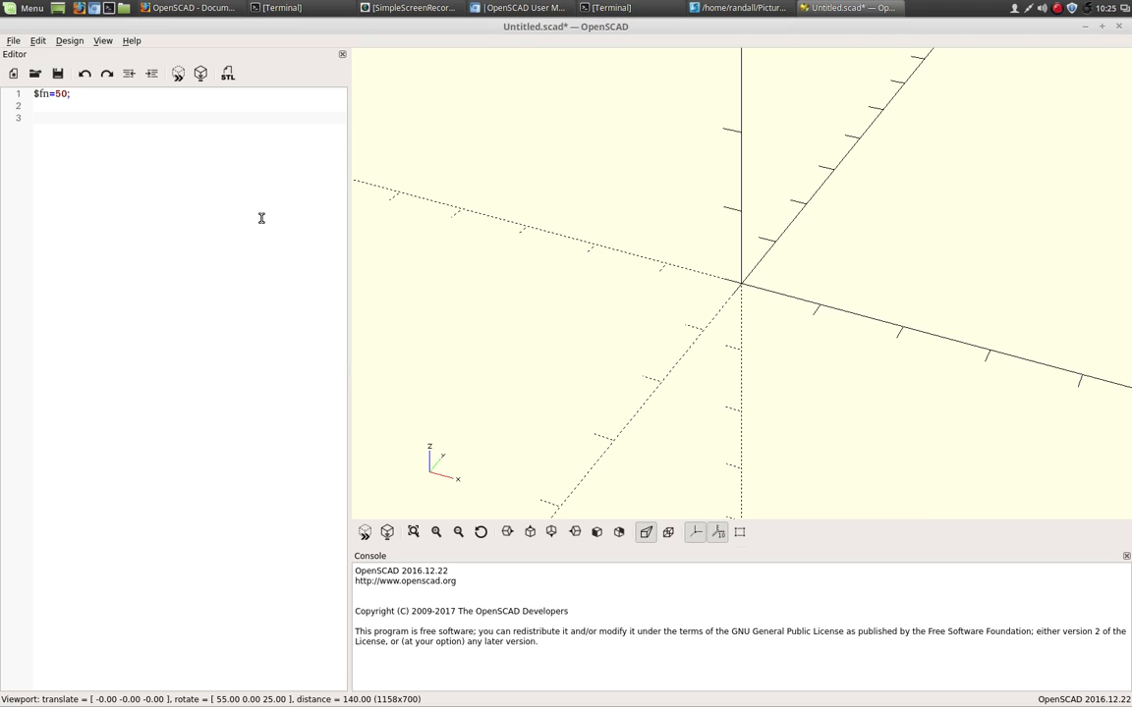
Step: Add cube(10, center = true) on the next line
text(c)
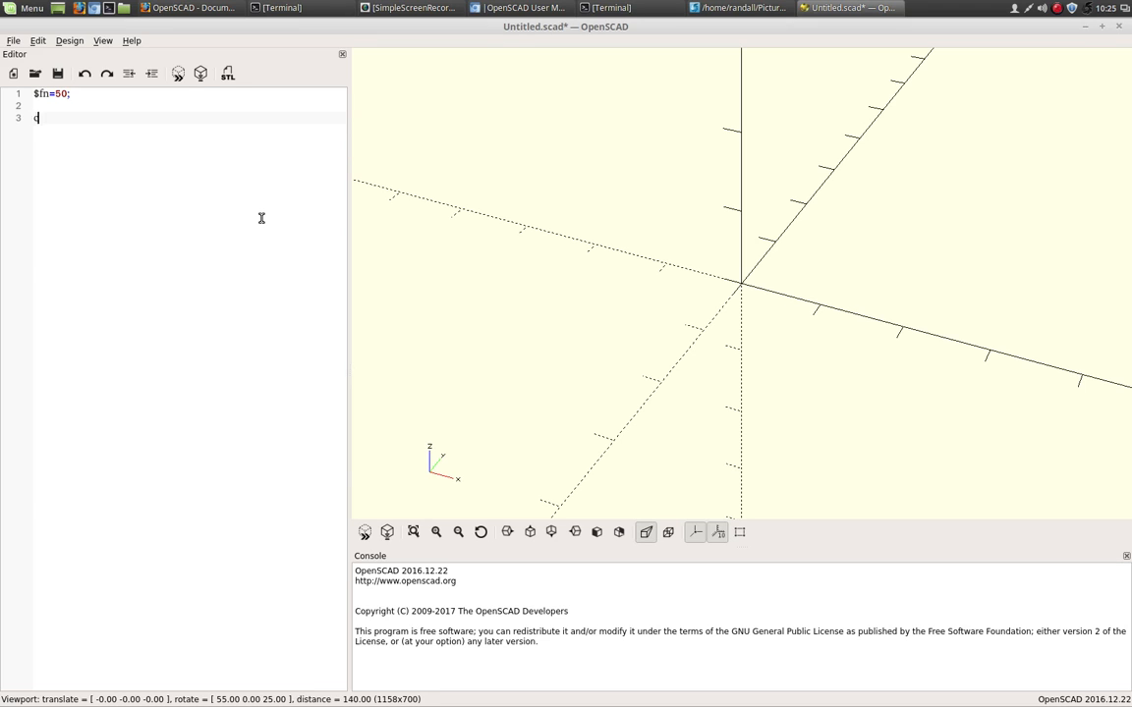
text(cube)
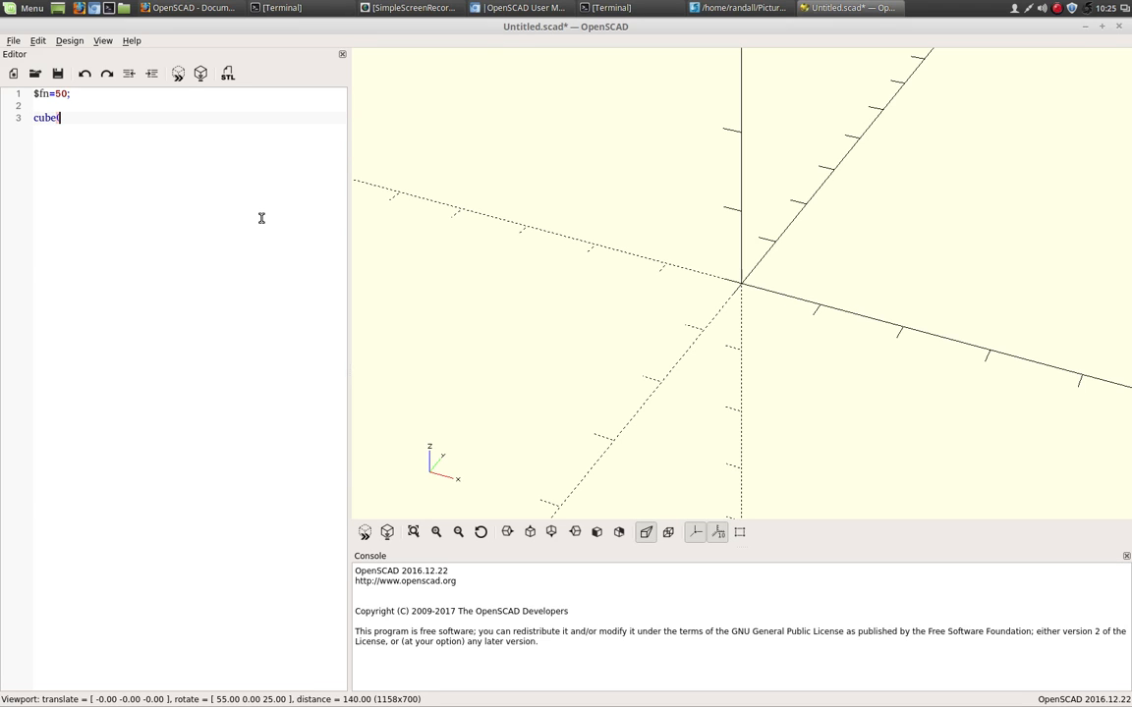
text((10)
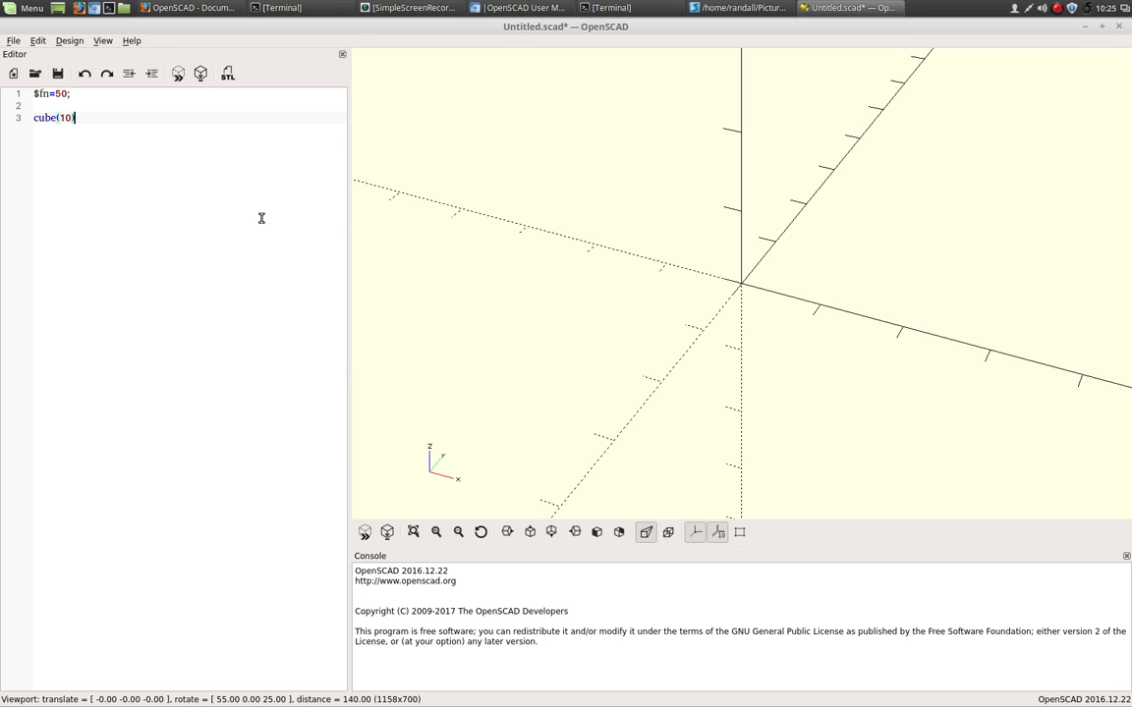
text())
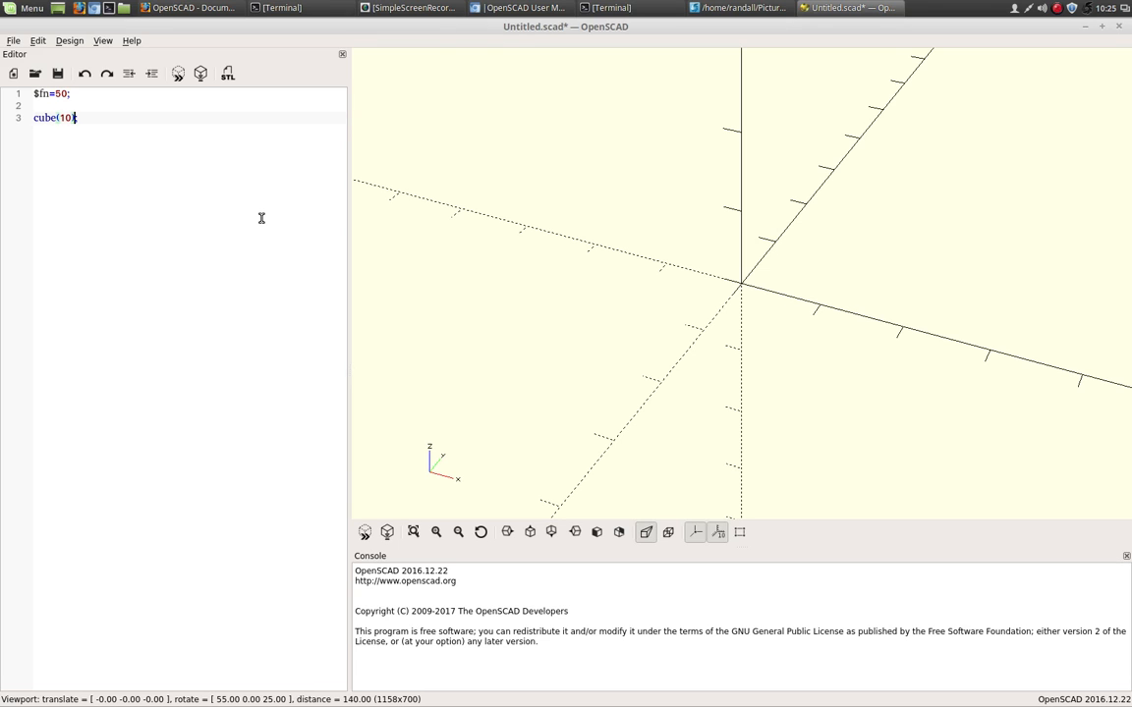
text())
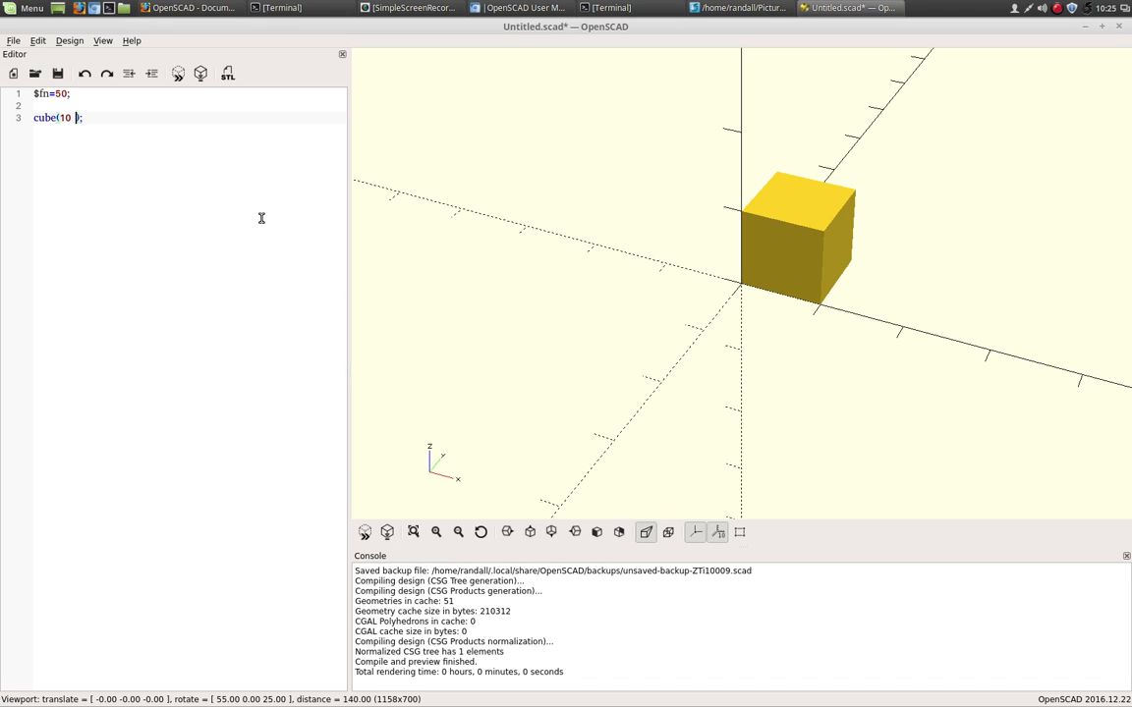
text(,)
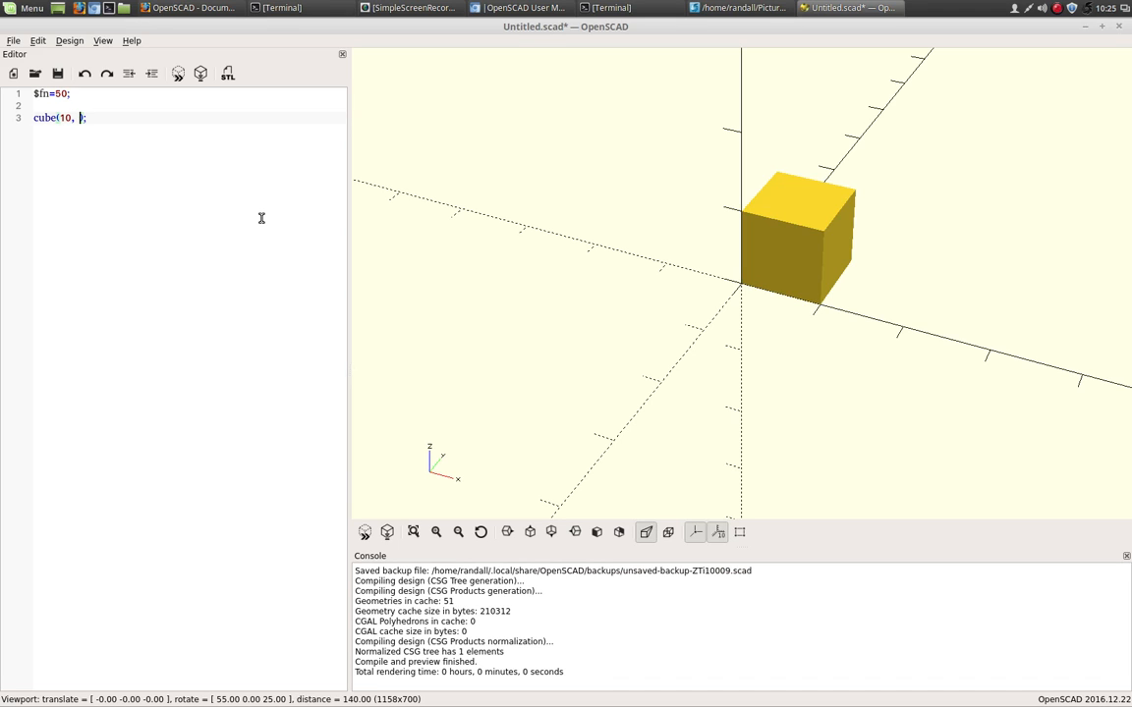
text(center)
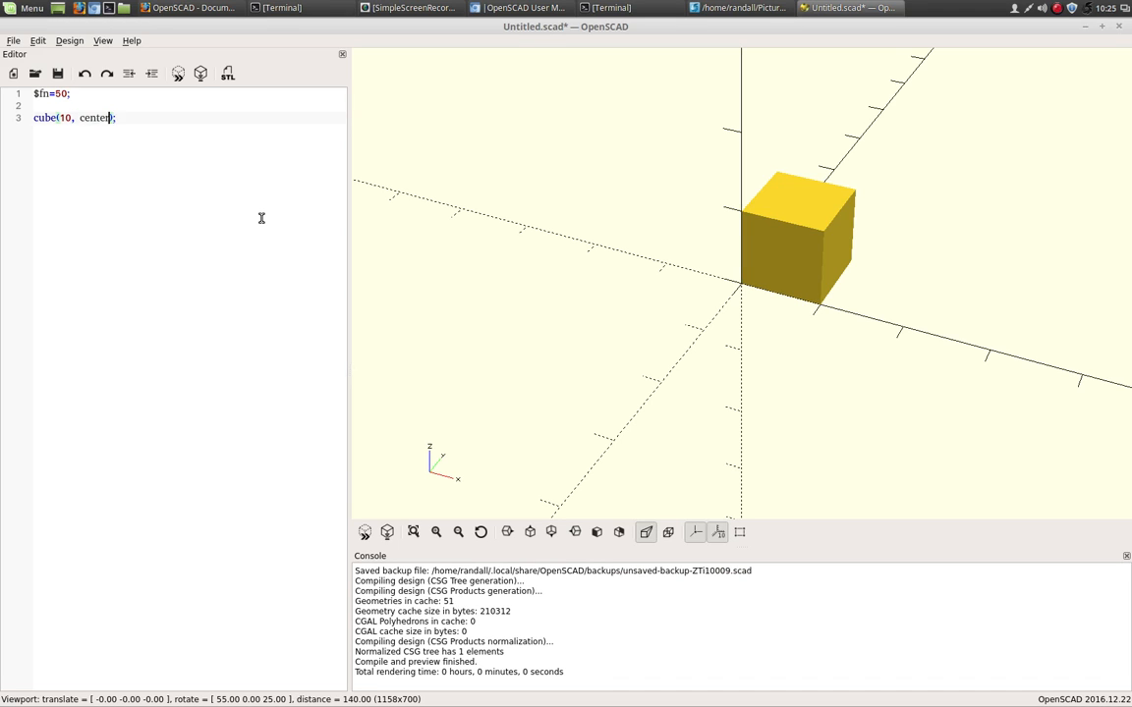
text(= true)
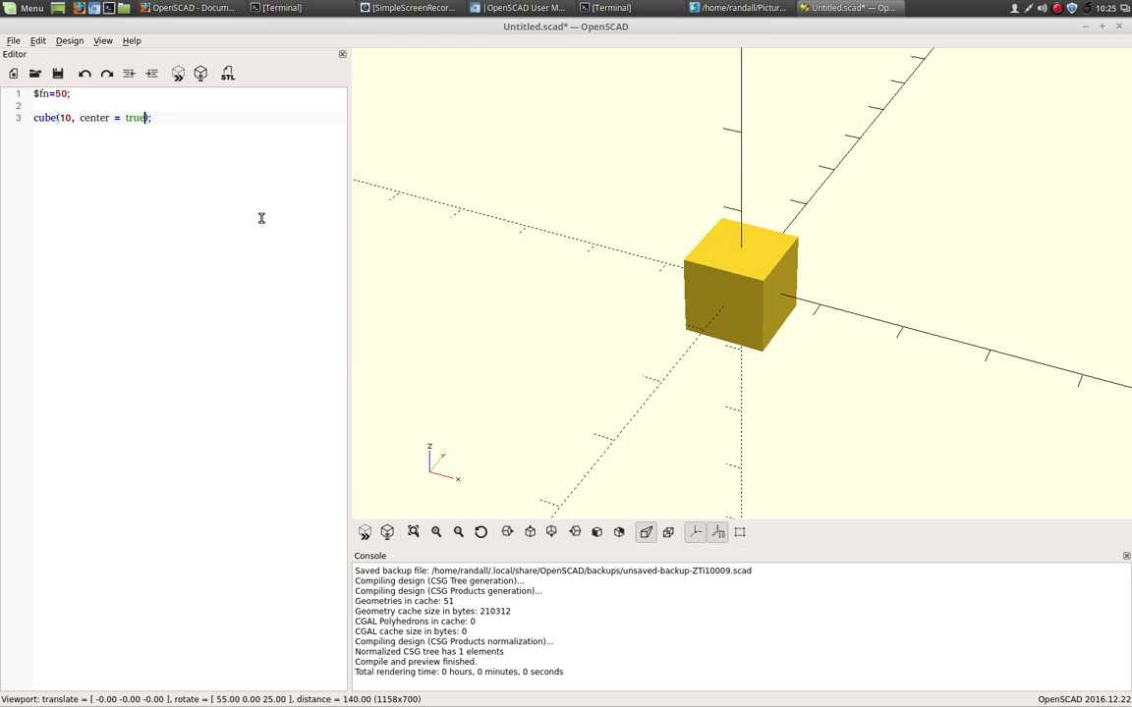
key(Return)
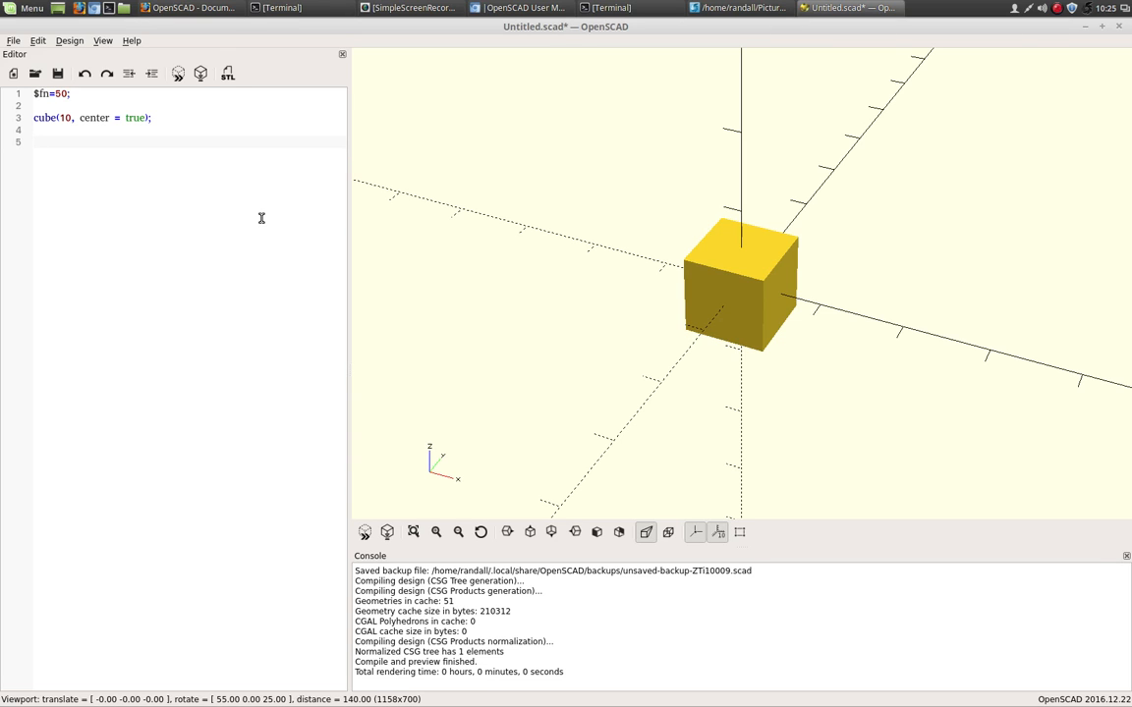
Step: Write cylinder(r=4.5, h=12, center = true) below the cube
text(cylind)
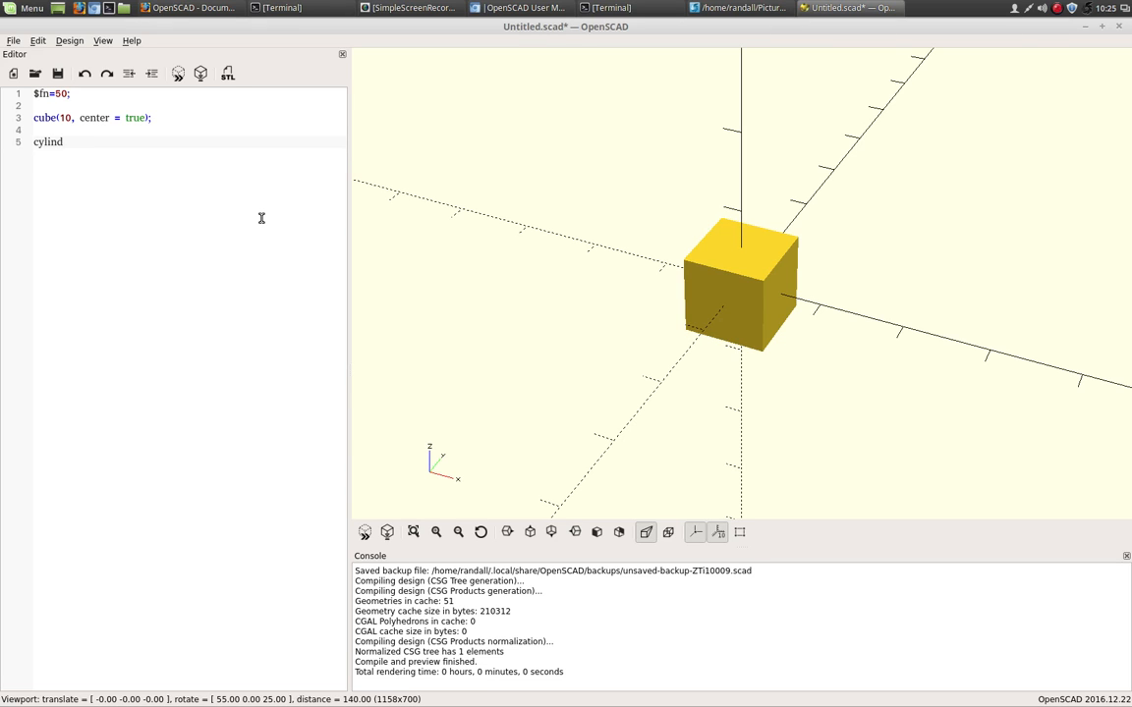
text(er ()
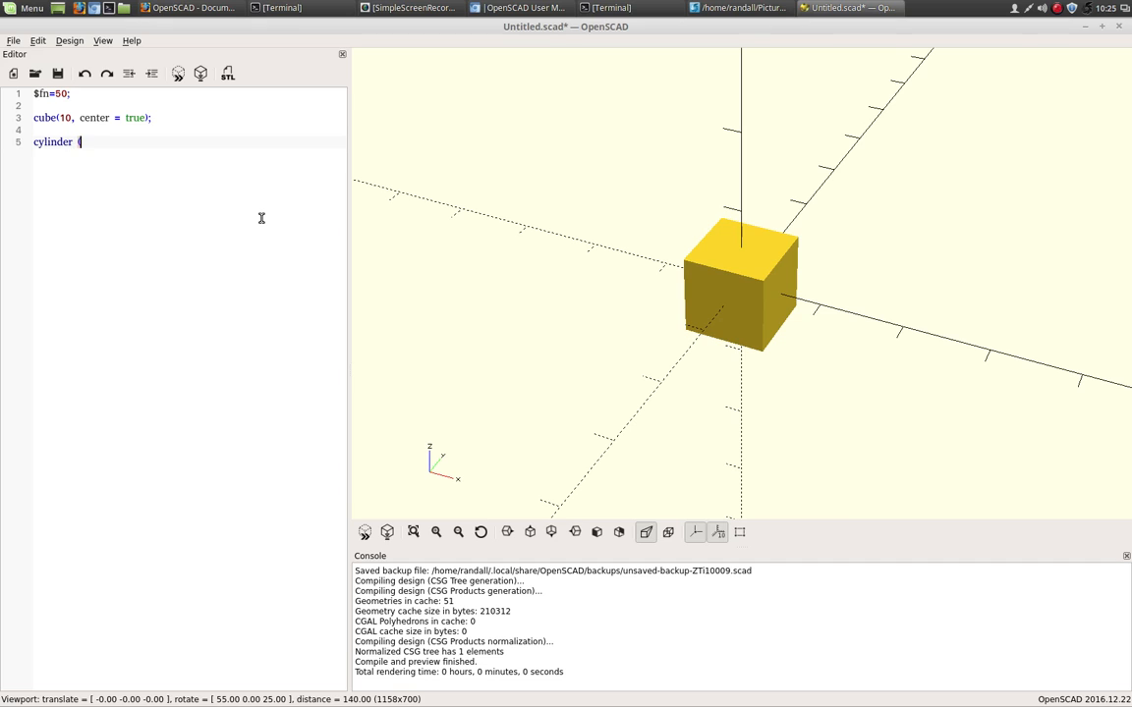
text(()
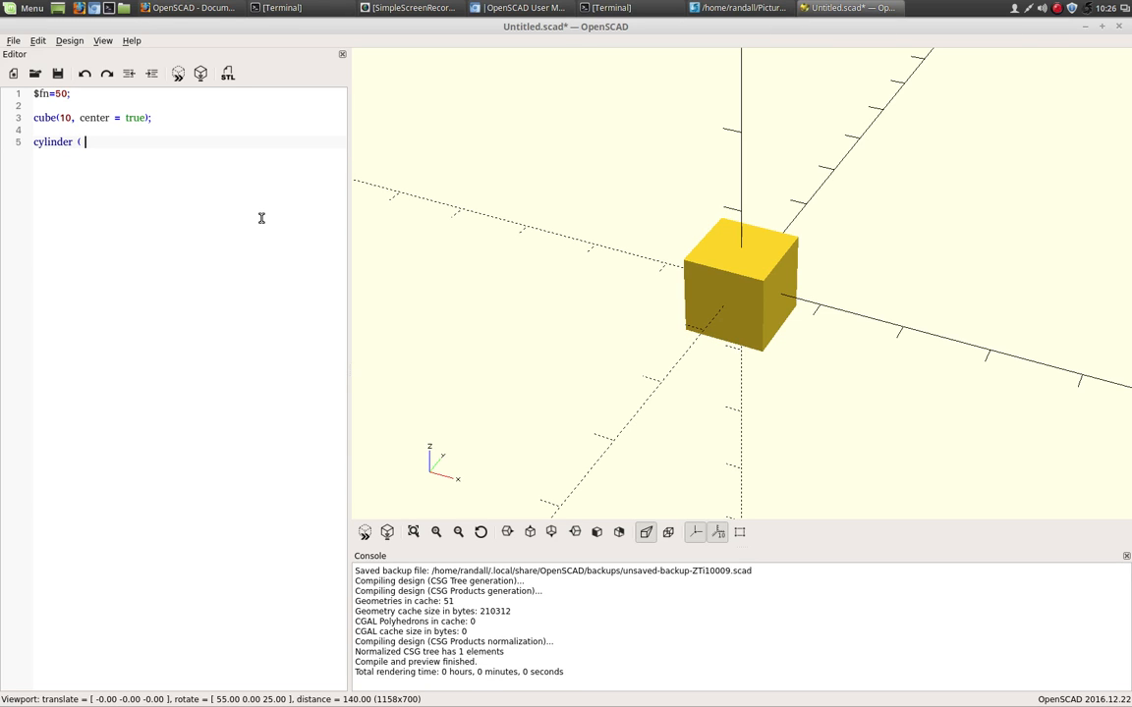
text(r)
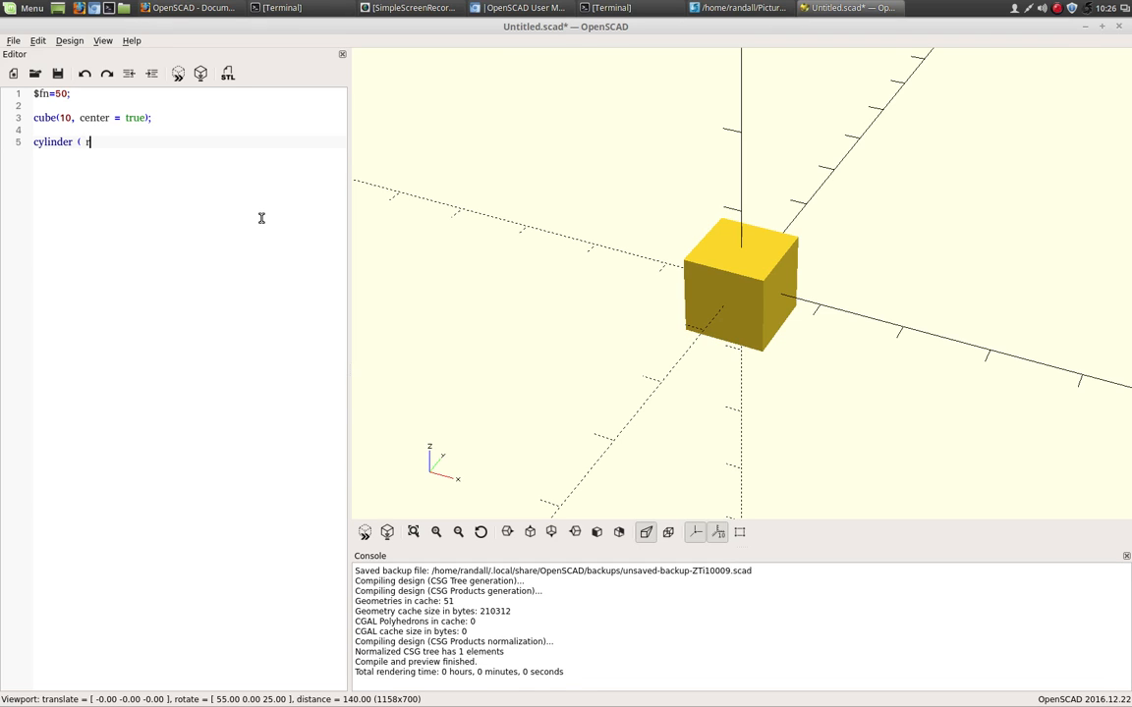
text(r=4.5)
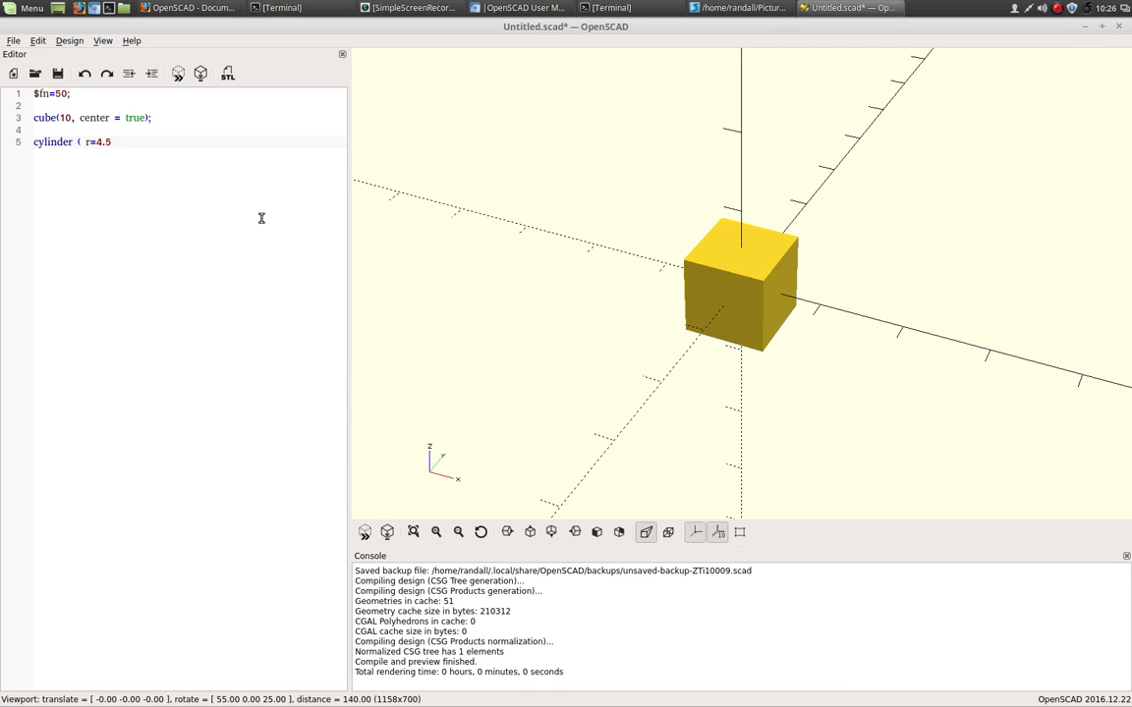
text(.)
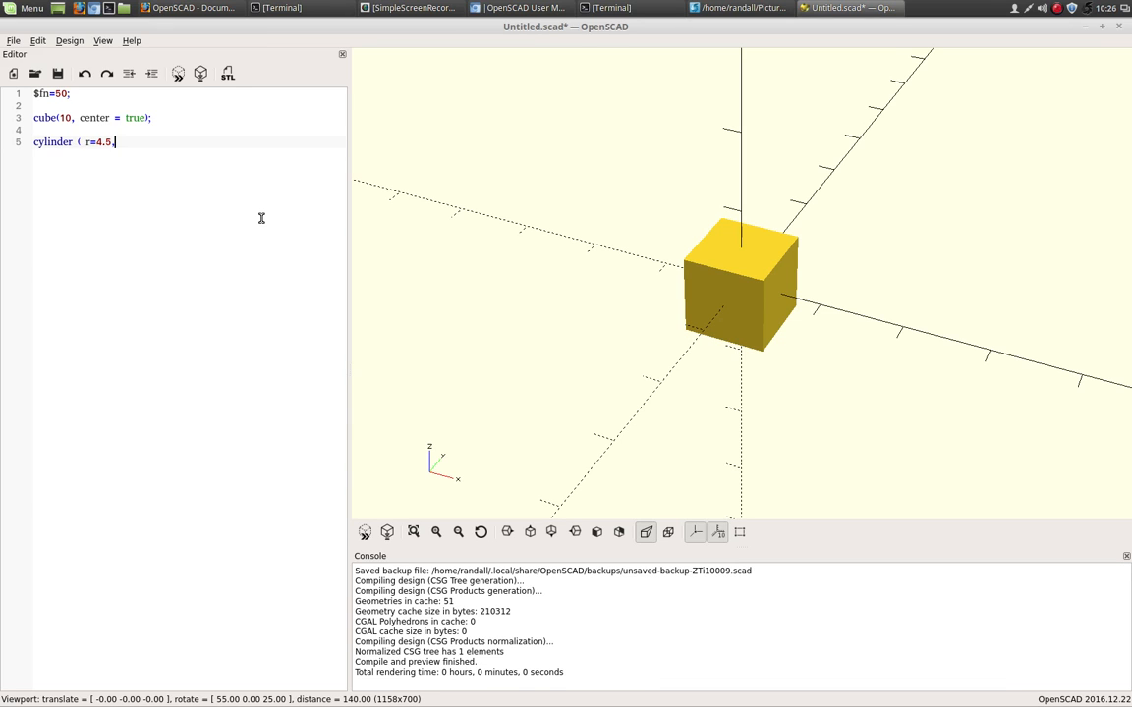
text(h=12)
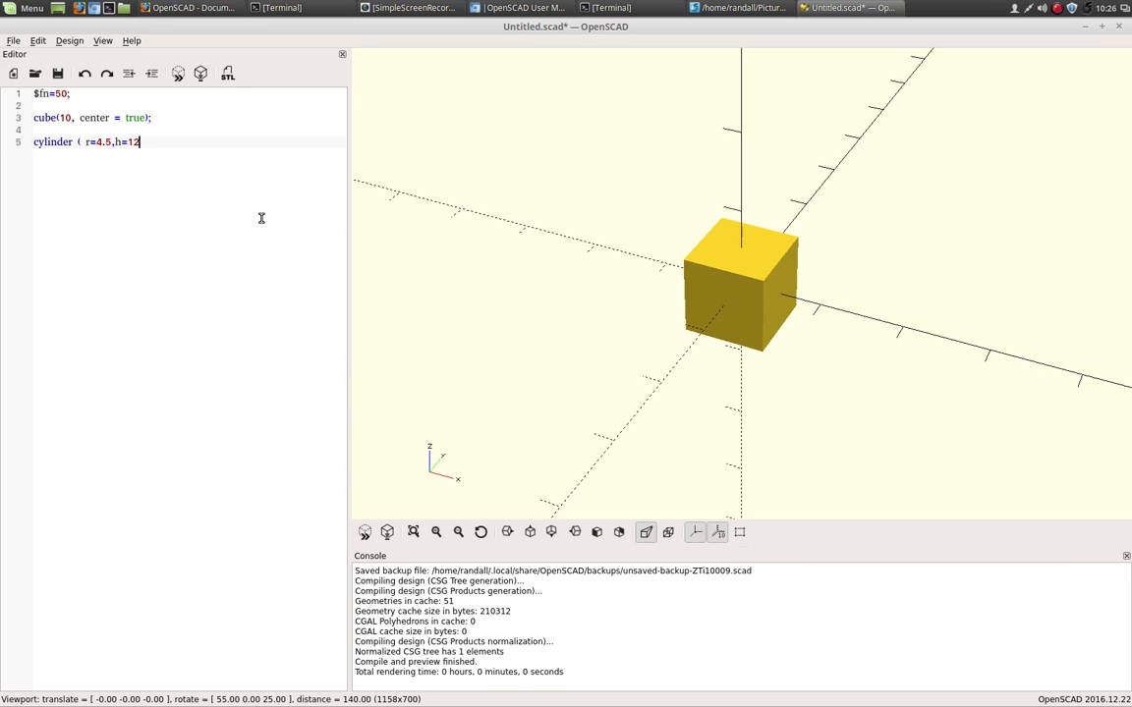
text();)
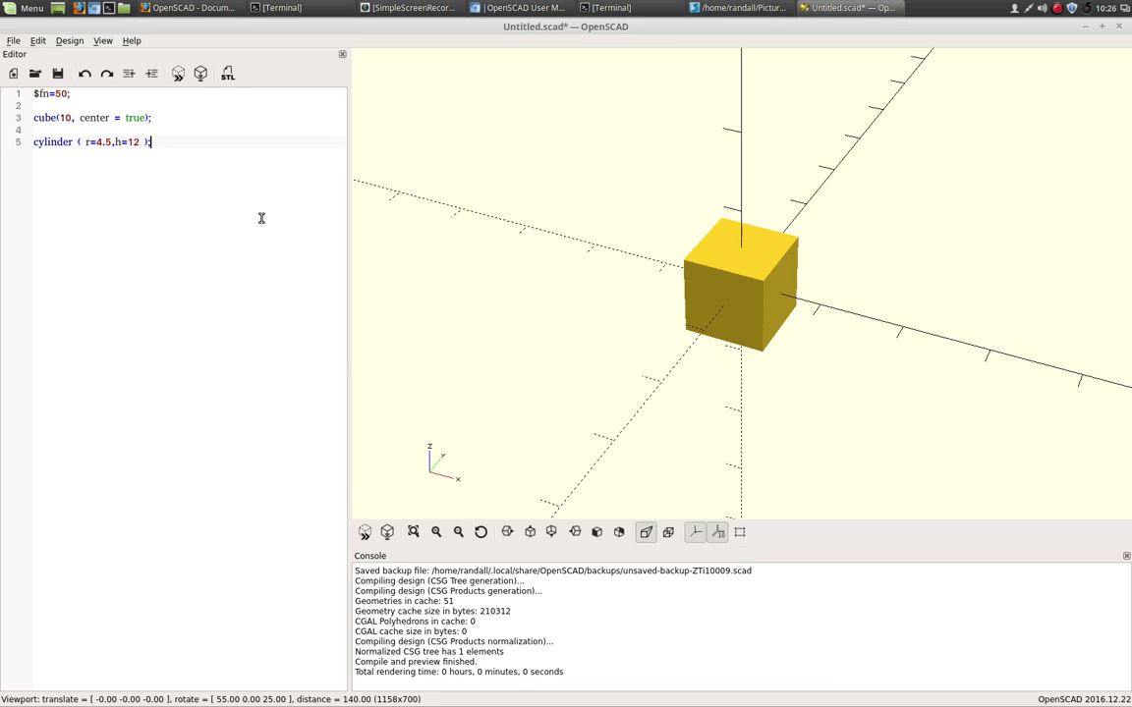
key(Return)
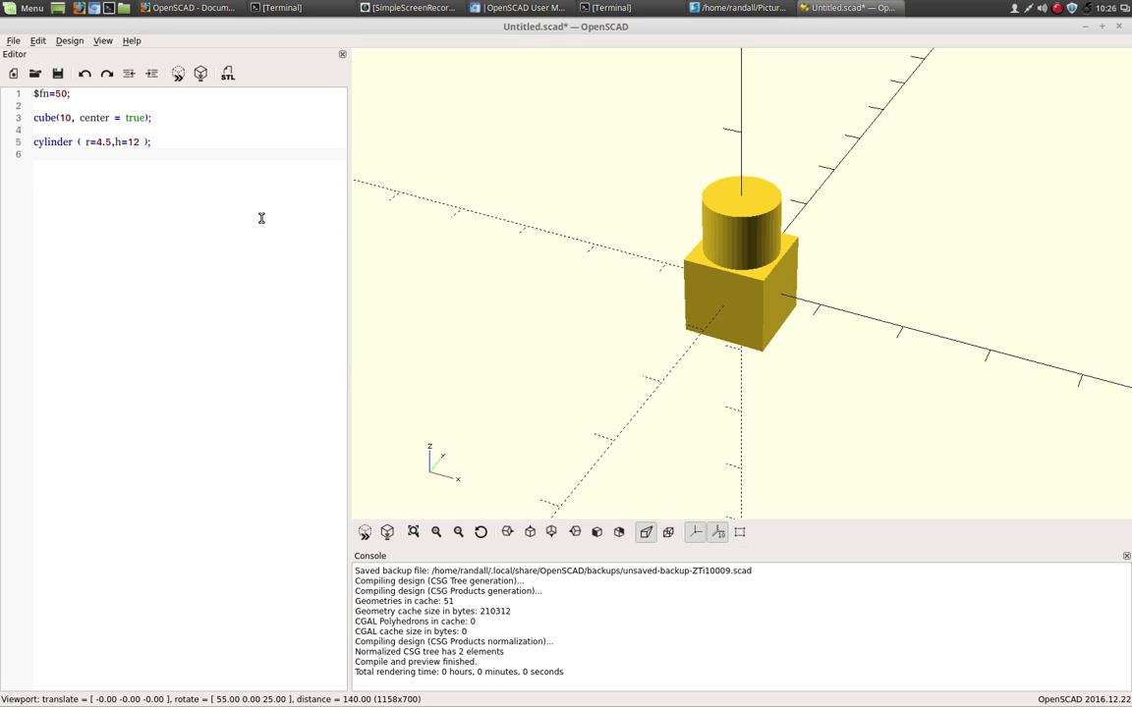
mouse_move(147, 142)
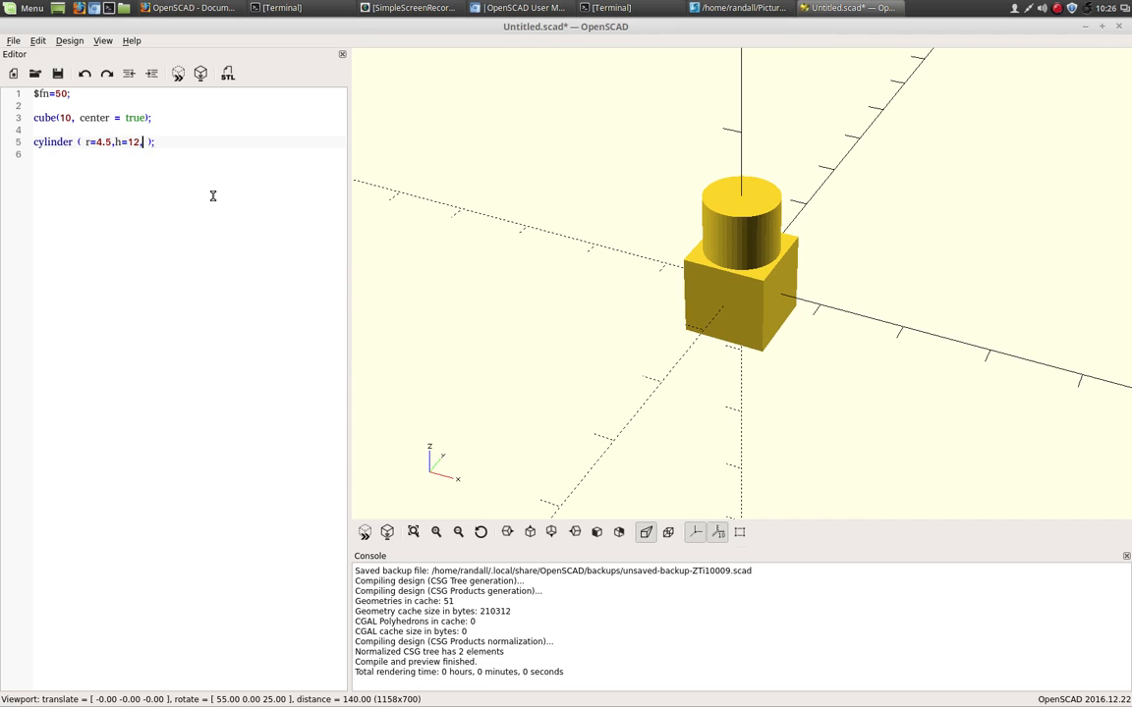
text(, cn)
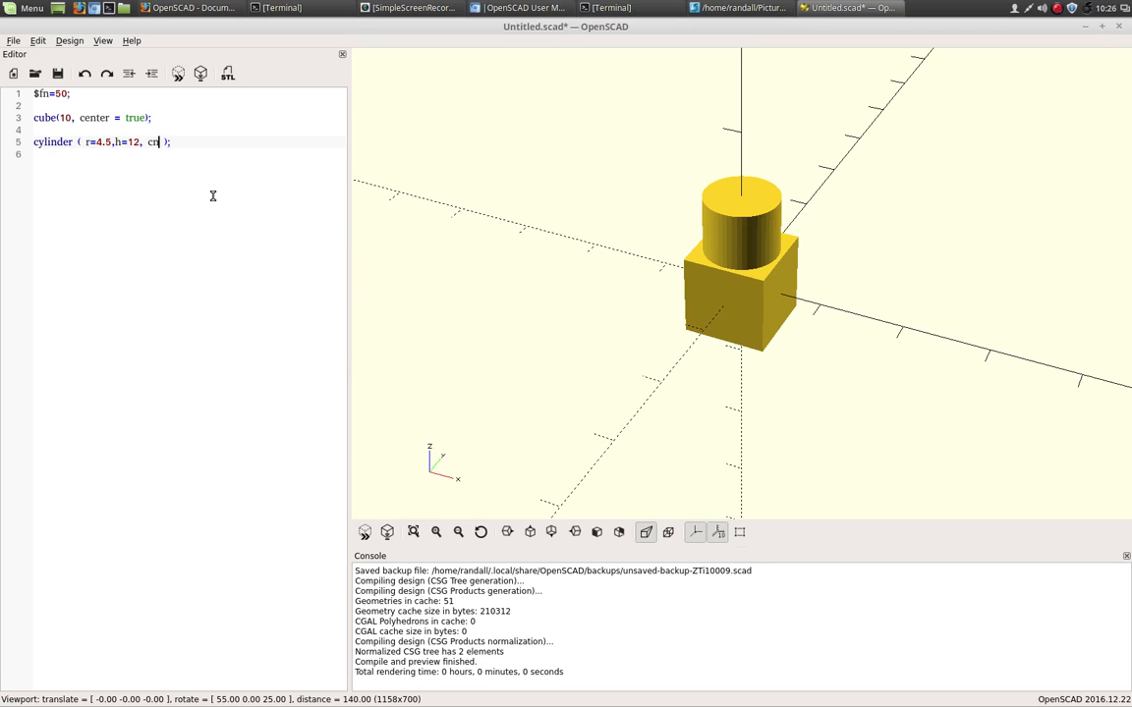
text(enter)
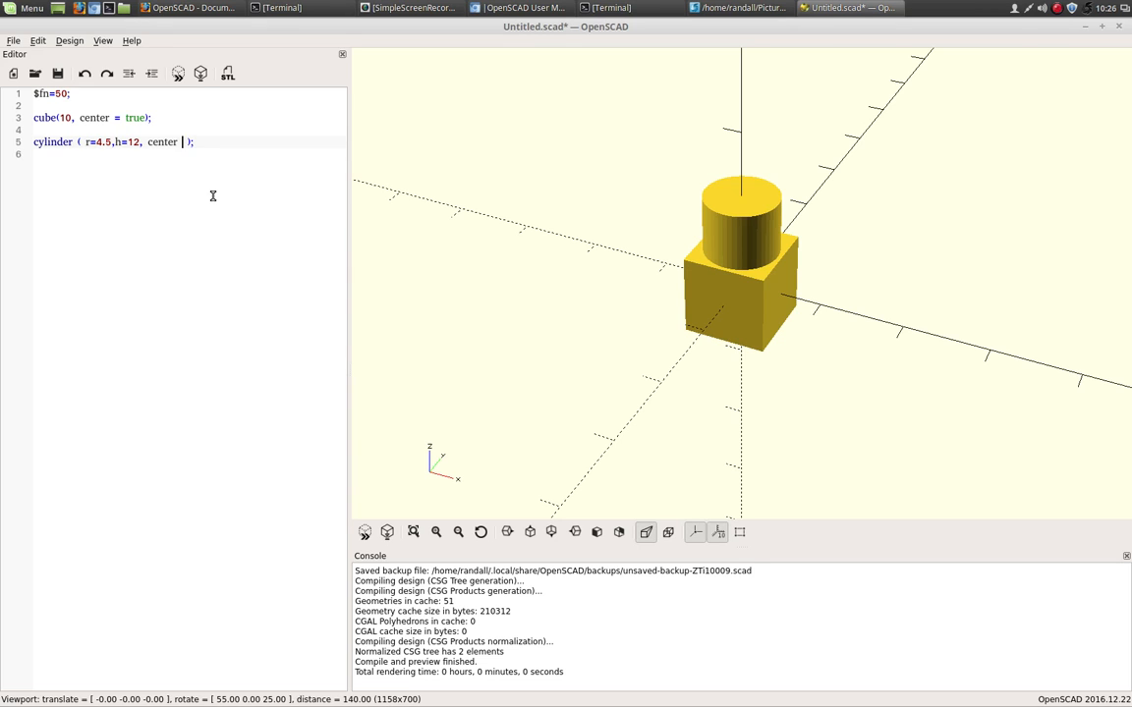
text(=)
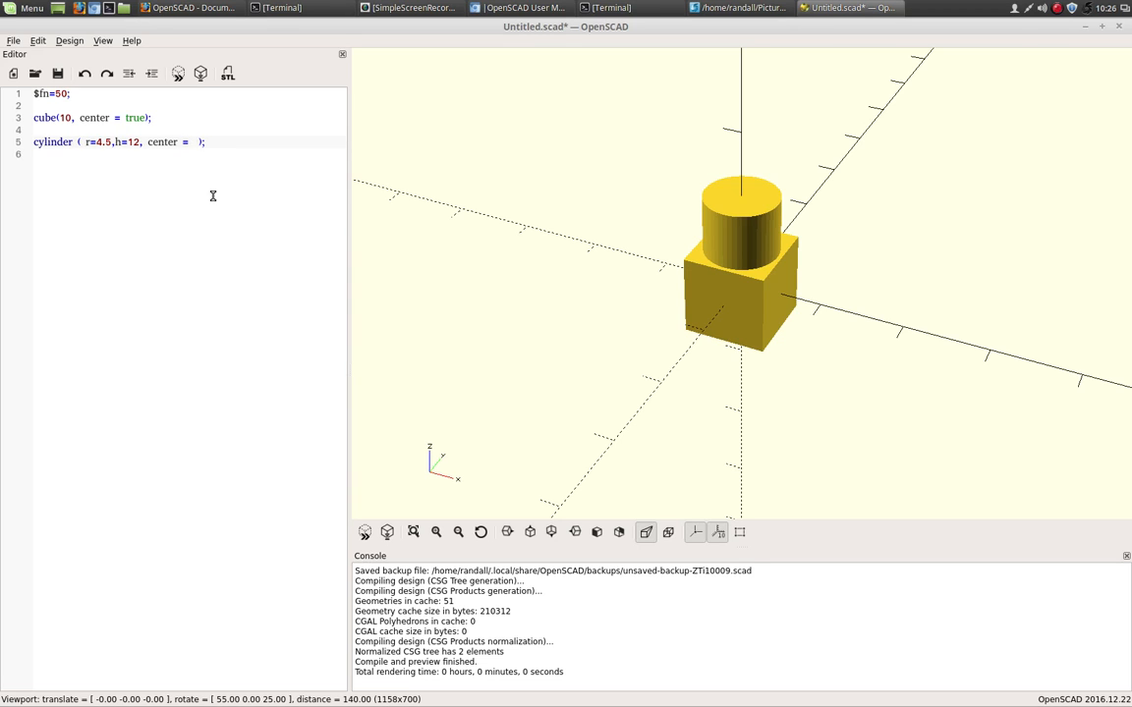
text(true)
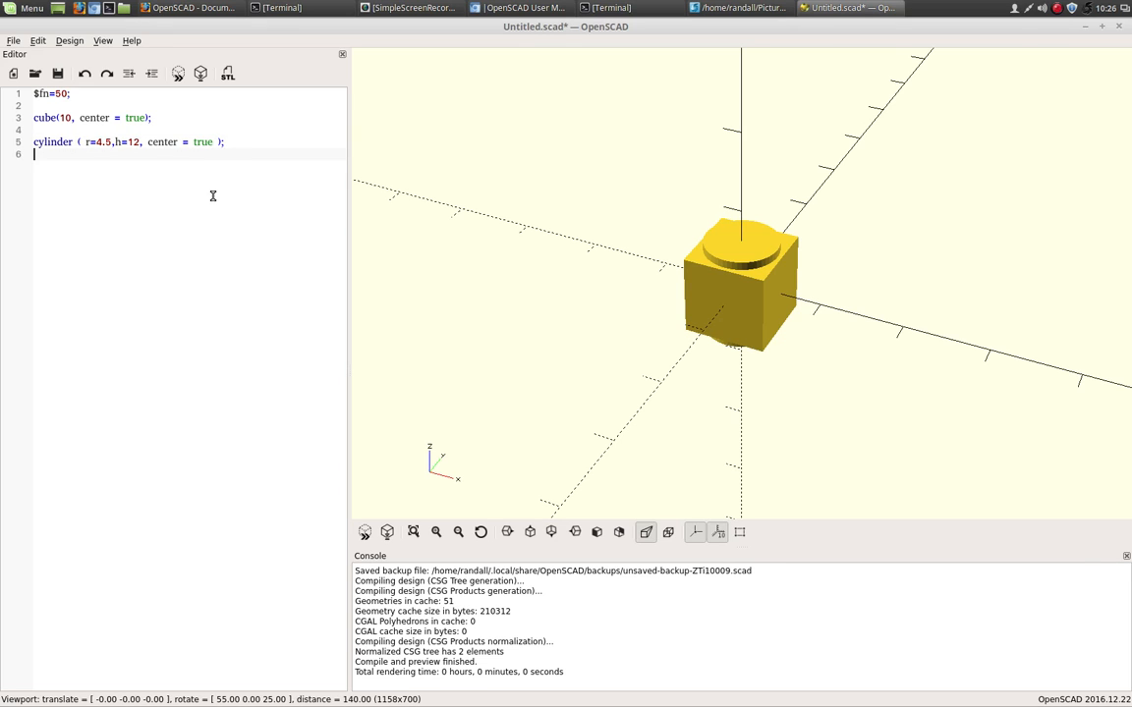
Step: Duplicate the cylinder line and wrap copies in rotate([90,0,0]) and rotate([0,90,0])
triple_click(127, 142)
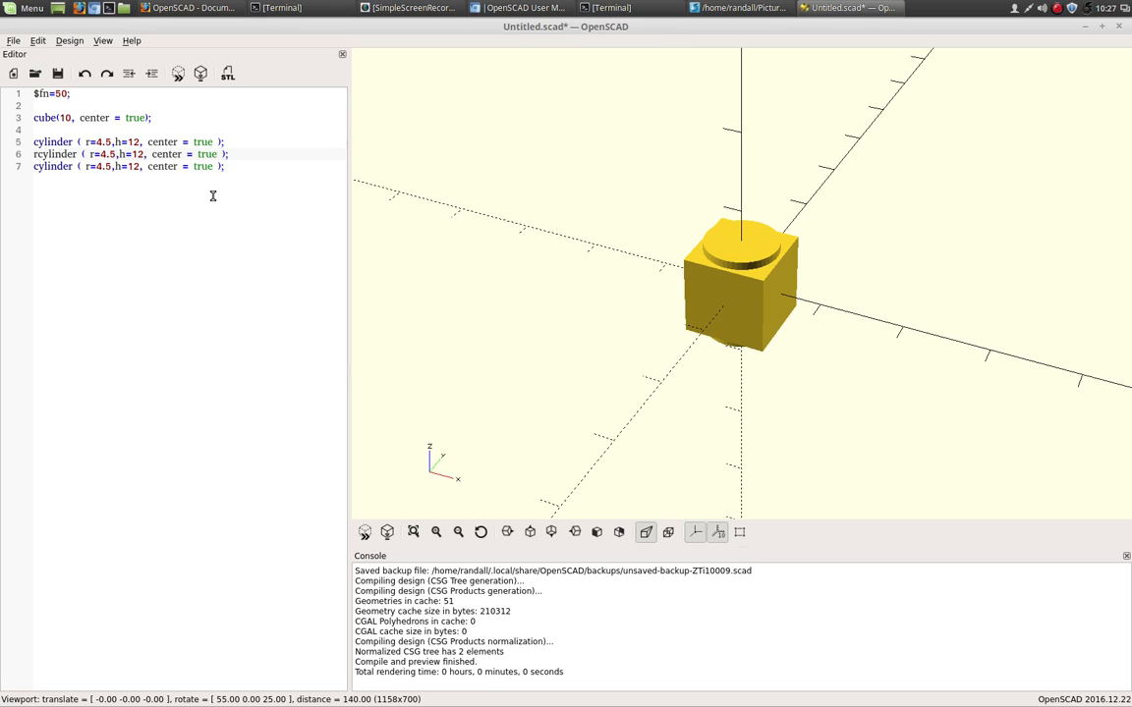
click(36, 154)
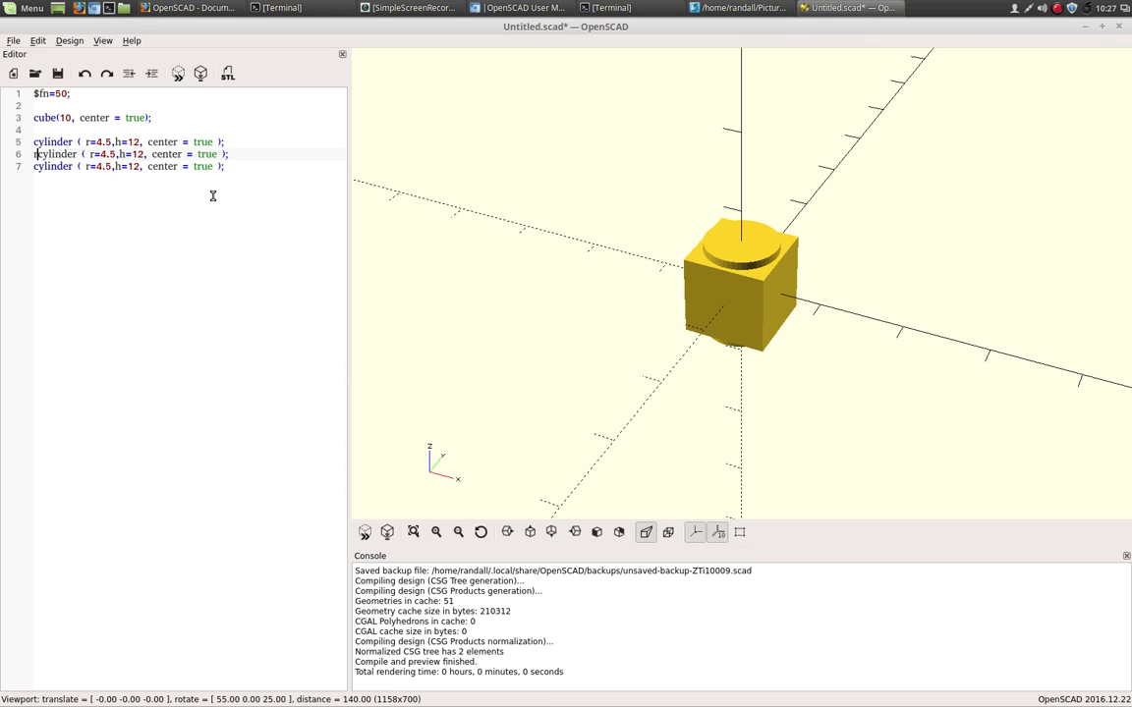
text(rotate)
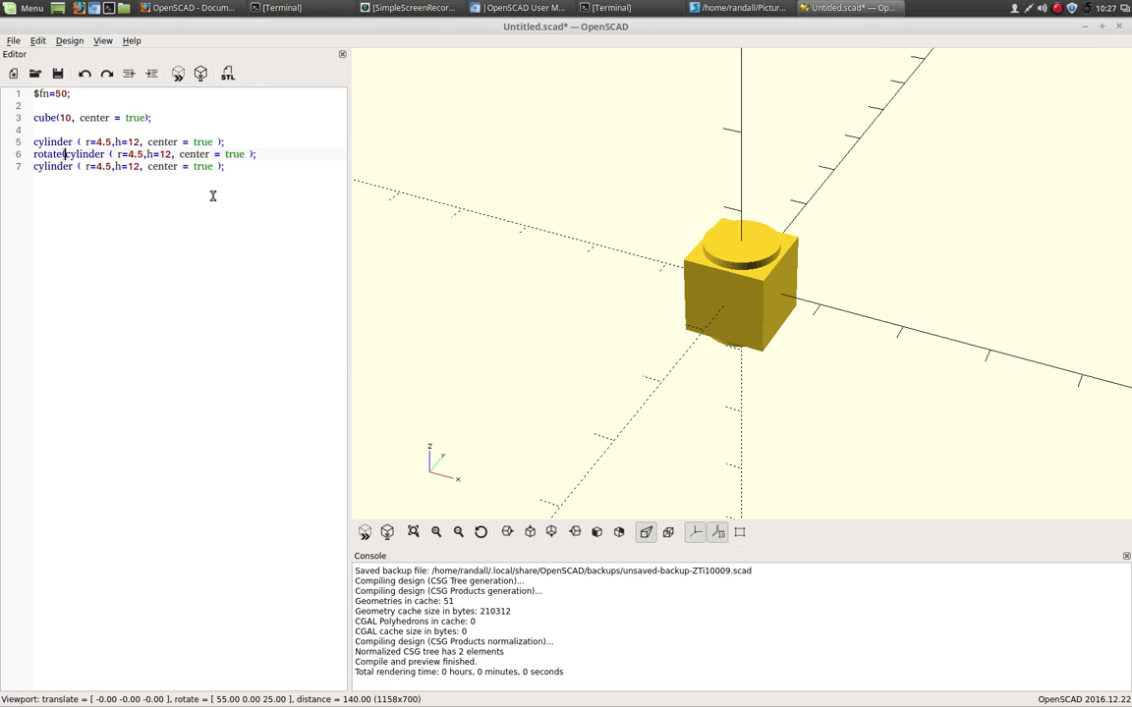
text([]))
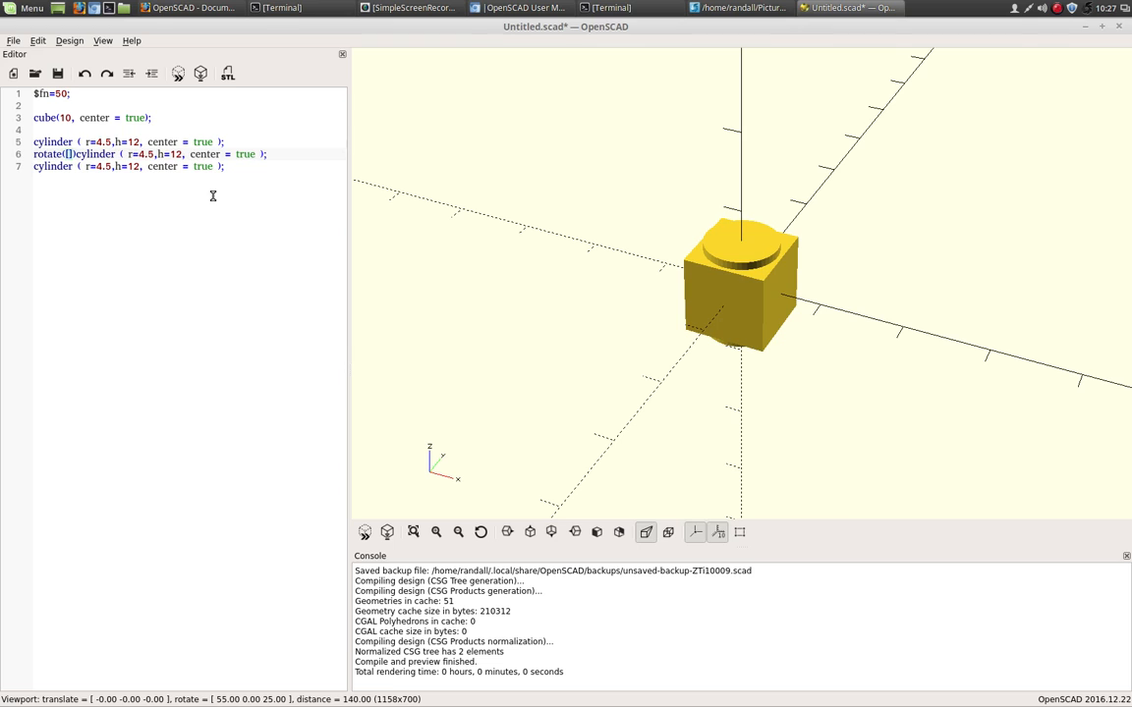
text(90)
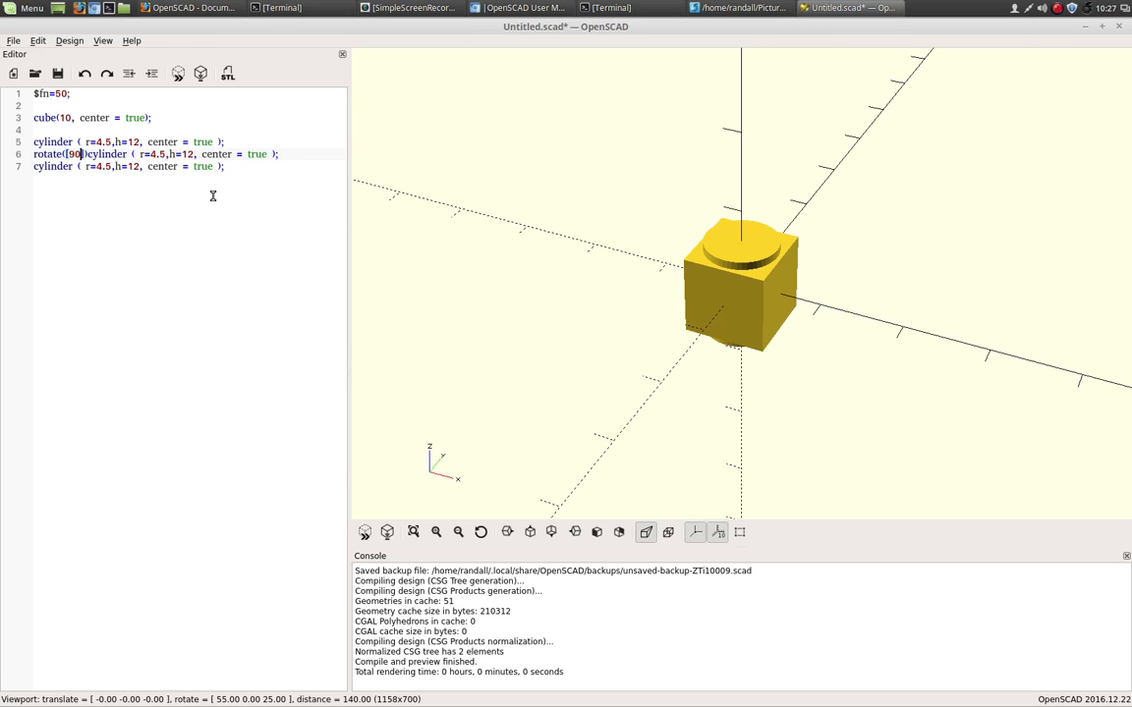
text(,0,0)
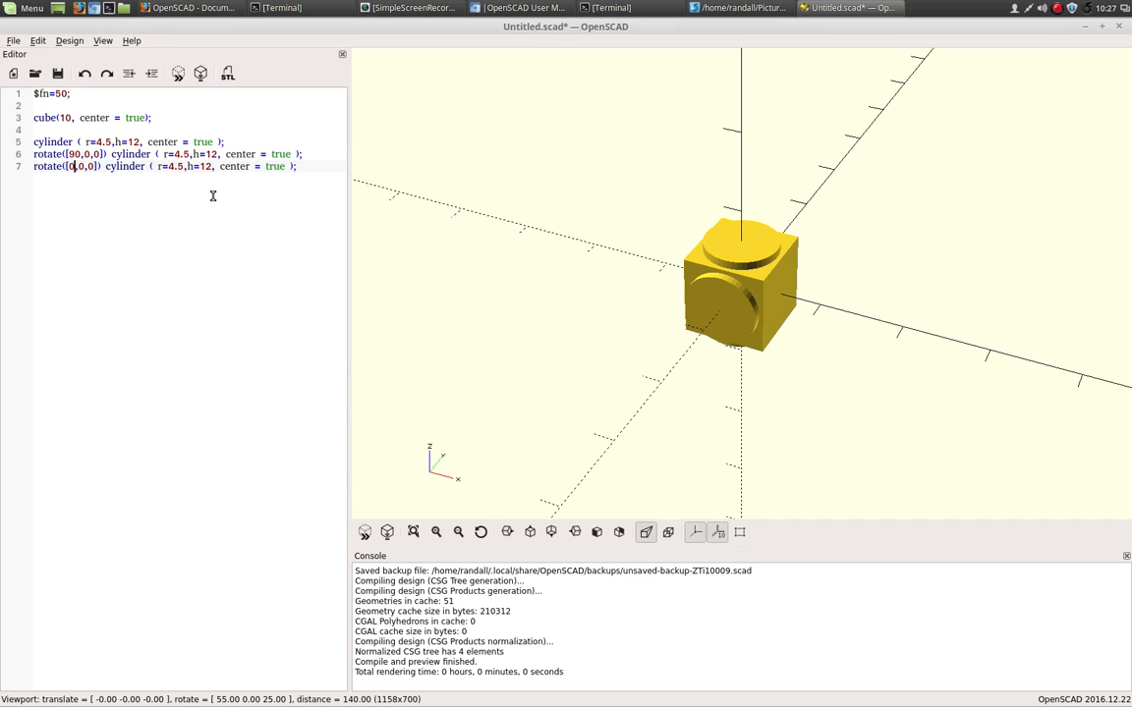
text(90)
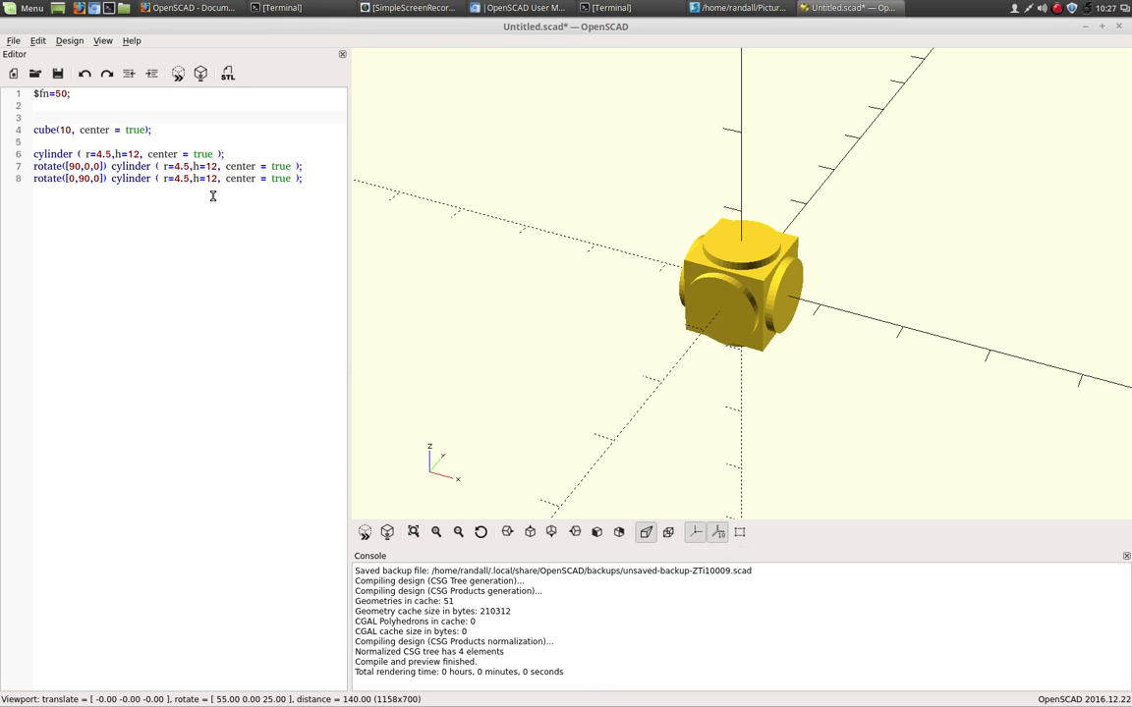
Step: Enclose the cube and three cylinders in a difference() { } block
text(differ)
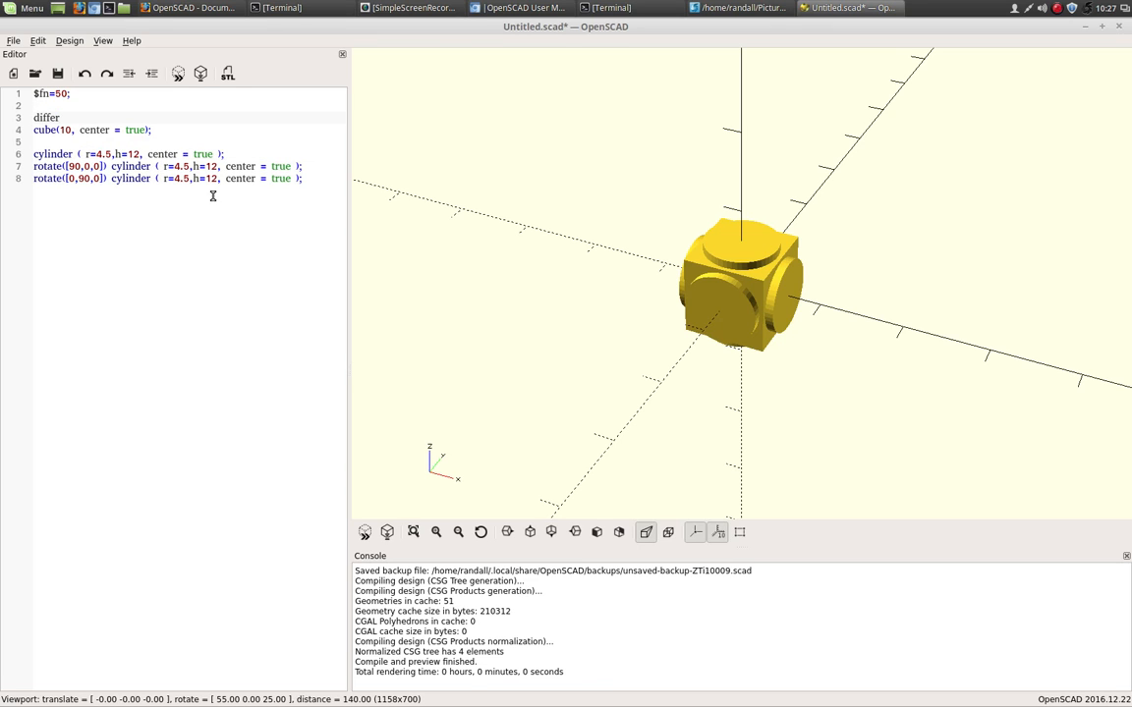
text(ence() {)
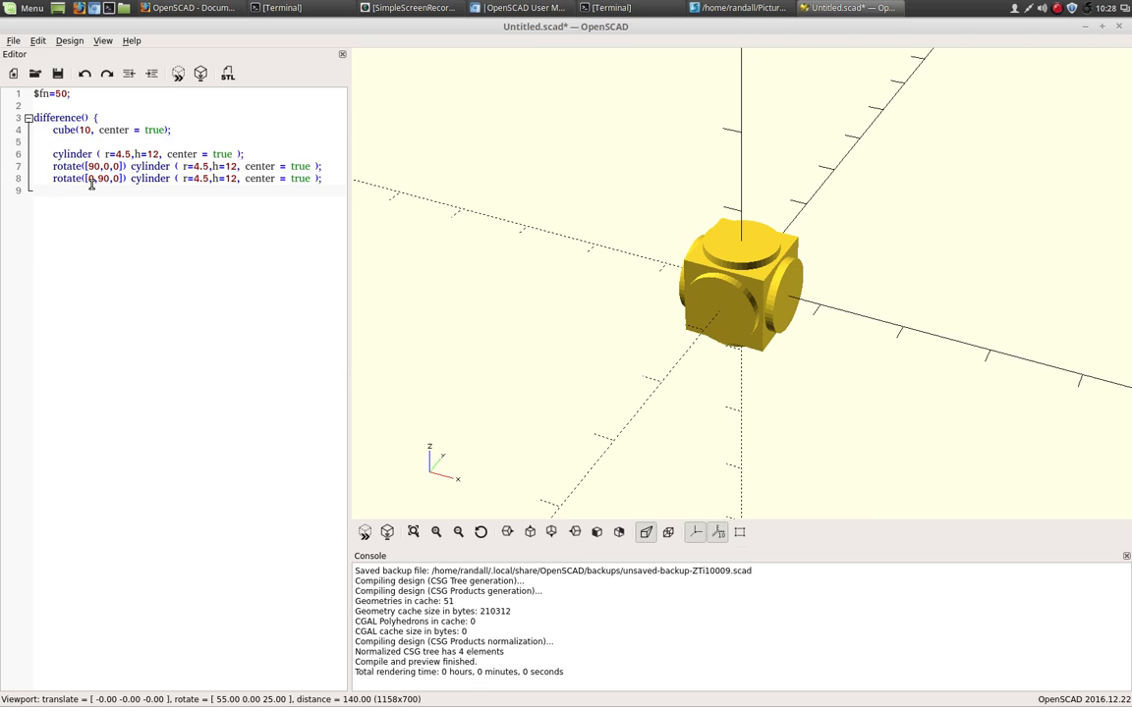
text(})
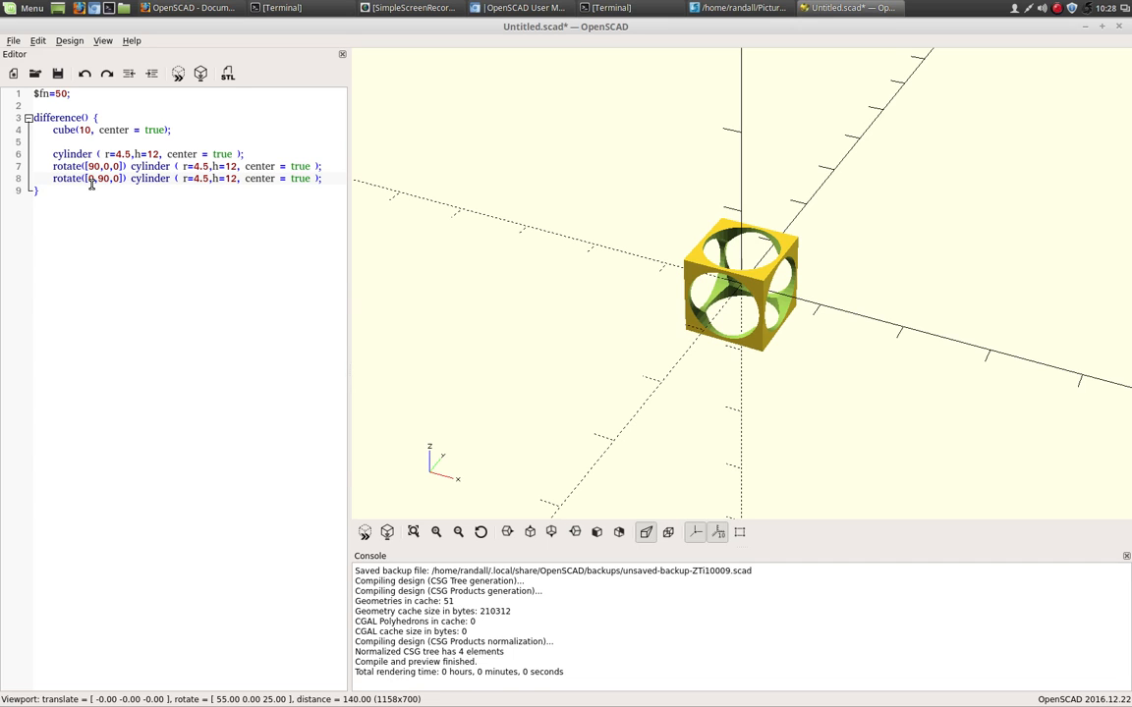
mouse_move(134, 253)
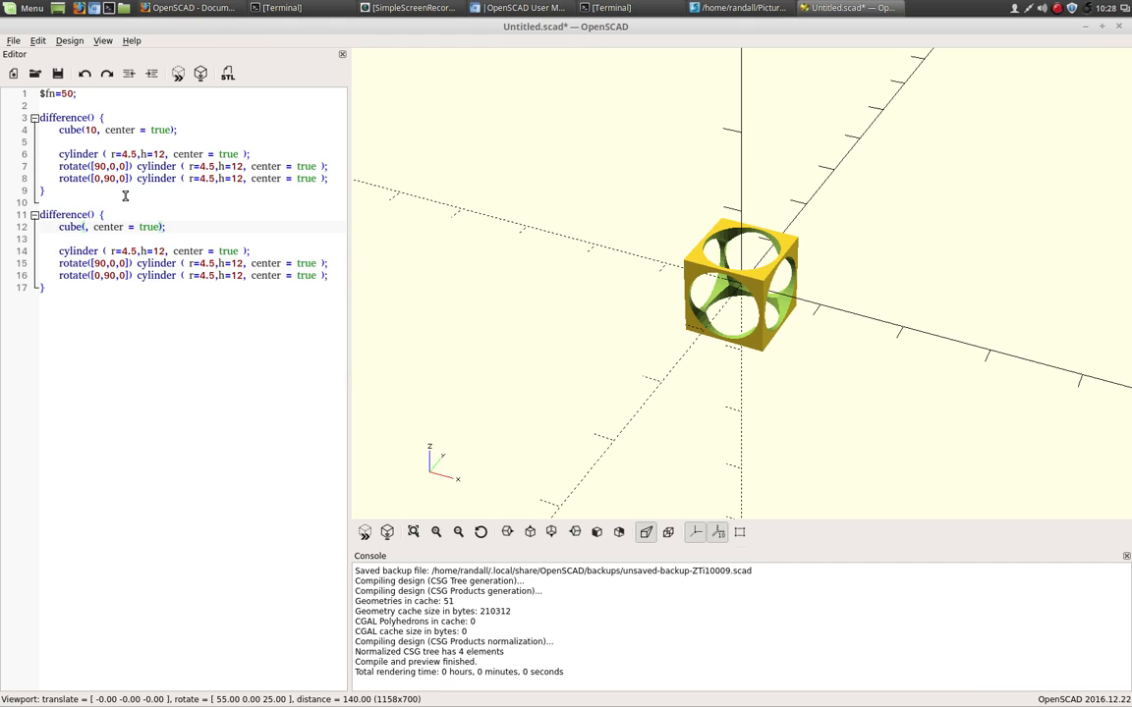
Step: Add two block copies with cubes 8 and 6, radii 3.5 and 2.5
text(8)
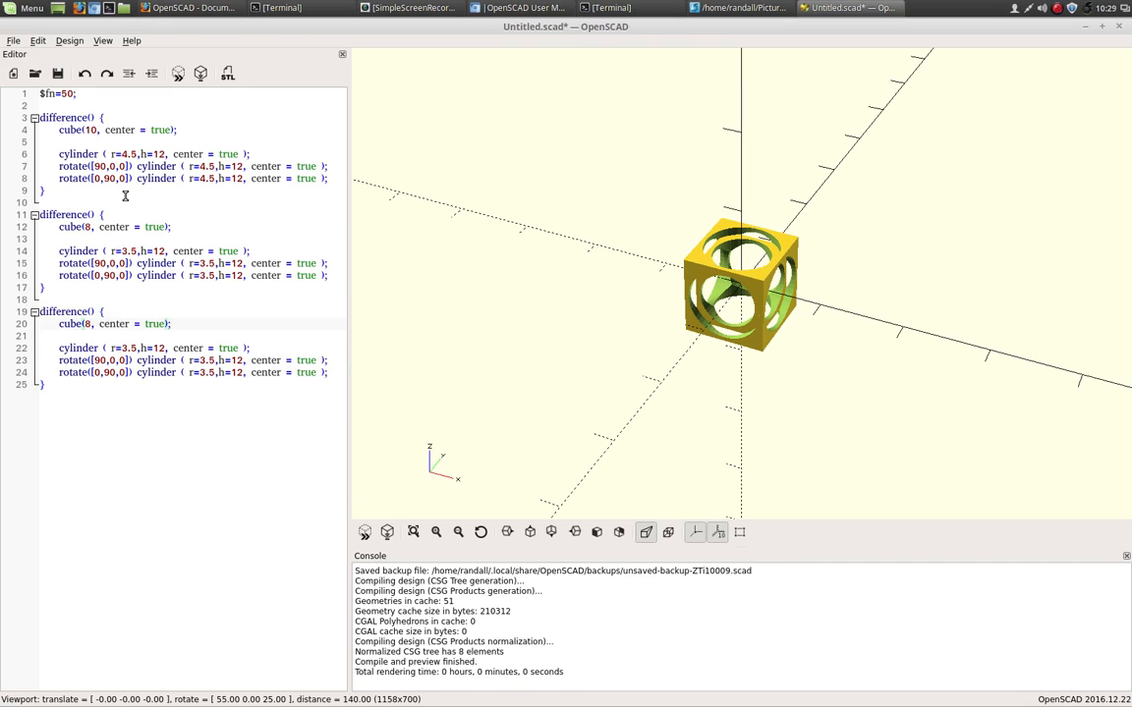
key(BackSpace)
text(6)
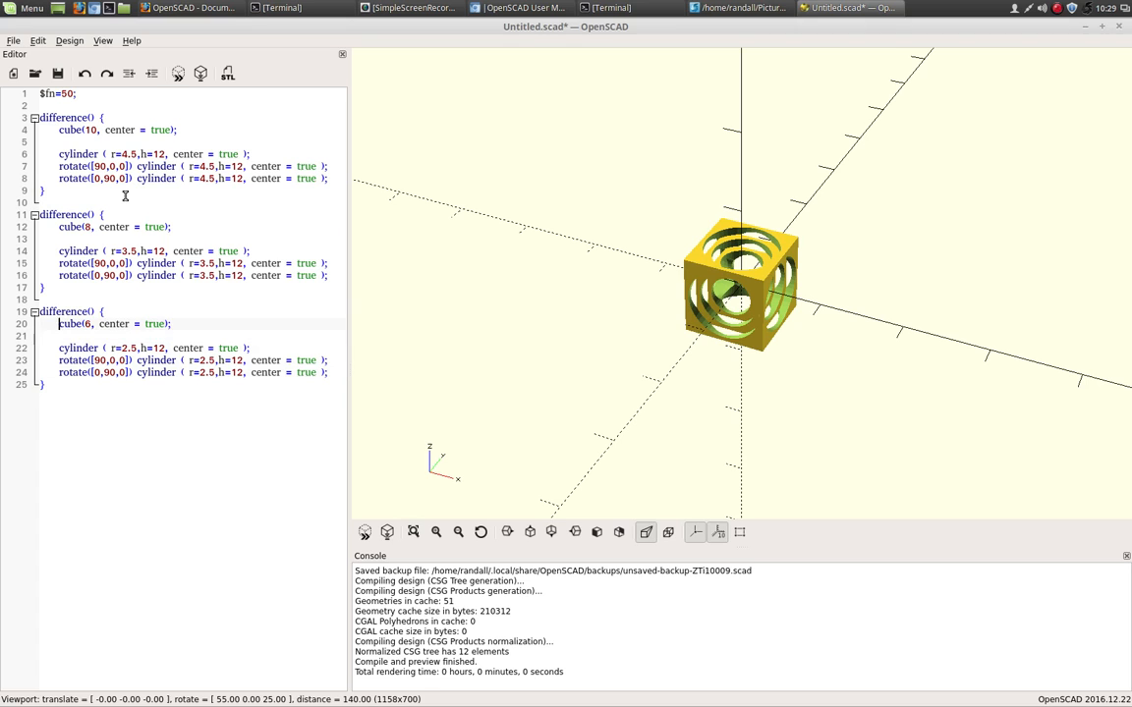
Step: Copy the third block into a size-4 cube with radius-1.5 holes
drag(59, 311, 43, 384)
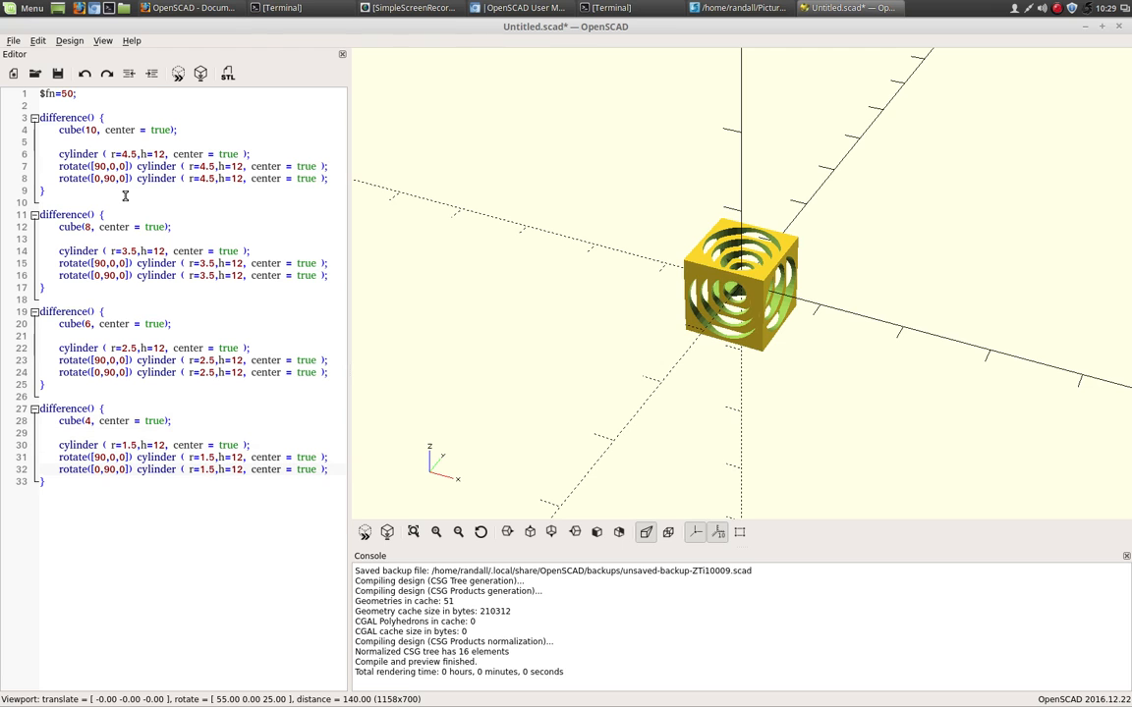
mouse_move(794, 283)
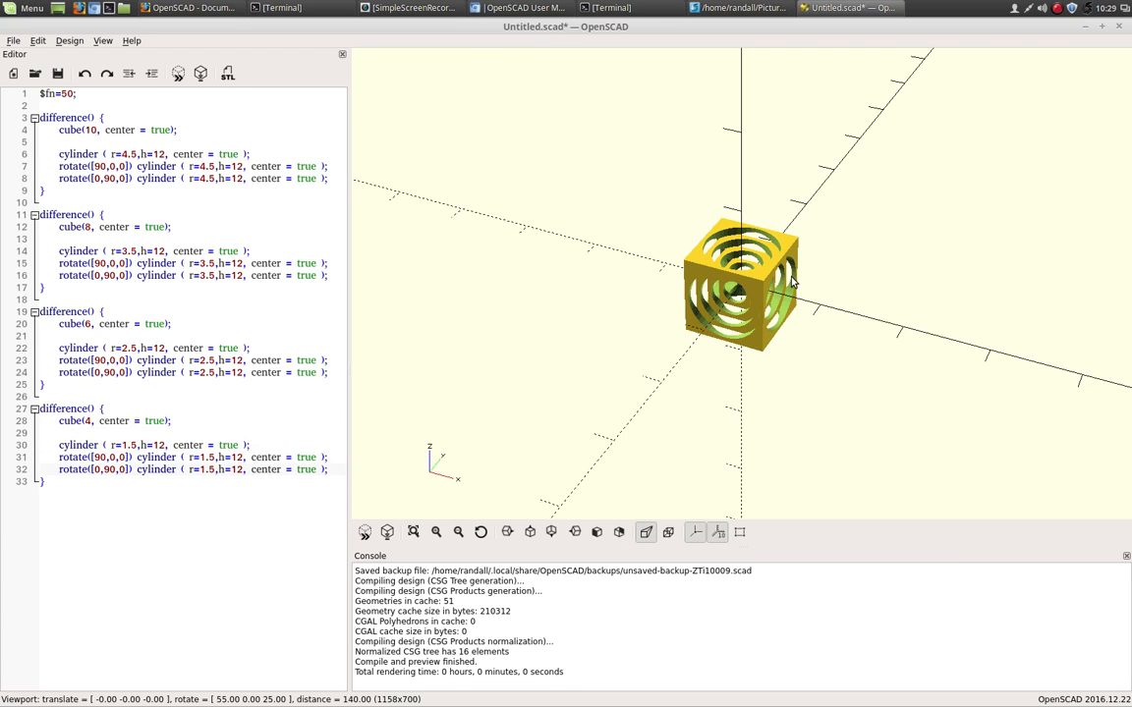
scroll(up, 3)
text(turner.scad)
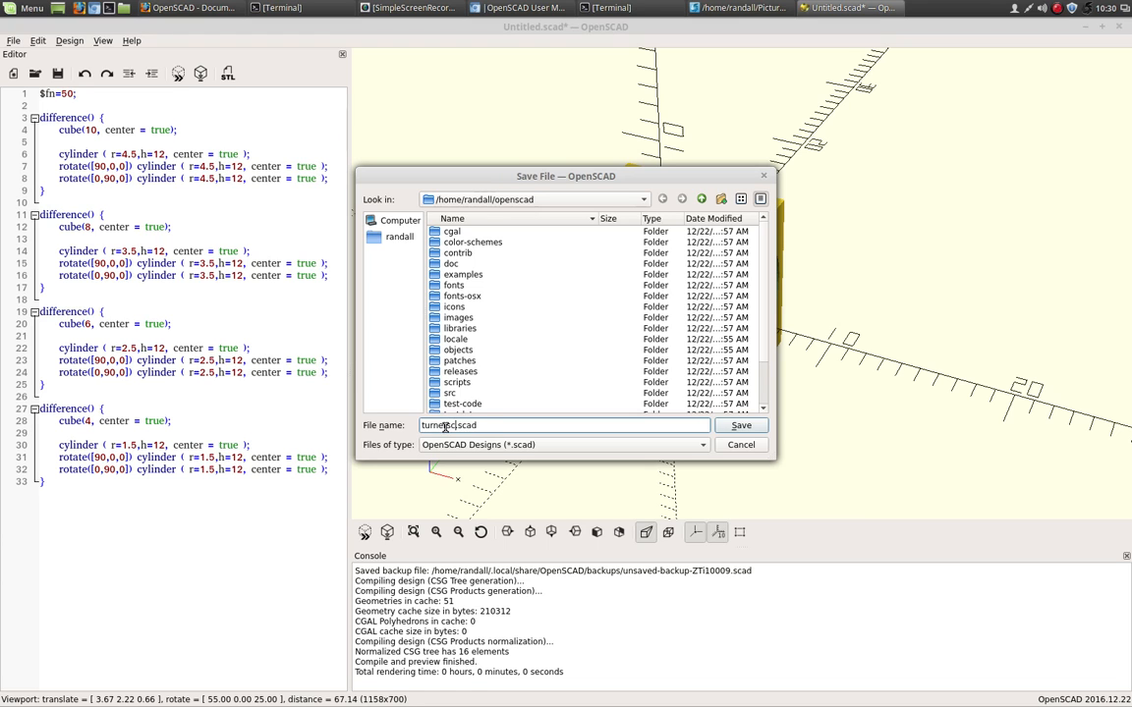
Step: Save the nested-cube design as turnerscube_basic.scad
text(_cube_bas)
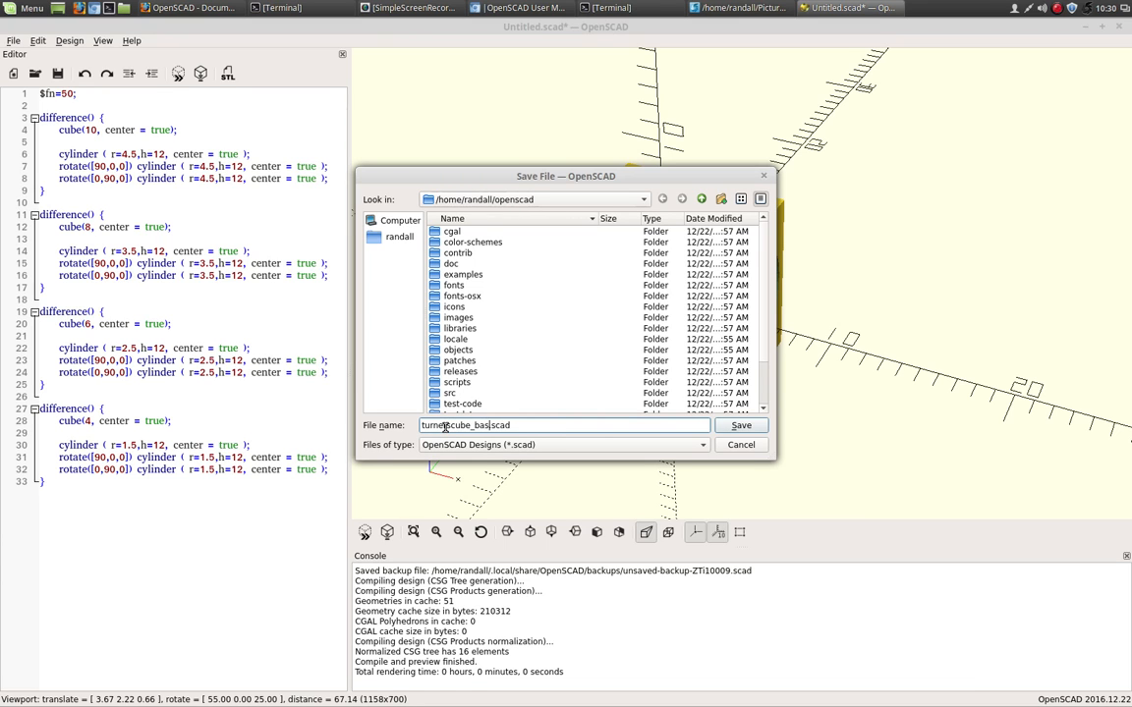
click(741, 425)
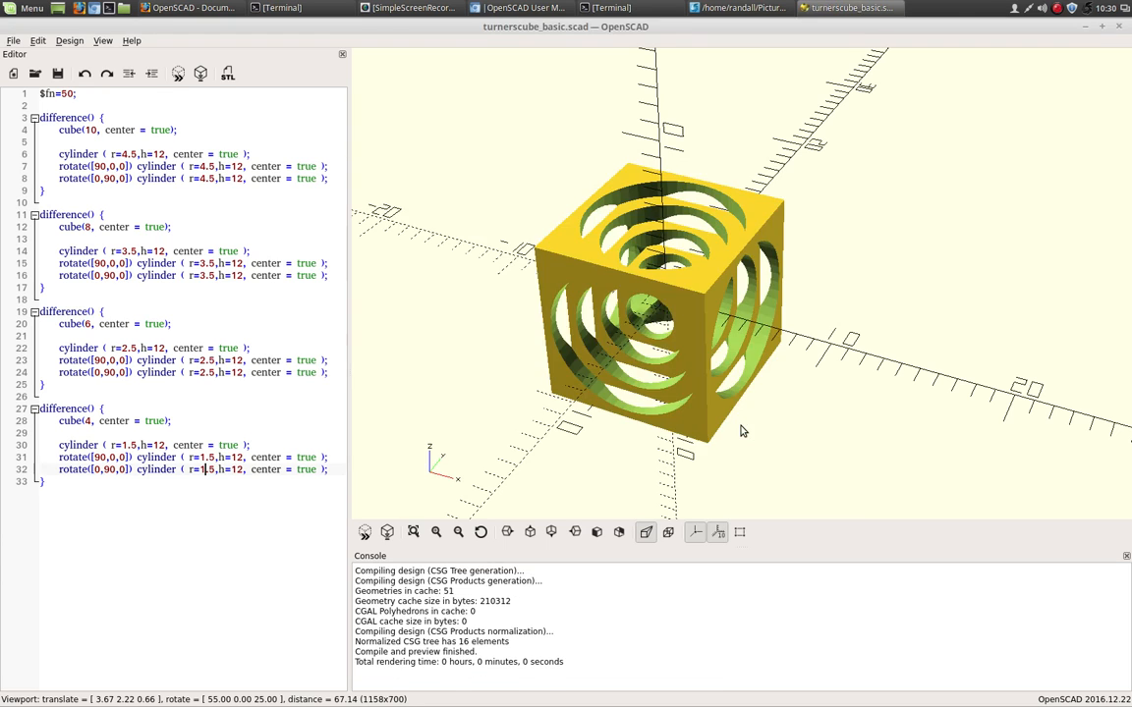
click(113, 512)
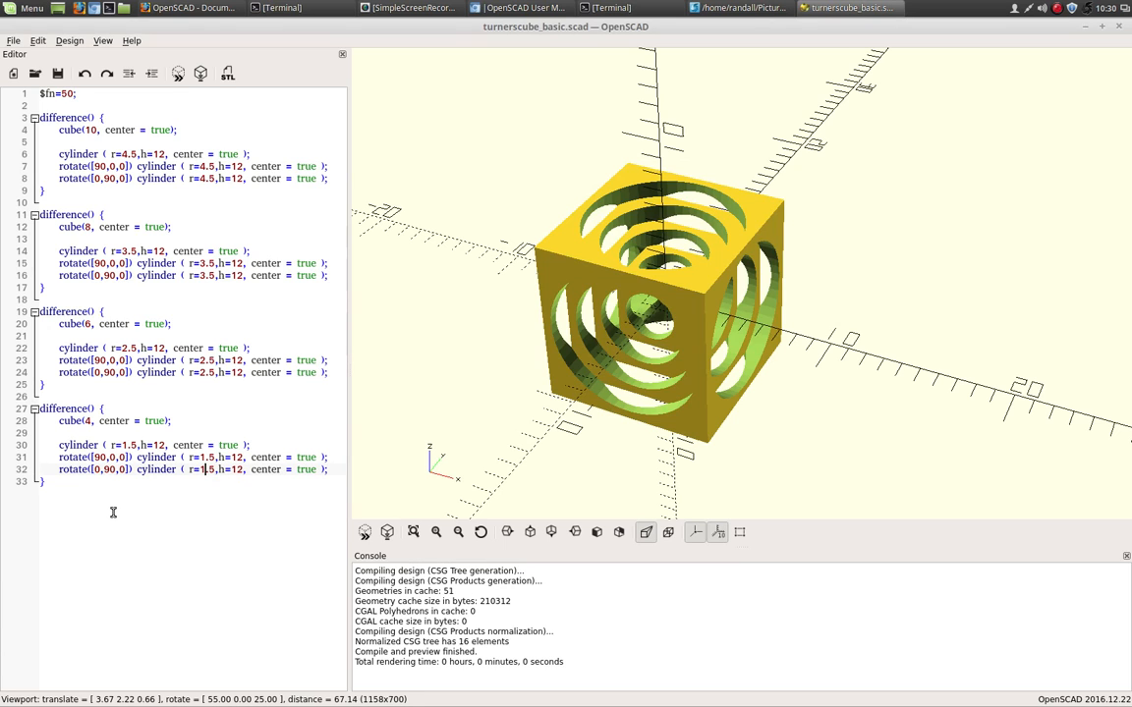
click(14, 40)
text(turnerscube_param.scad)
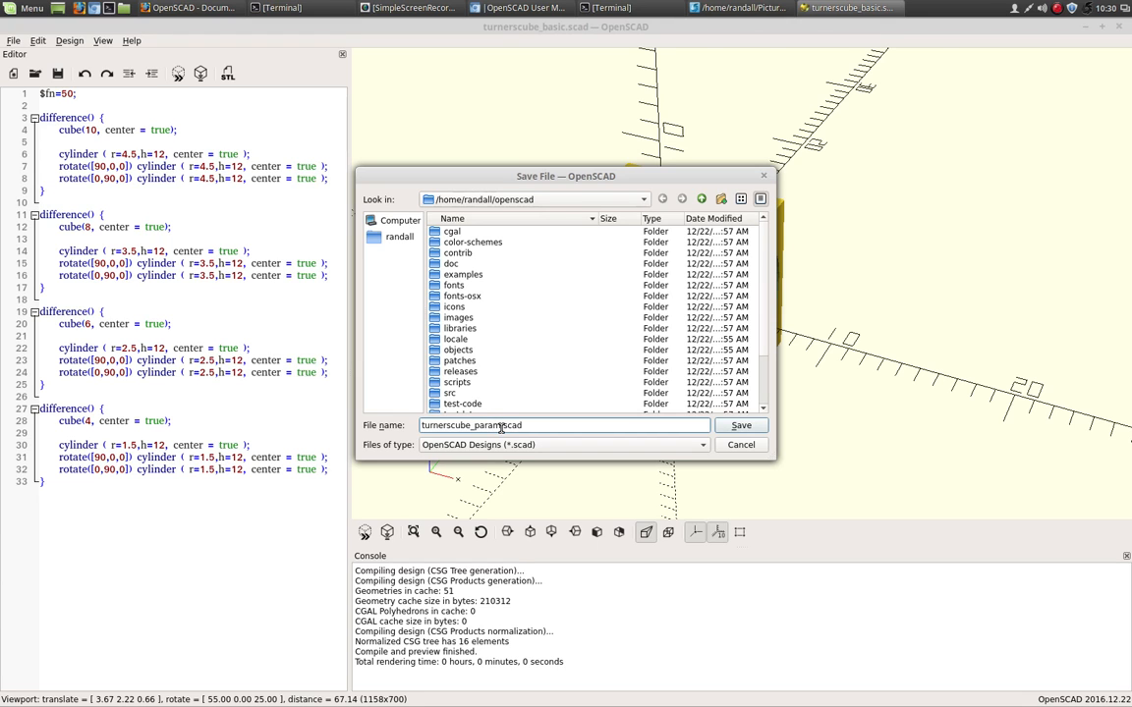
Step: Save a copy of the design named turnerscube_param.scad
click(739, 424)
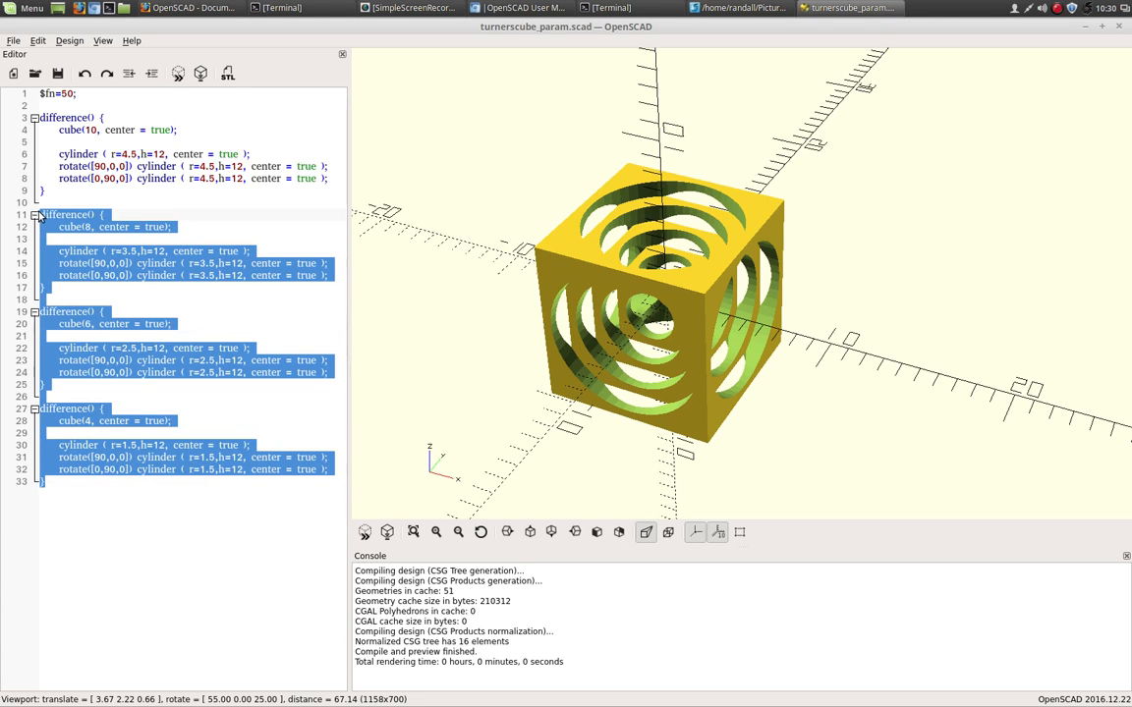
Step: Delete the three inner blocks and declare start = 2, stop = 10, step = 2
key(Delete)
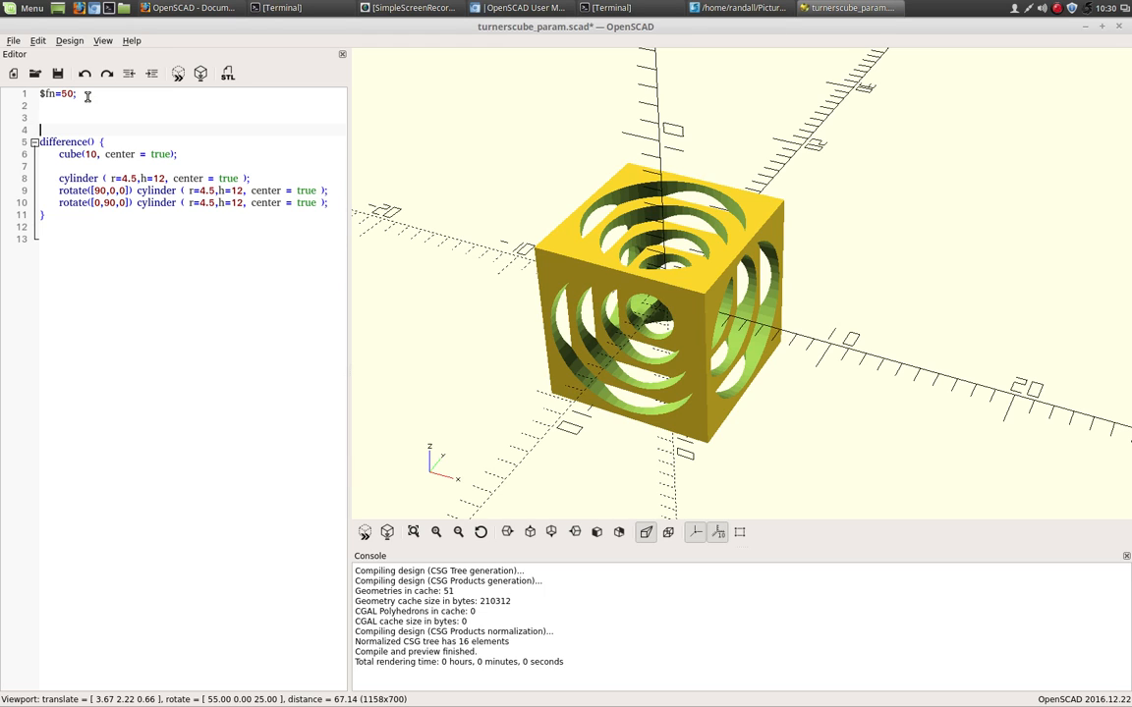
text(start = 2;)
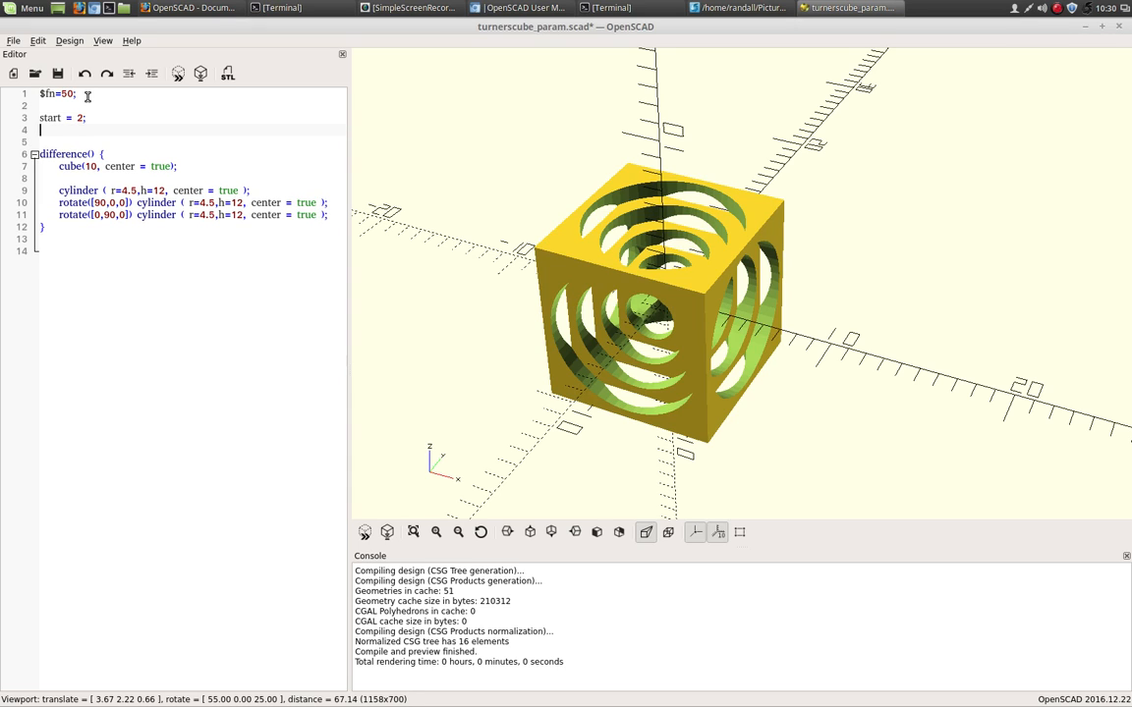
text(stop)
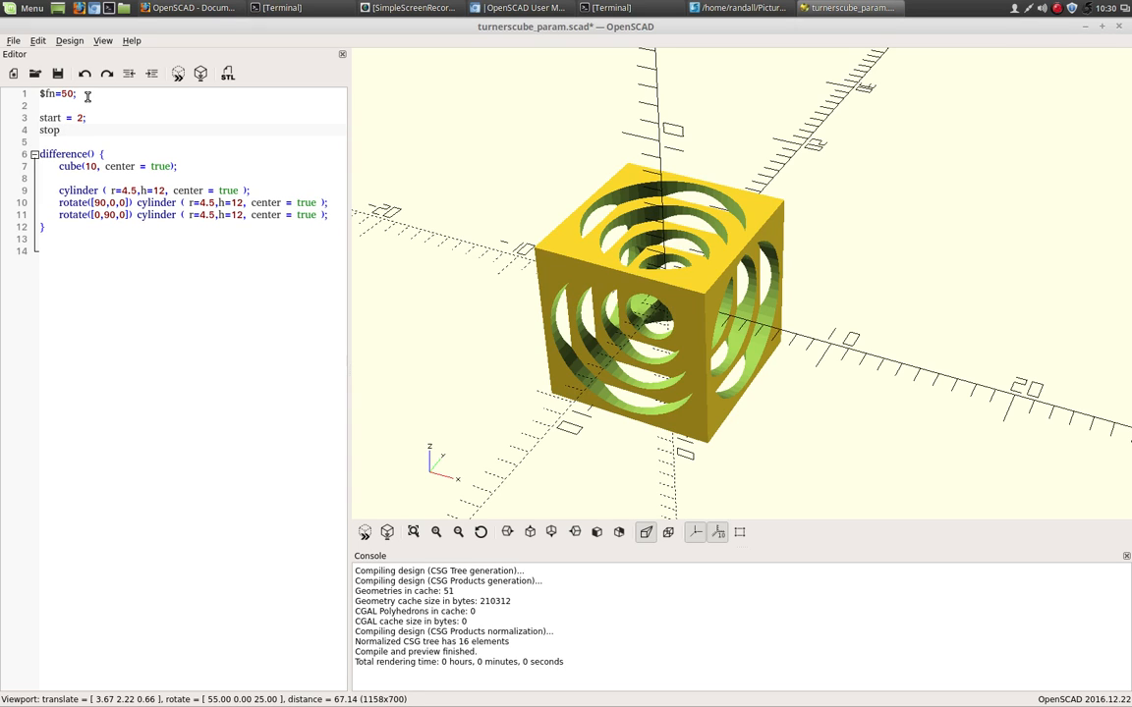
text(= 10;)
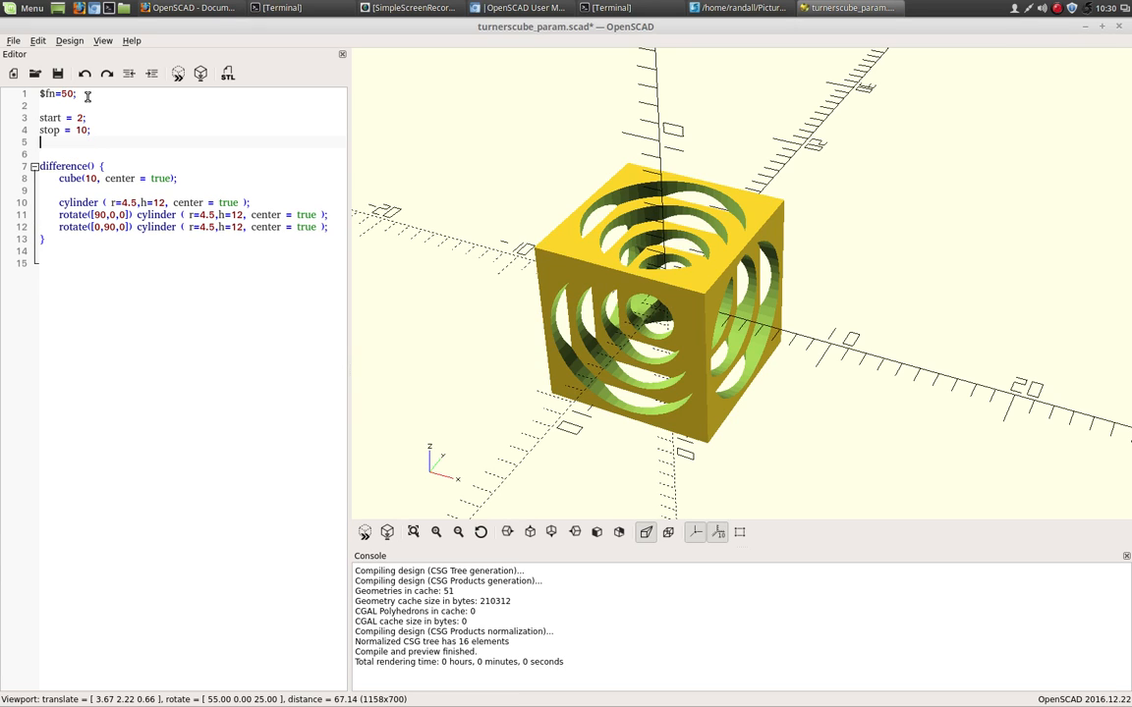
text(ste)
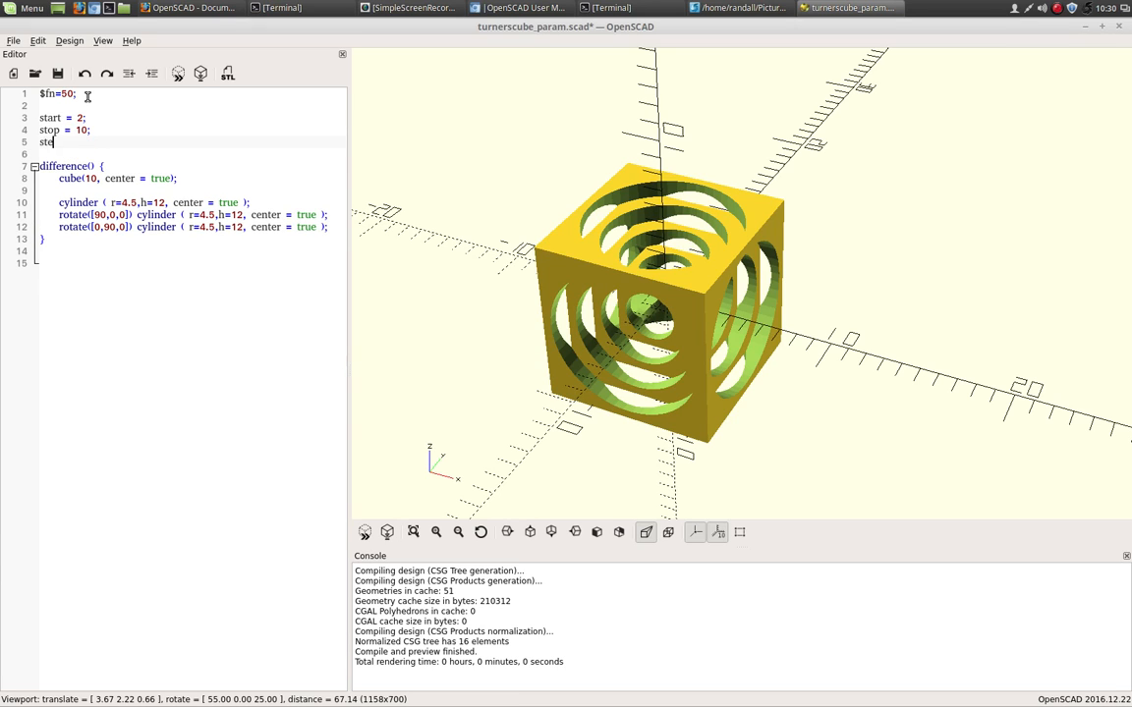
text(p =)
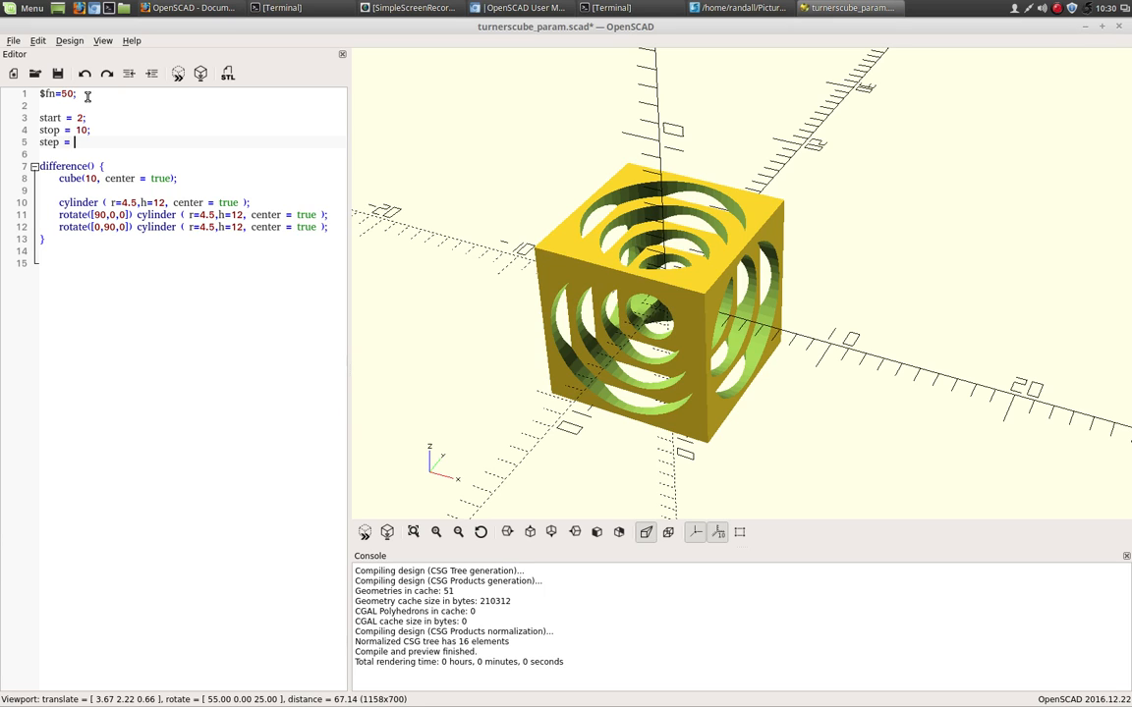
text(2;)
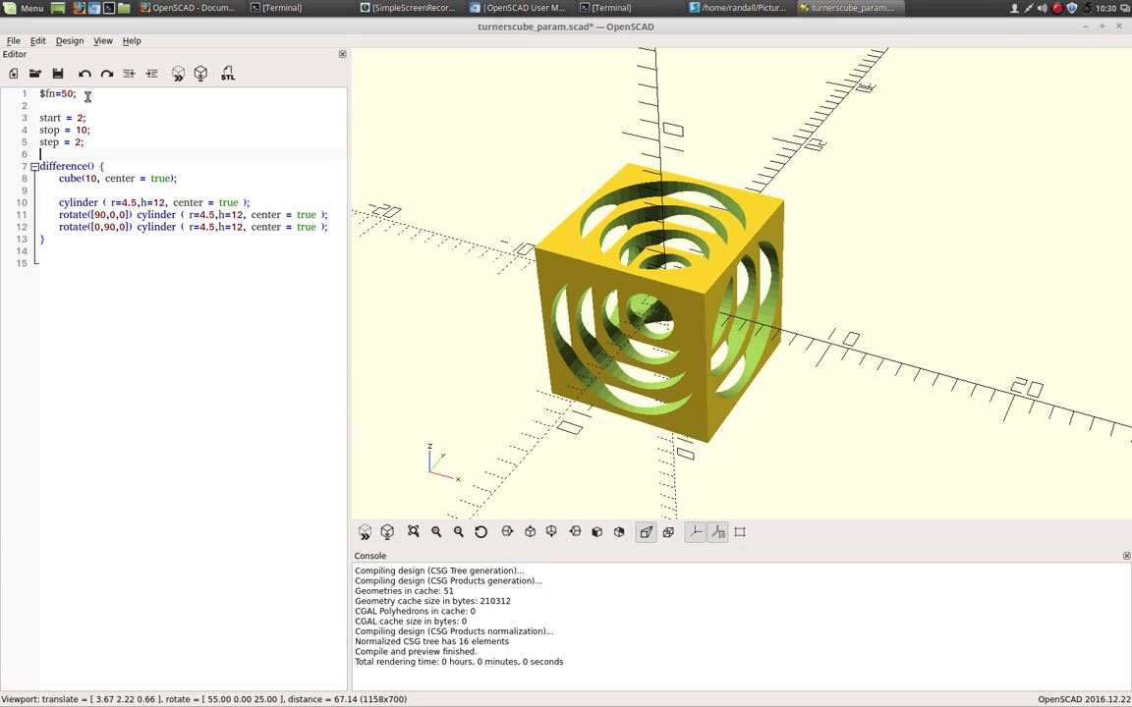
key(Return)
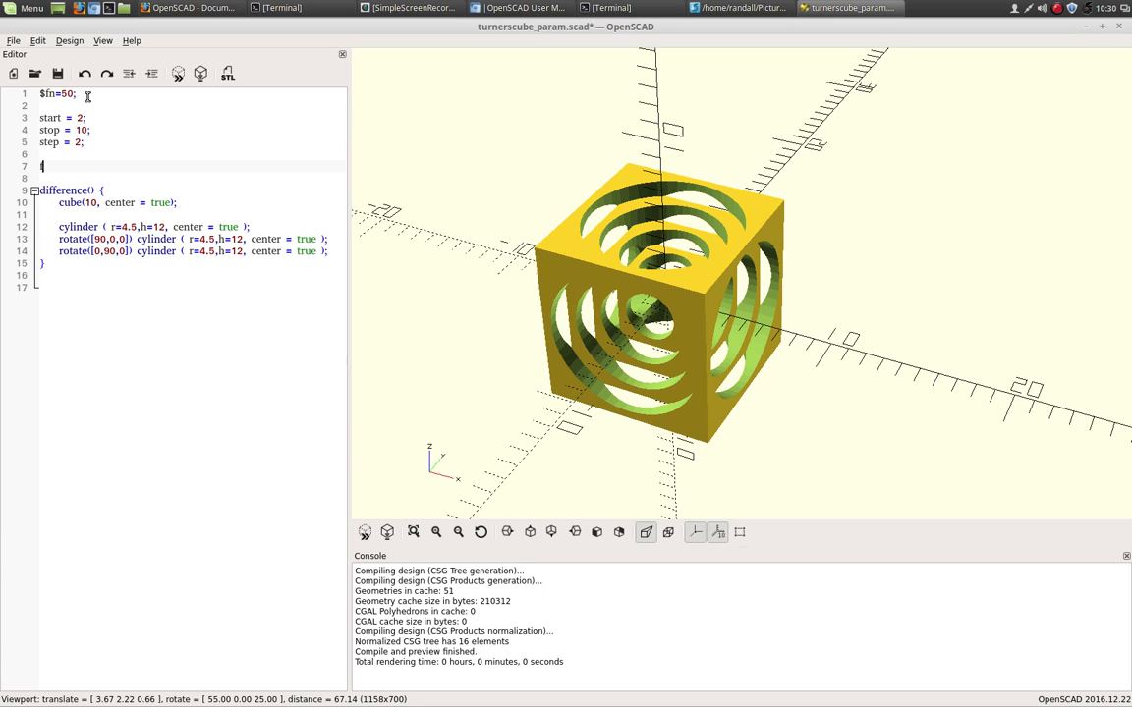
Step: Wrap the difference block in 'for ( cube_size = [ start:step:stop ] )' on line 7
text(for ()
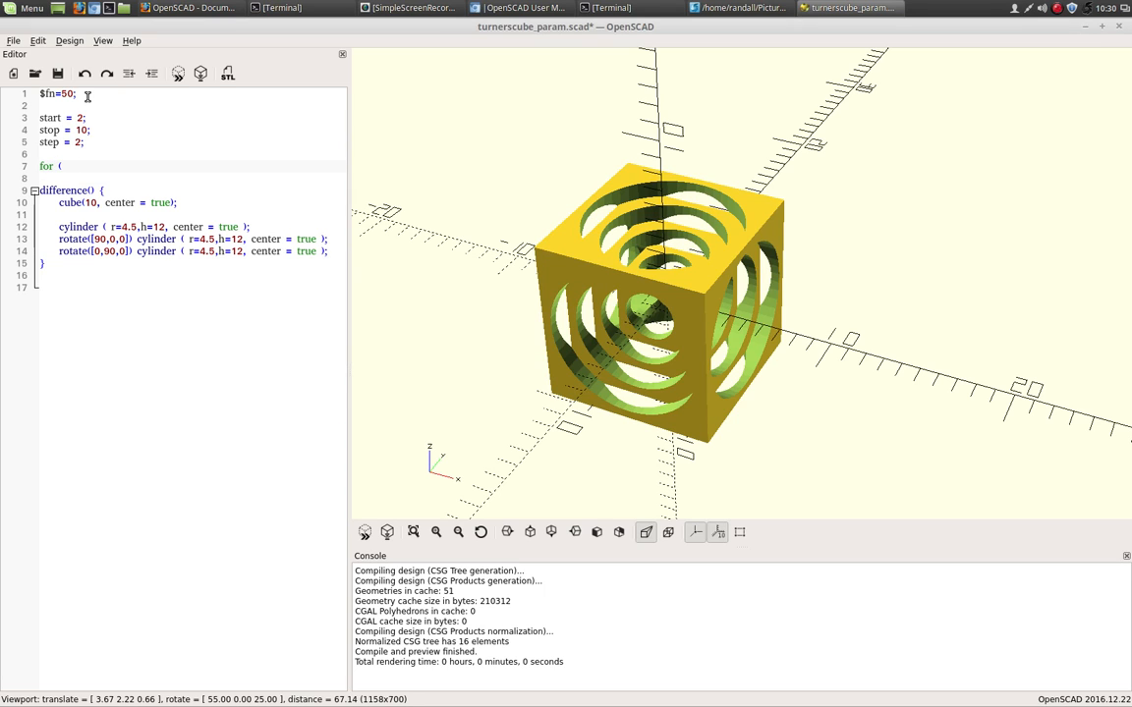
text(c)
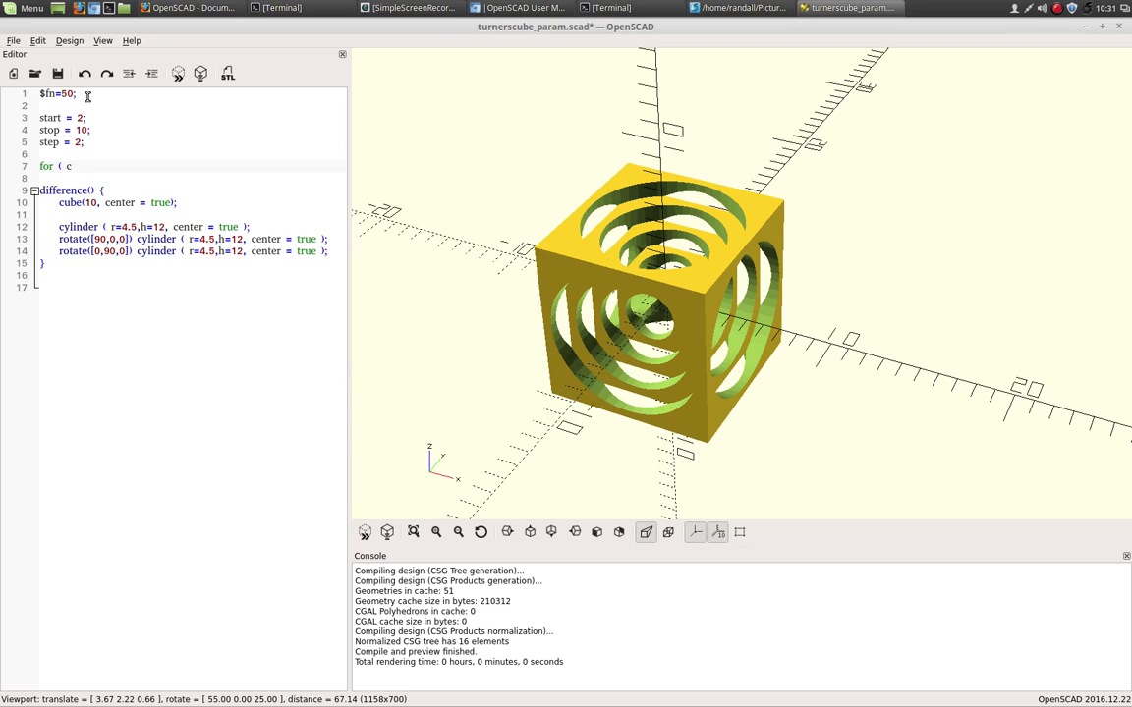
text(ube)
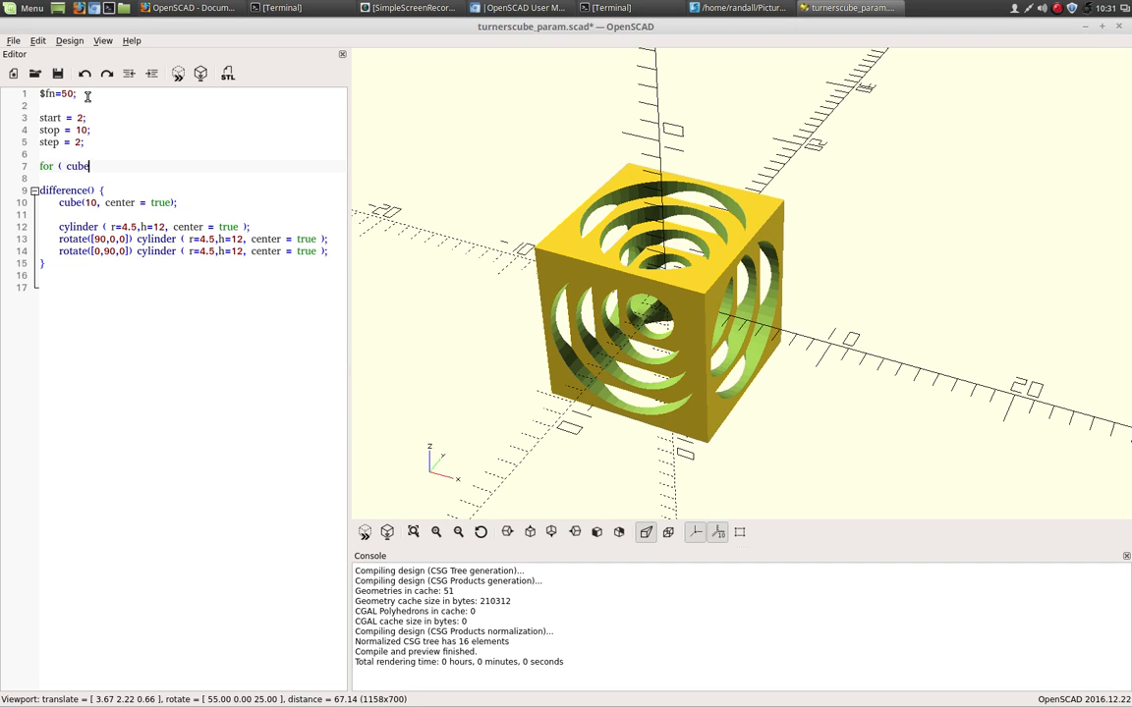
text(_s)
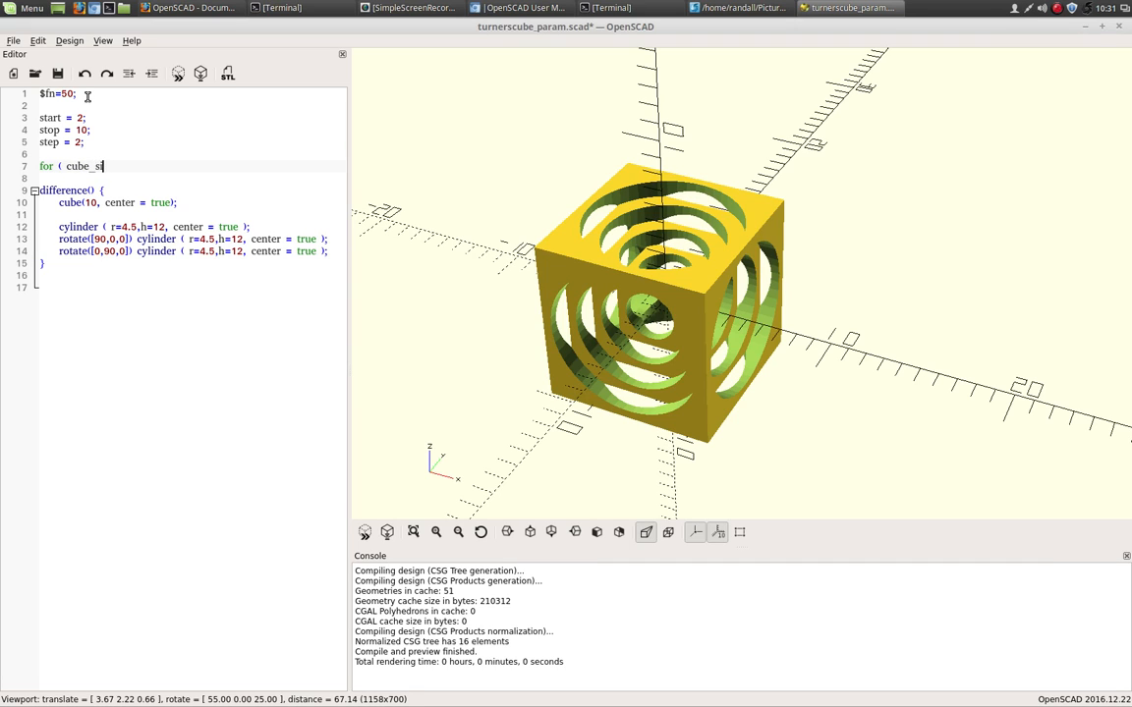
text(ize = [)
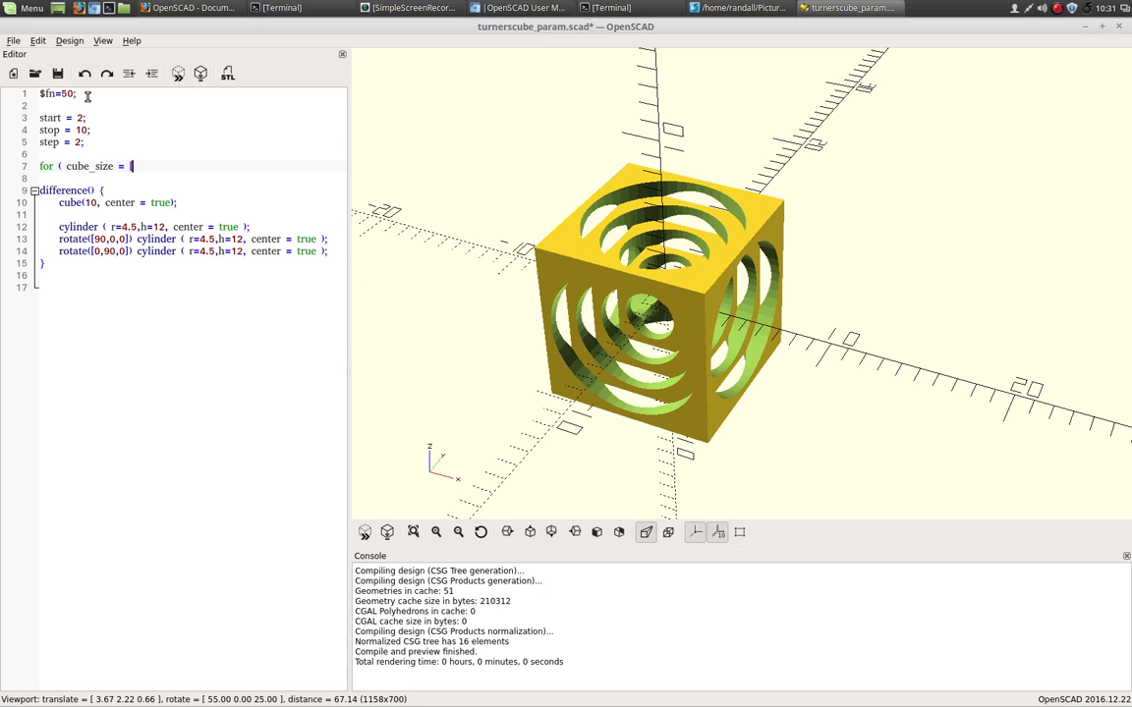
text(start)
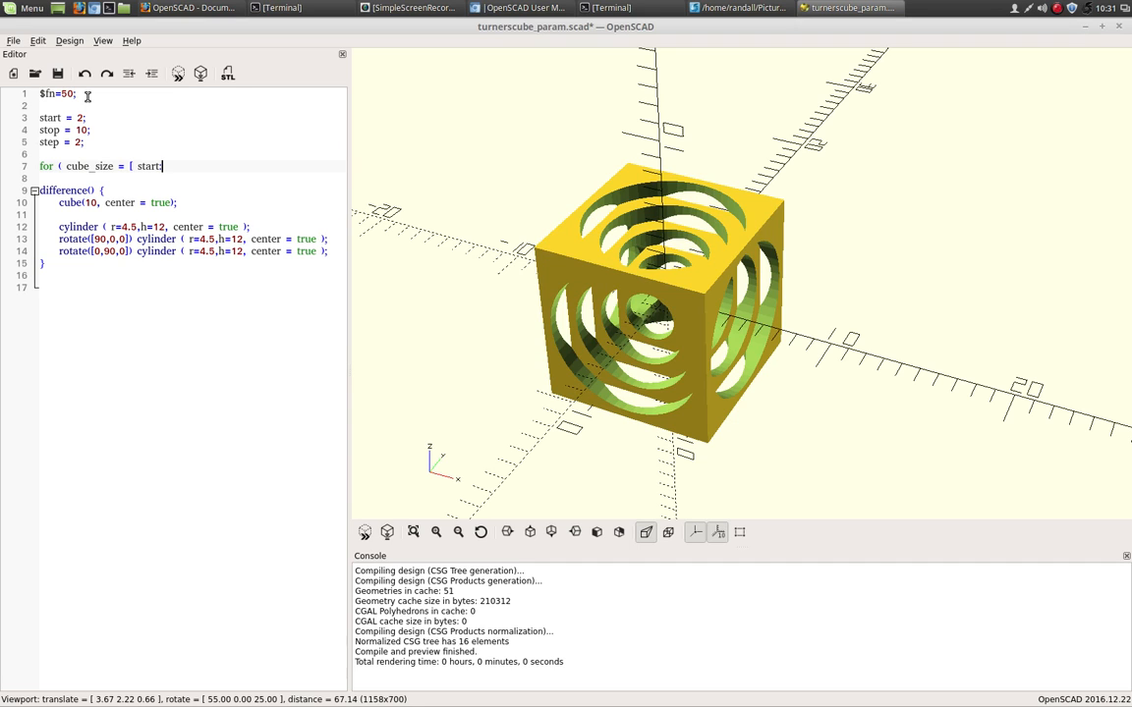
text(:step)
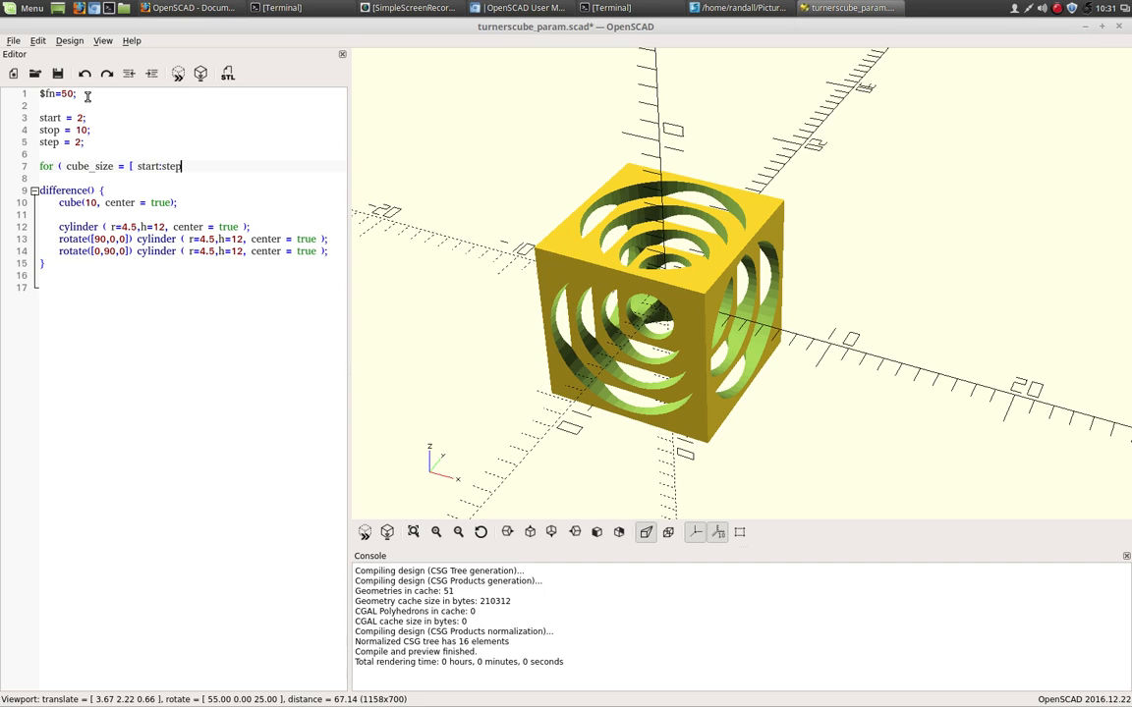
text(:)
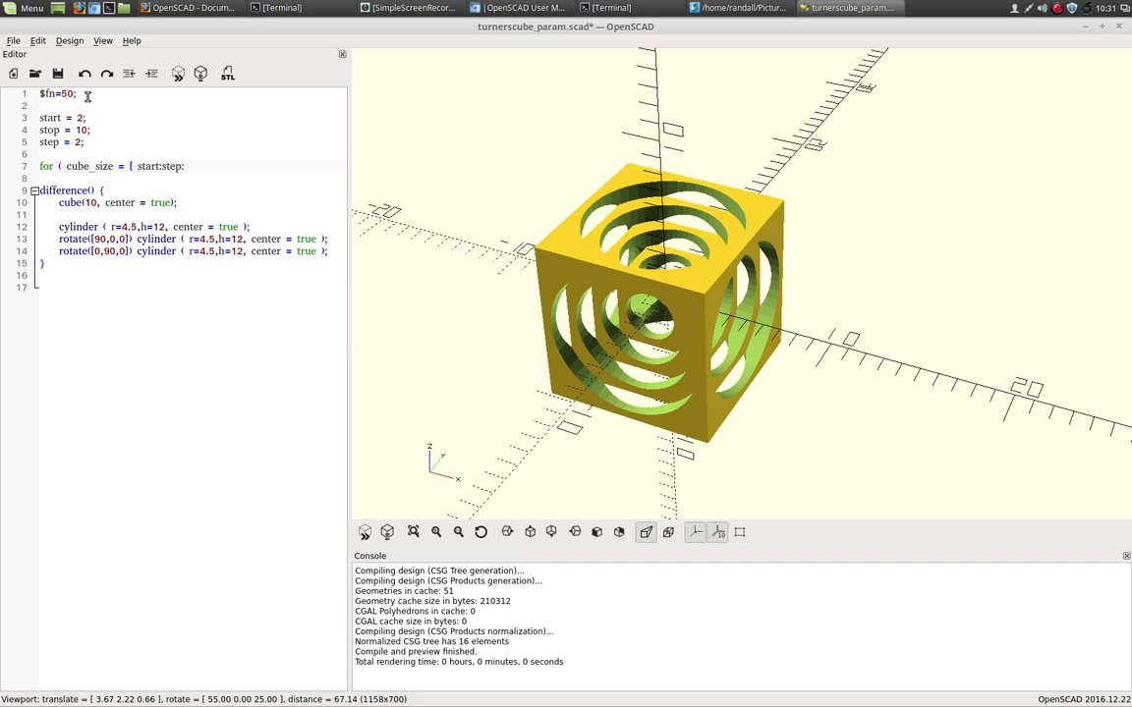
text(st)
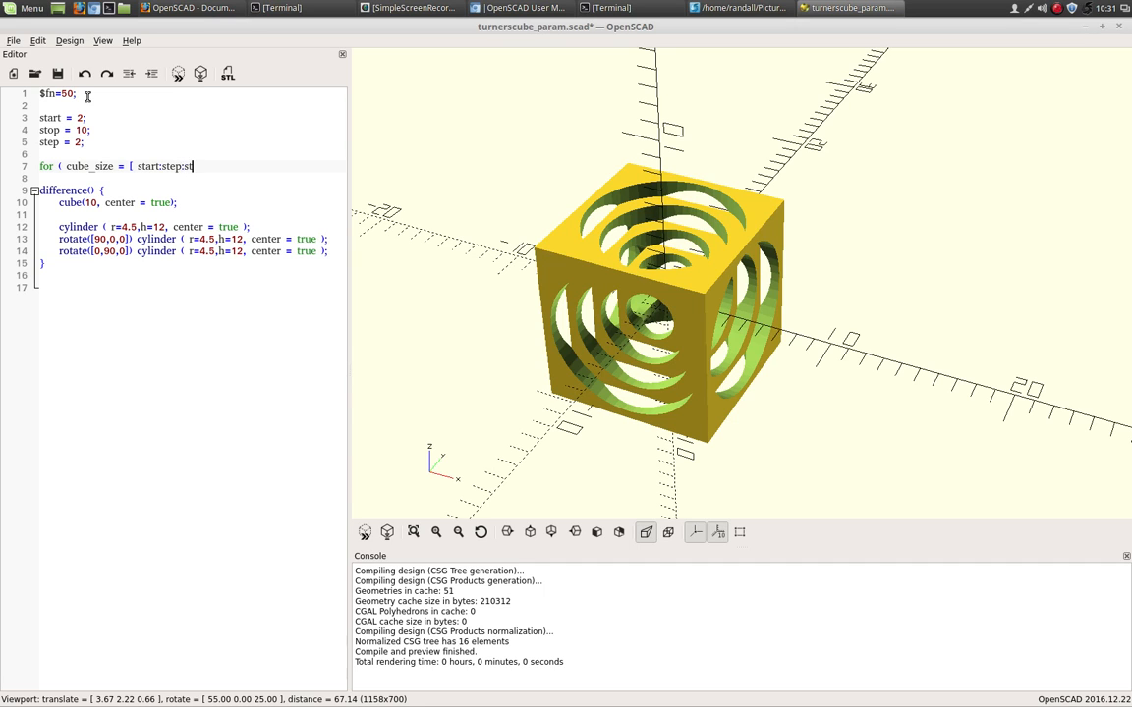
text(op)
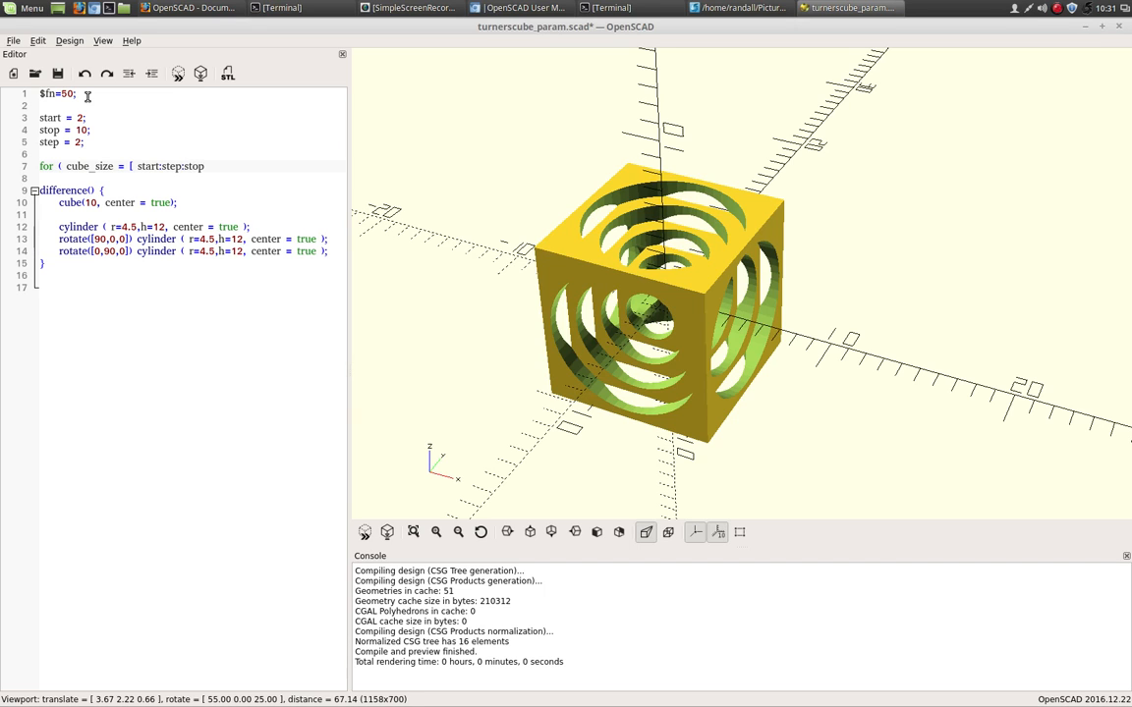
click(205, 165)
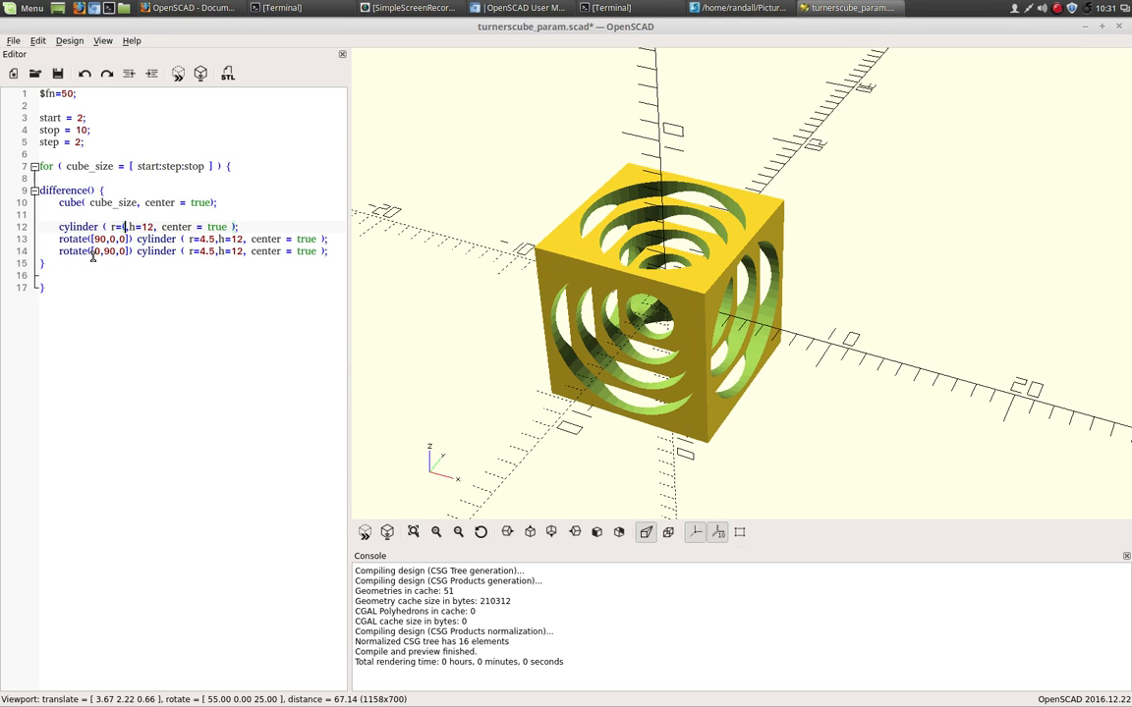
Step: Change line 12's cylinder parameters to r=(cube_size-1)/2, h=cube_size+2
text((cube,)
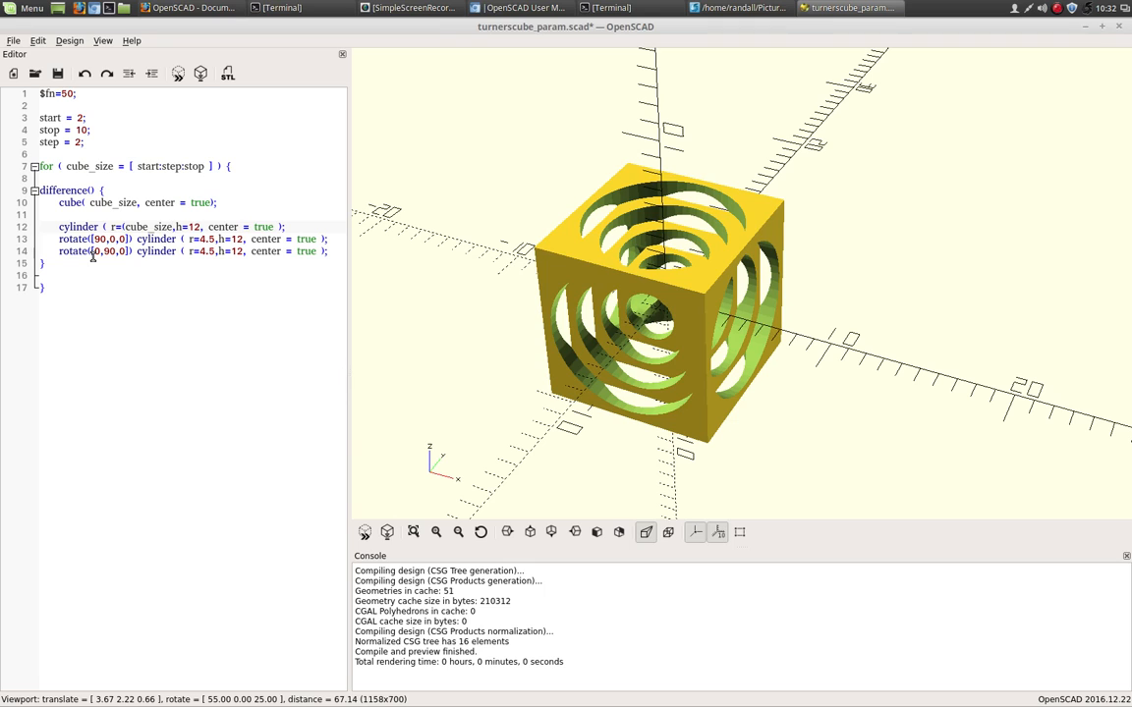
text(-1)
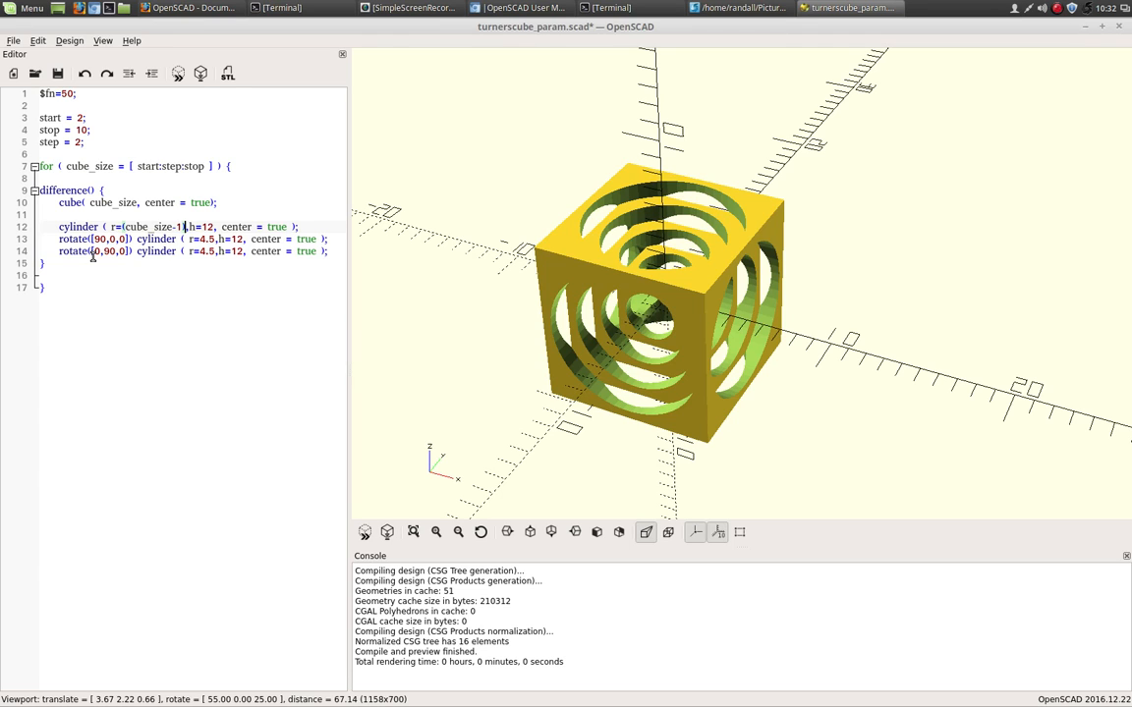
text(/2)
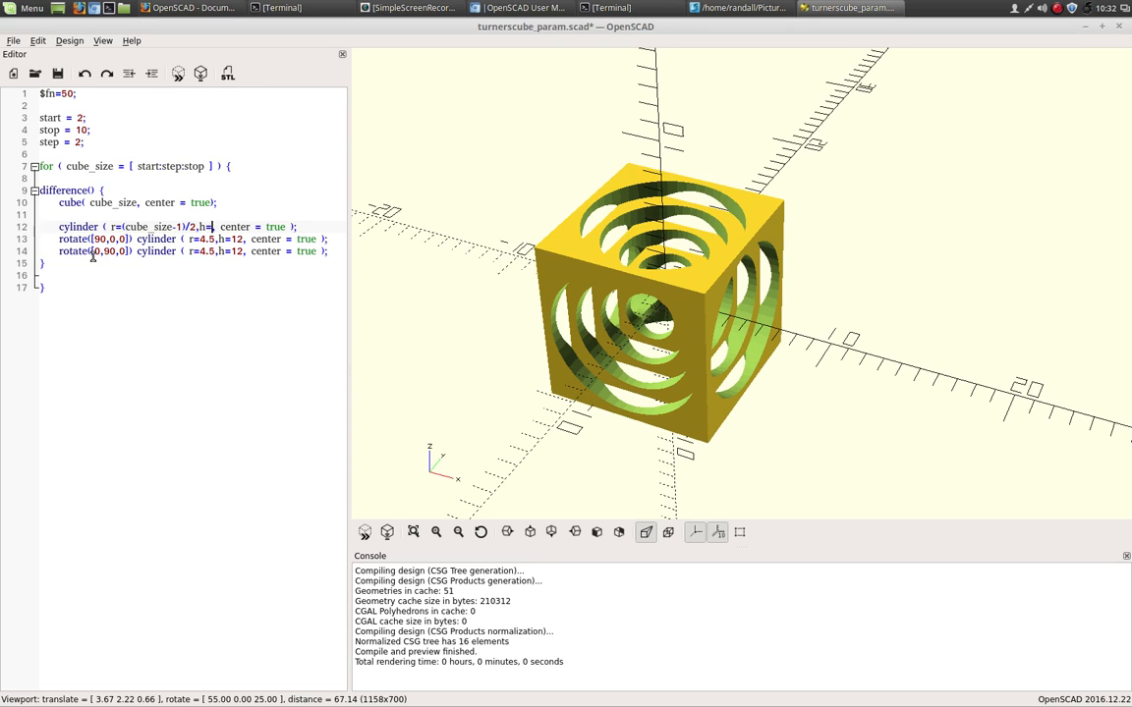
text(cube_size+2)
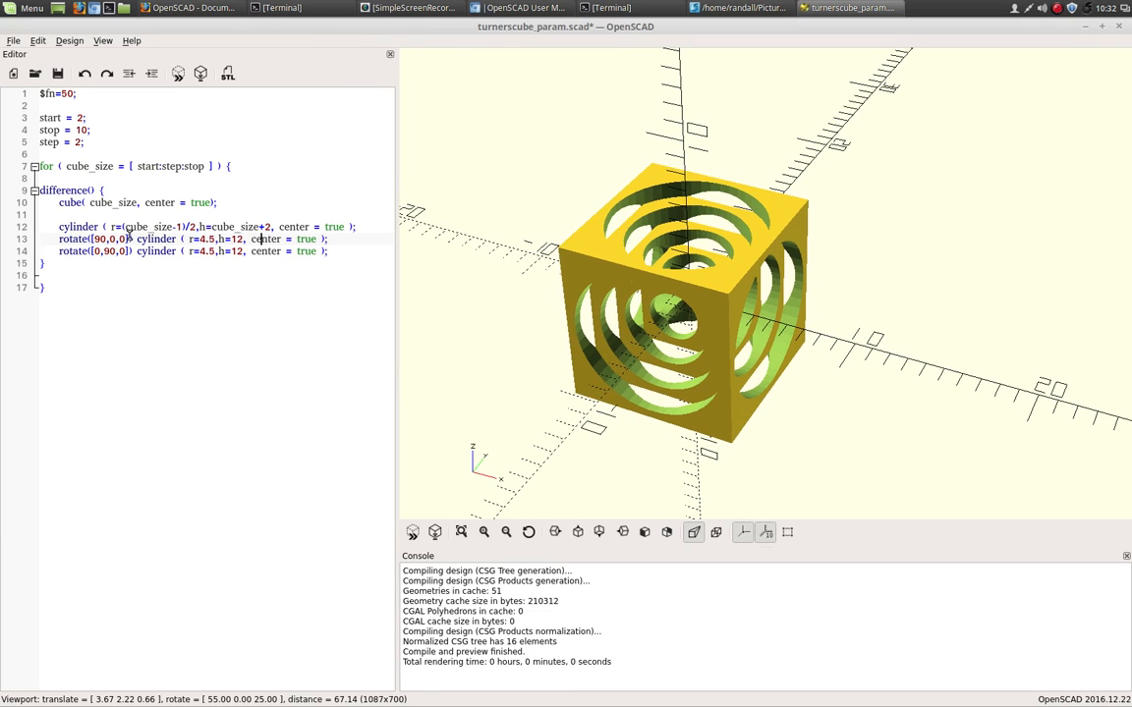
Step: Copy r=(cube_size-1)/2,h=cube_size+2 over the rotated cylinders' parameters on lines 13-14
double_click(78, 225)
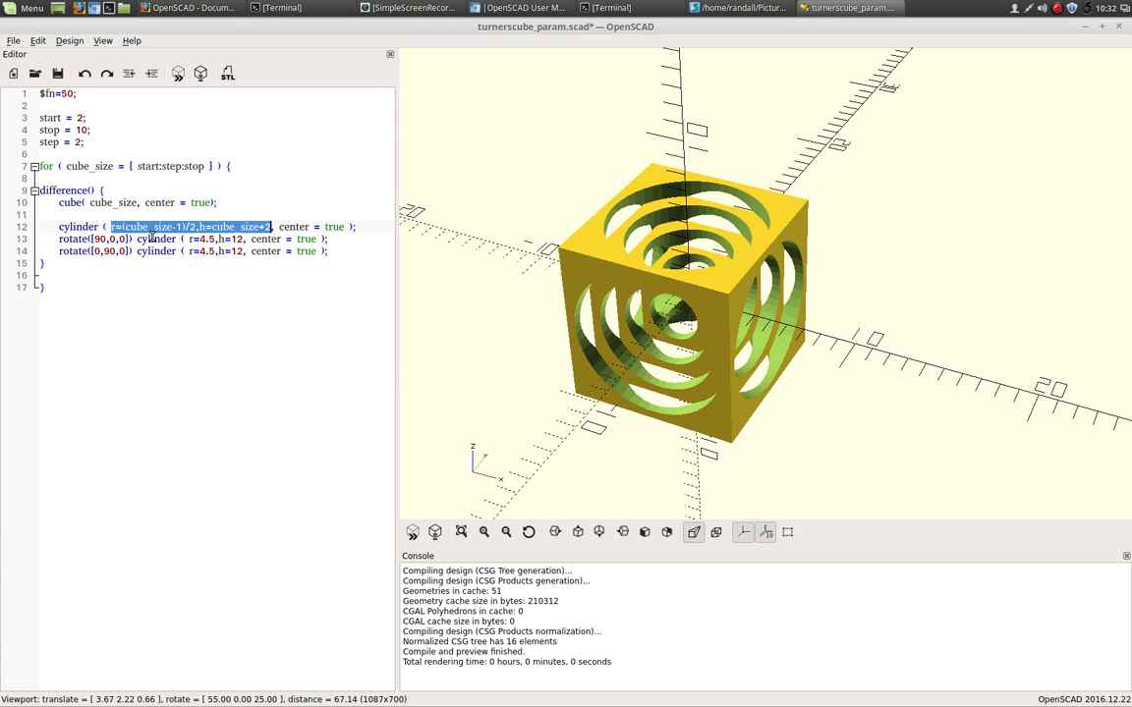
double_click(199, 239)
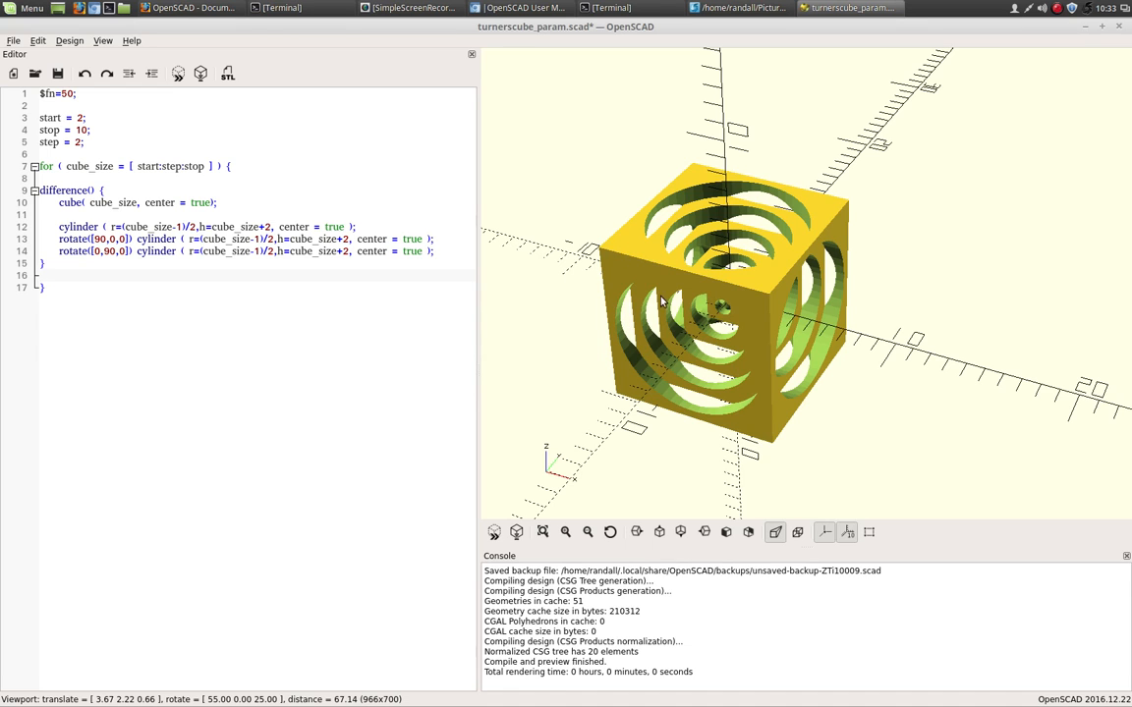
Step: Set the loop range to start=10, stop=20 and check the larger nested cubes
drag(663, 299, 682, 324)
text(2)
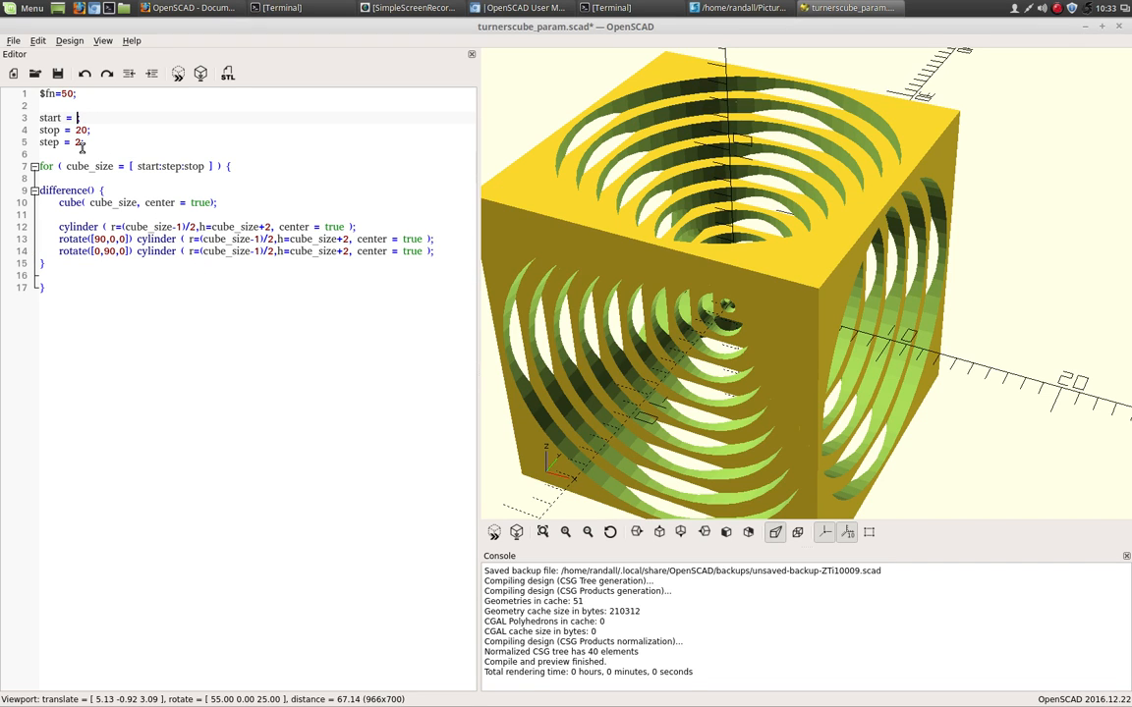
text(10)
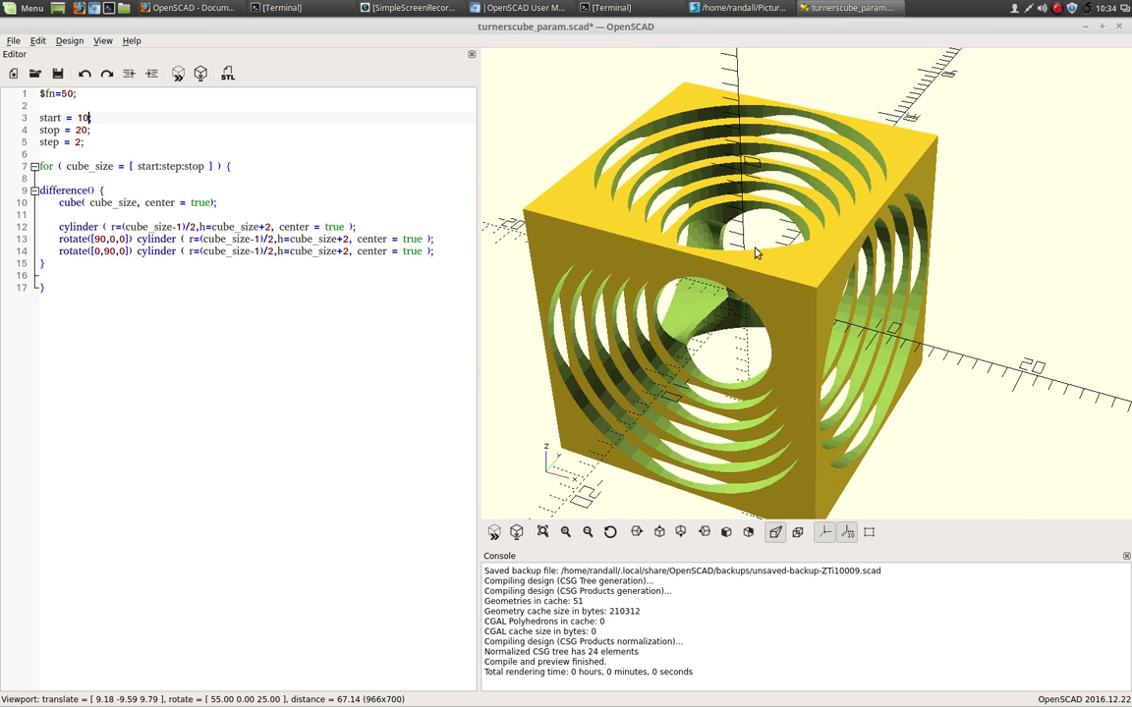
drag(756, 254, 683, 345)
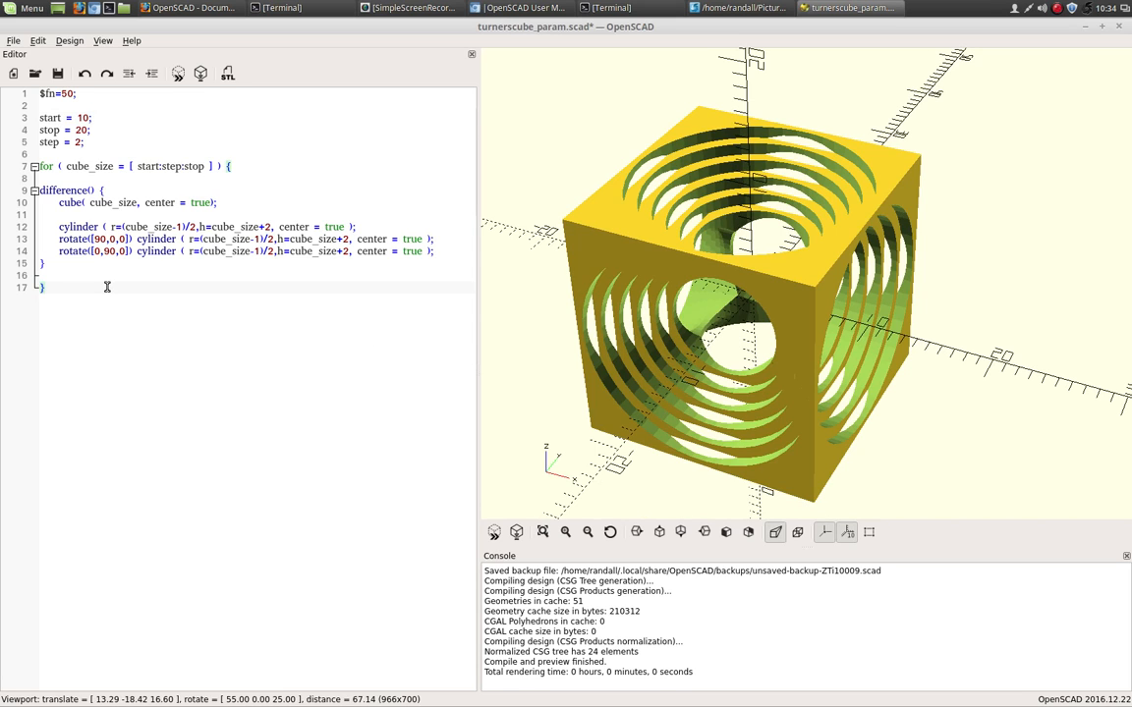
key(Return)
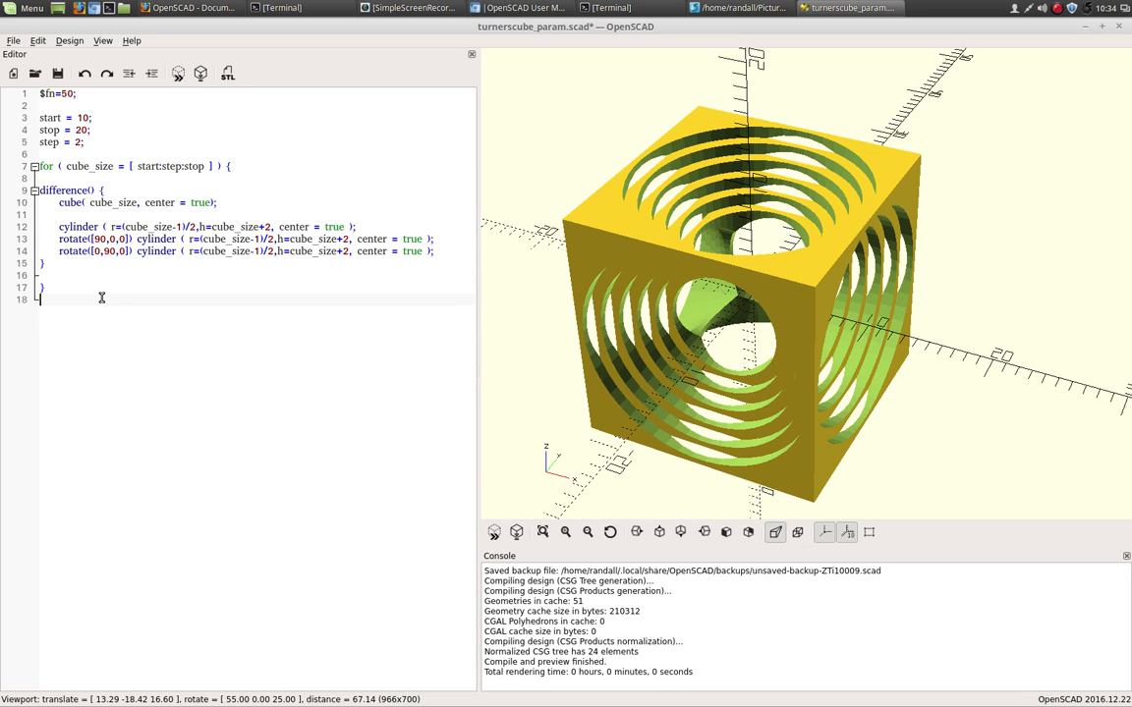
Step: Add 'cube ( 10, center = true );' on line 19 after the loop
text(cube)
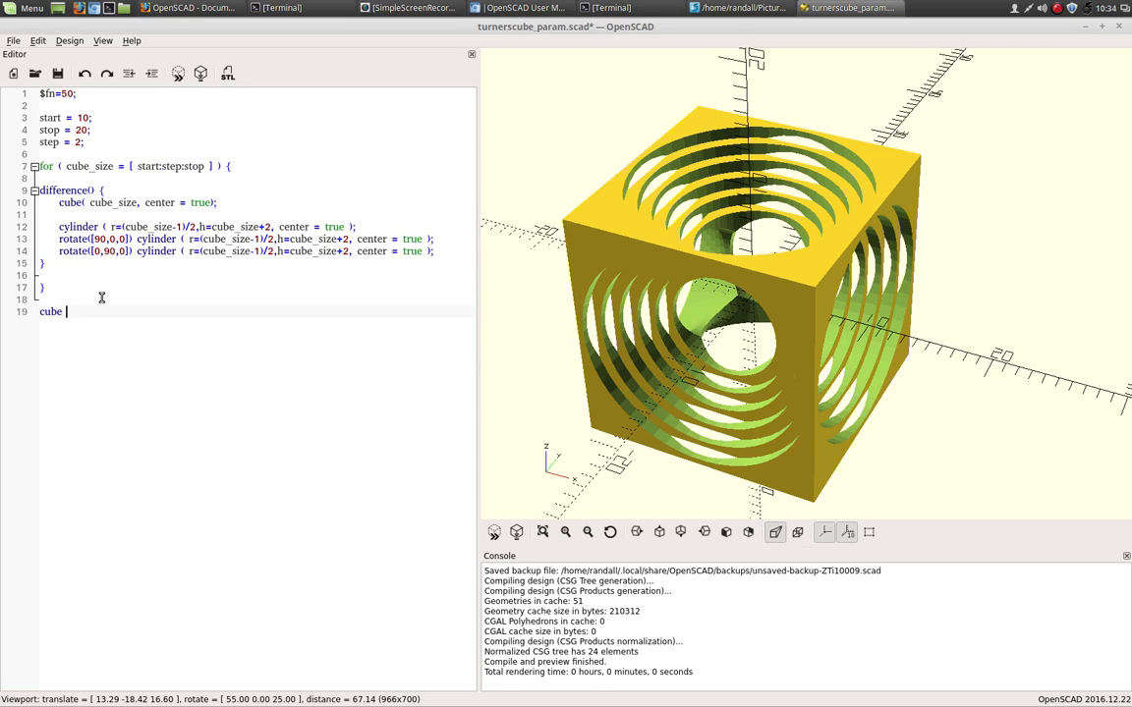
text(( 1)
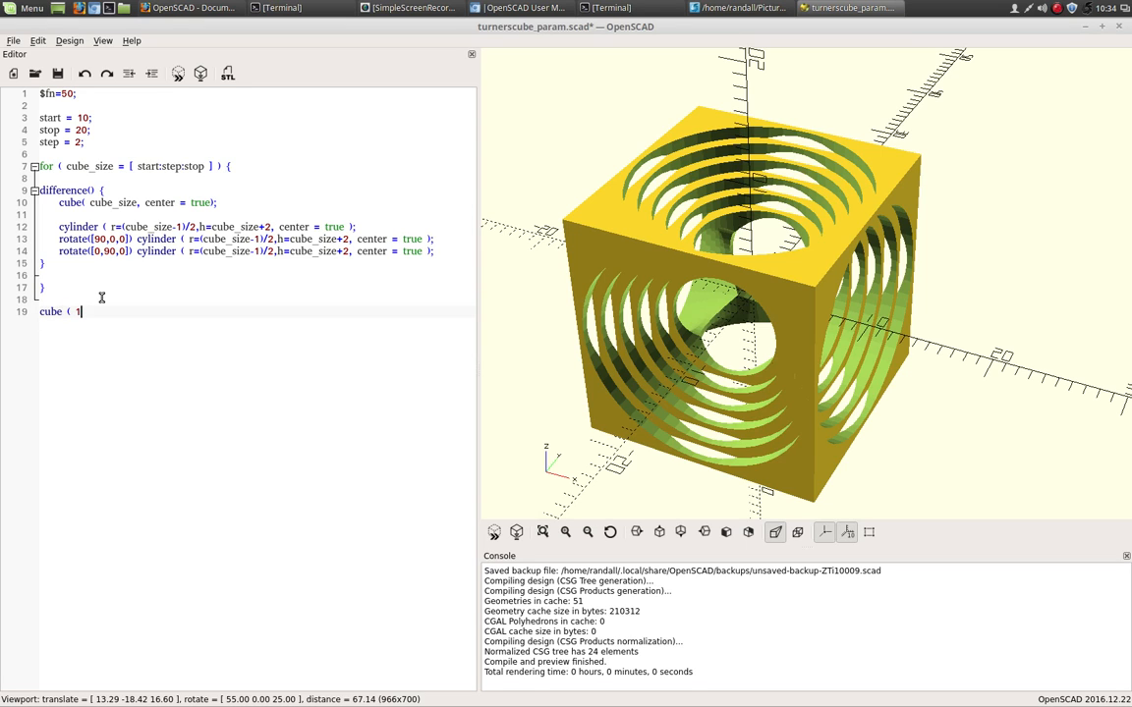
text(0)
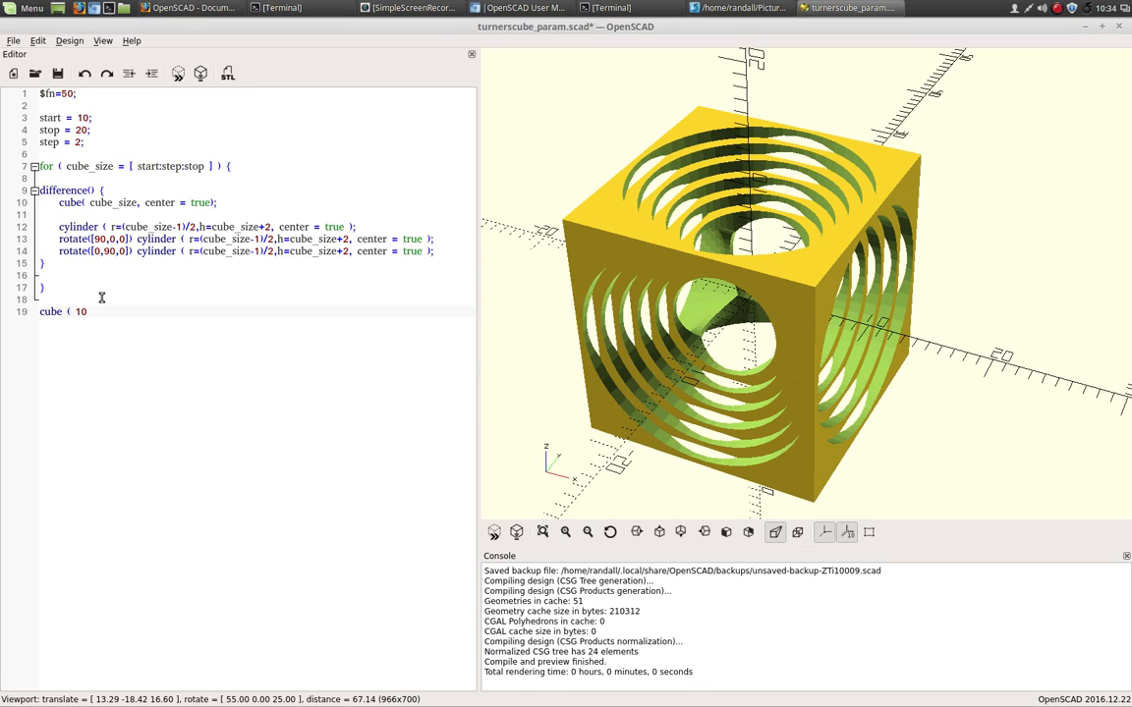
text(, center)
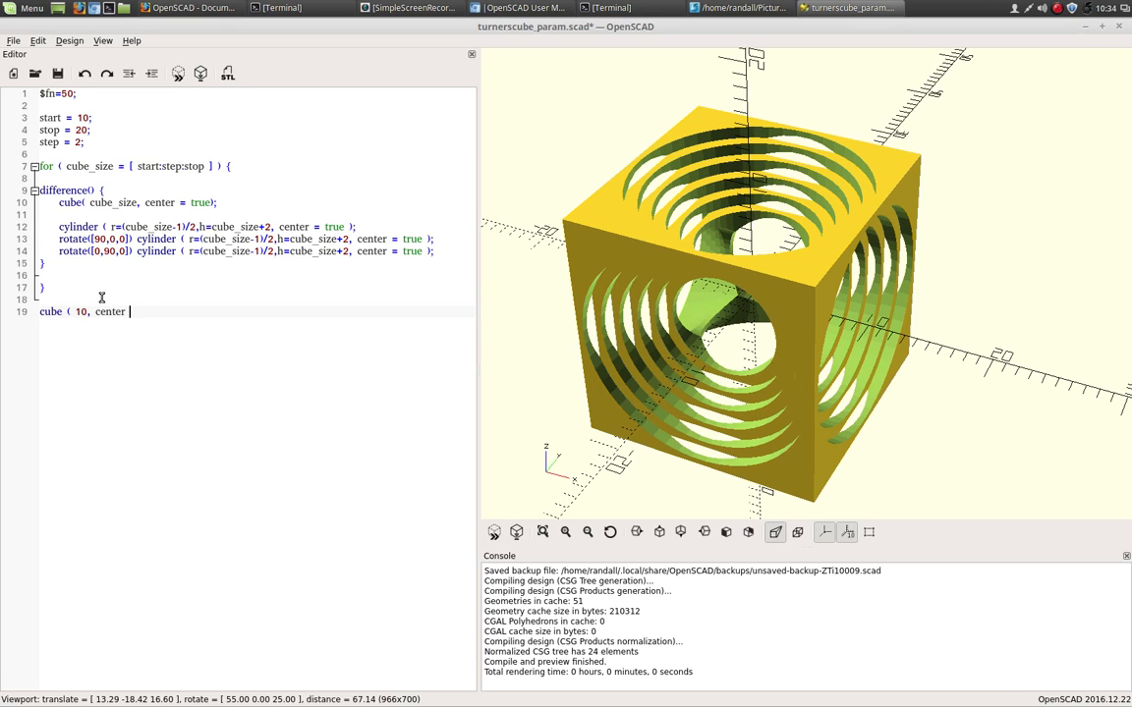
text(= true)
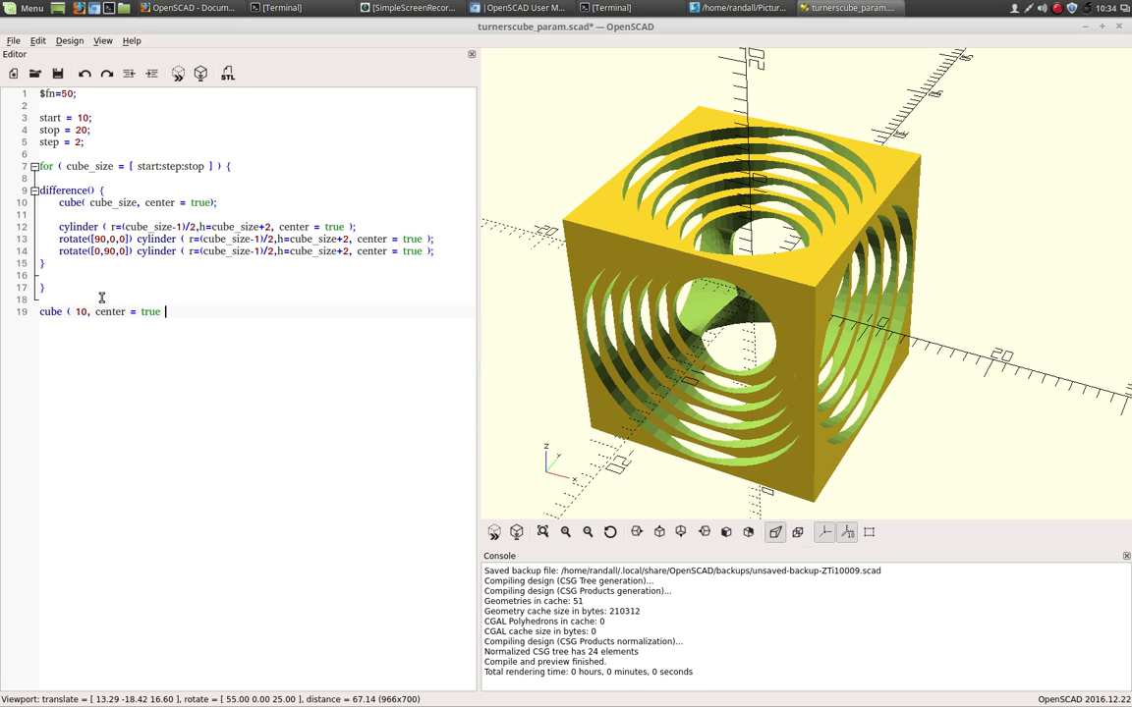
text();)
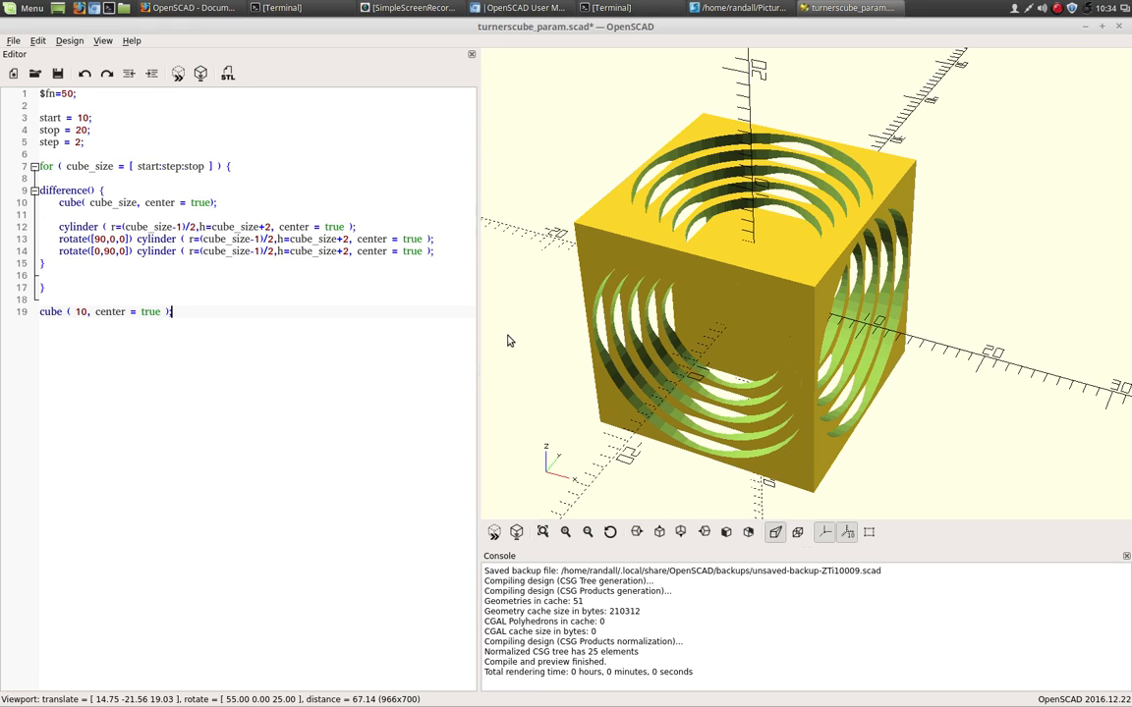
mouse_move(342, 423)
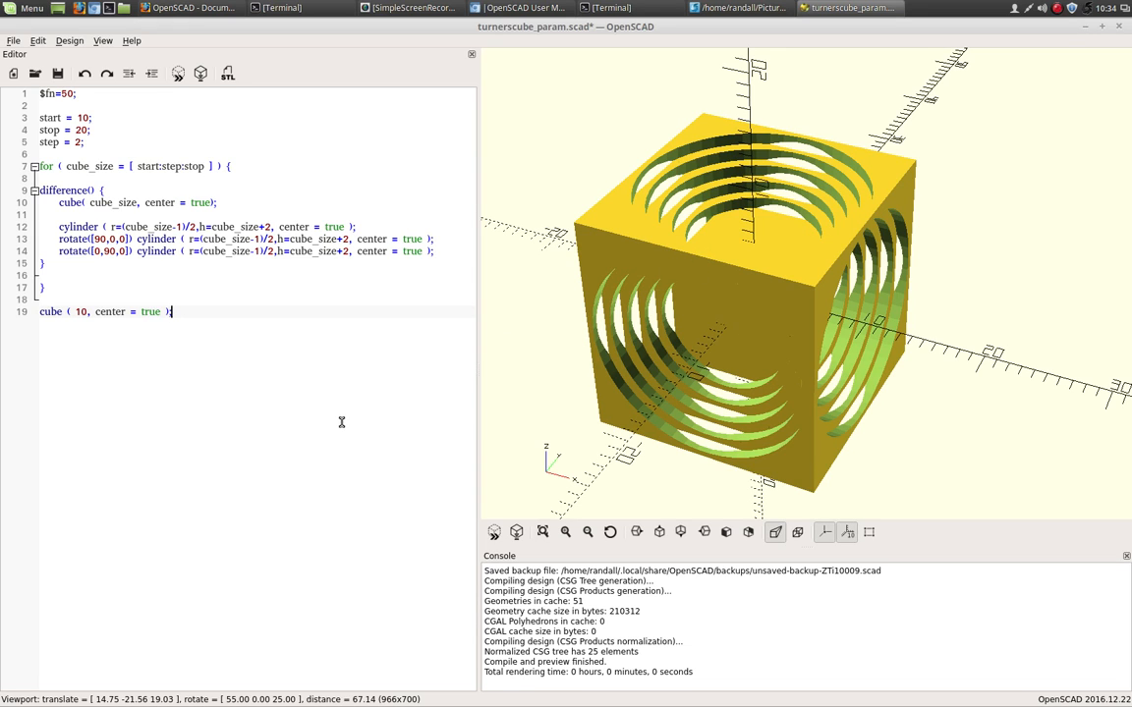
mouse_move(298, 405)
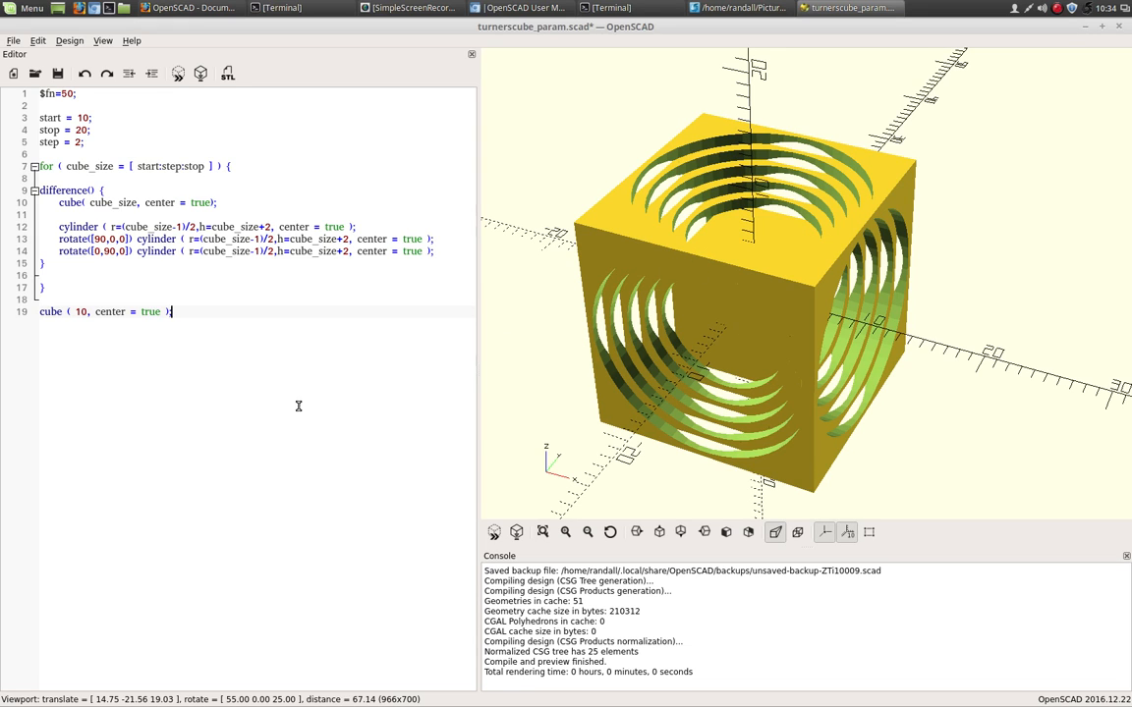
mouse_move(277, 395)
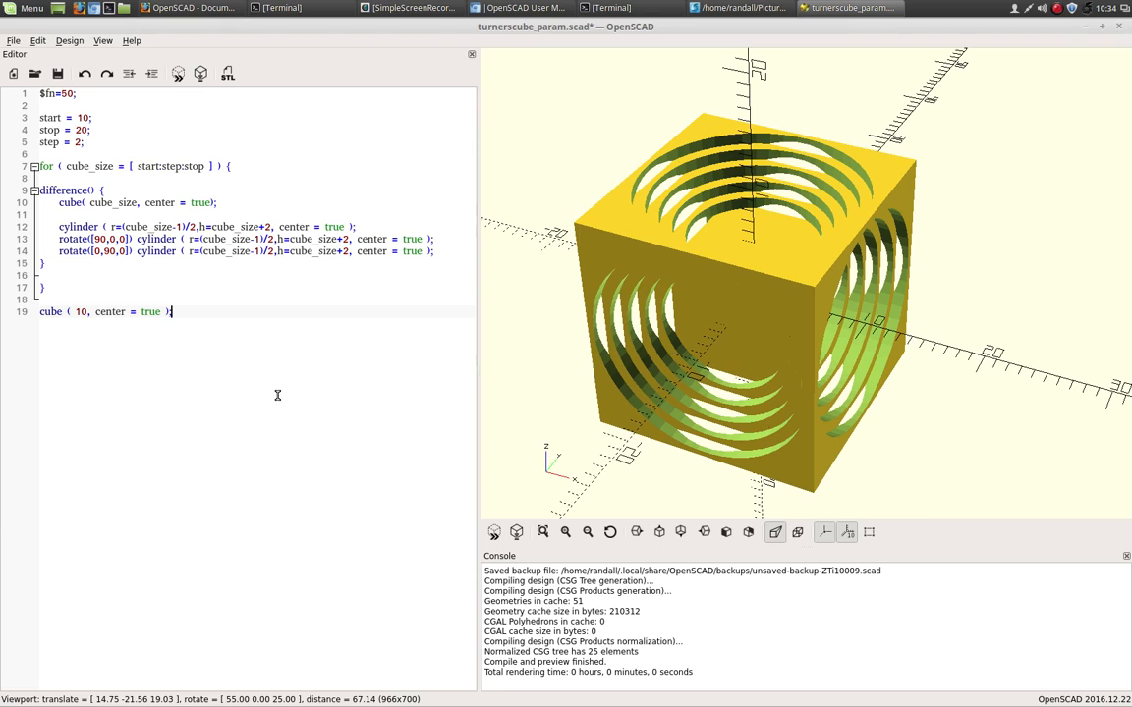
mouse_move(334, 429)
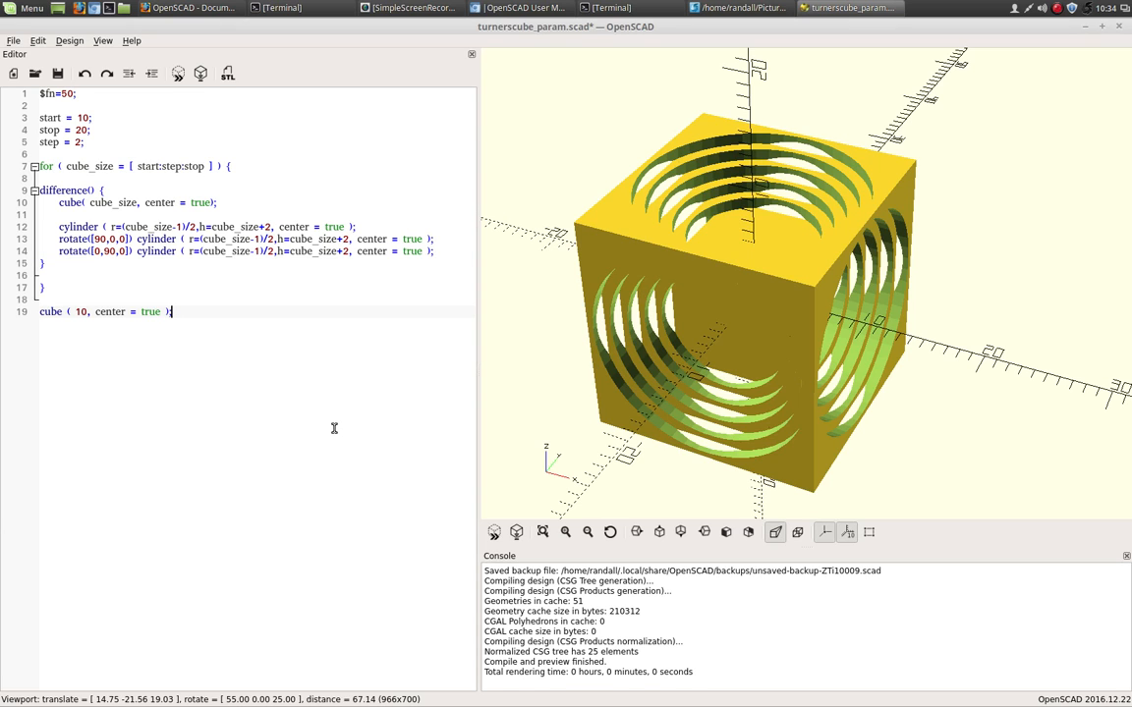